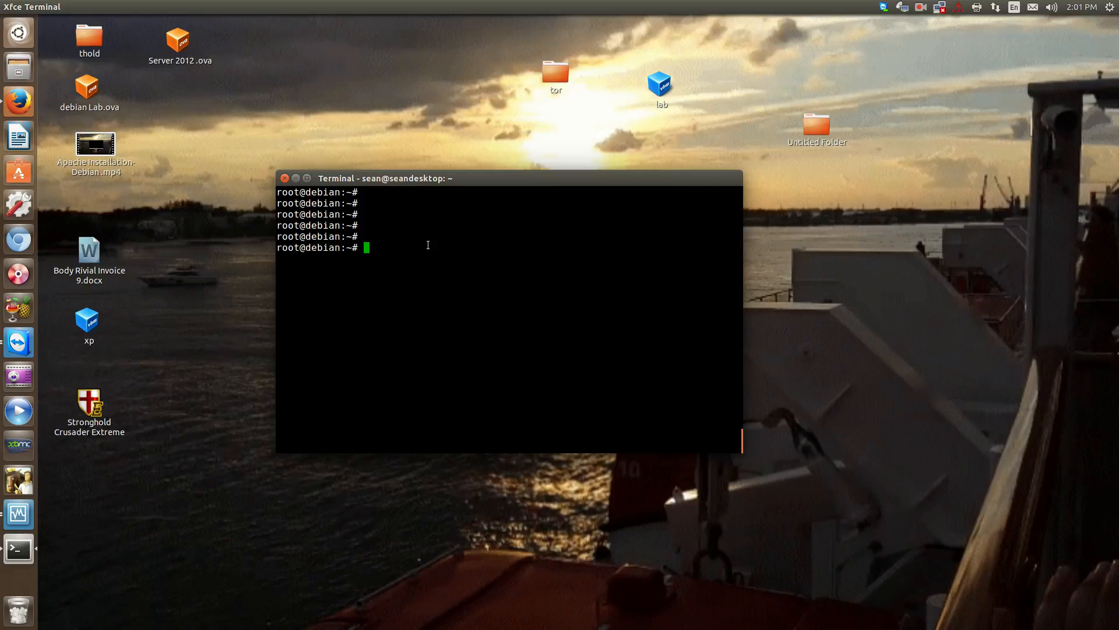
{"action": "mouse_move", "coordinate": [419, 244]}
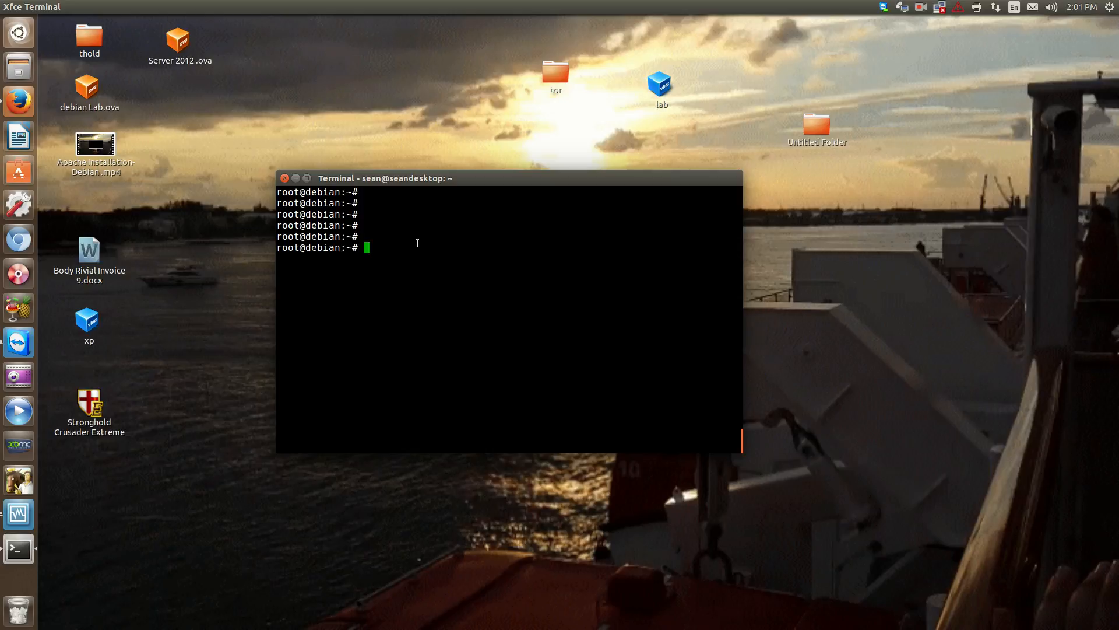
{"action": "mouse_move", "coordinate": [464, 193]}
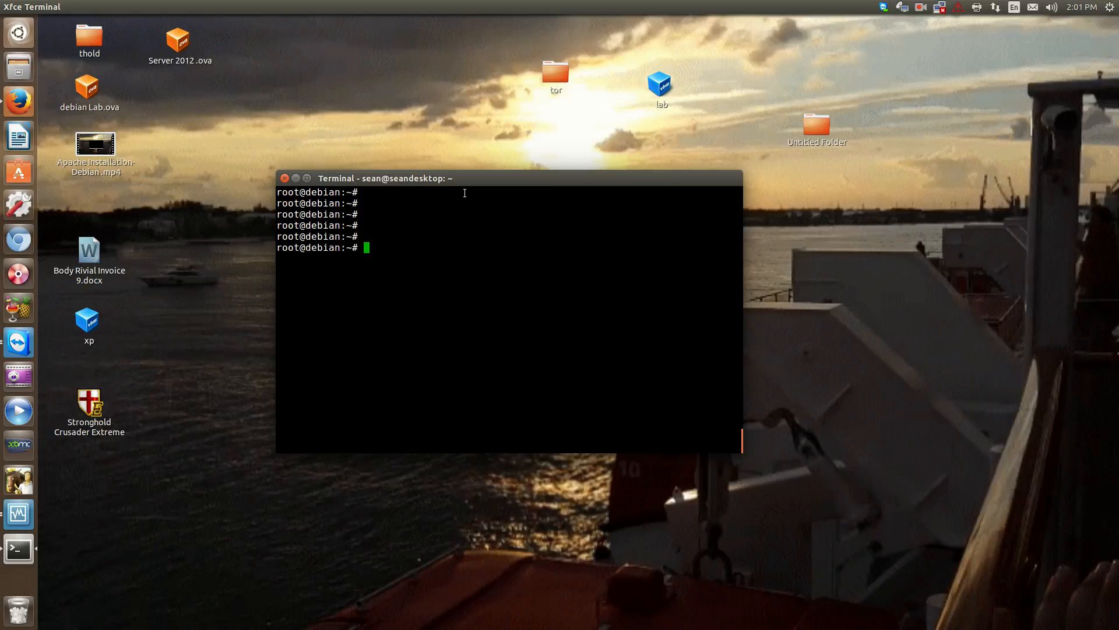
{"action": "mouse_move", "coordinate": [430, 225]}
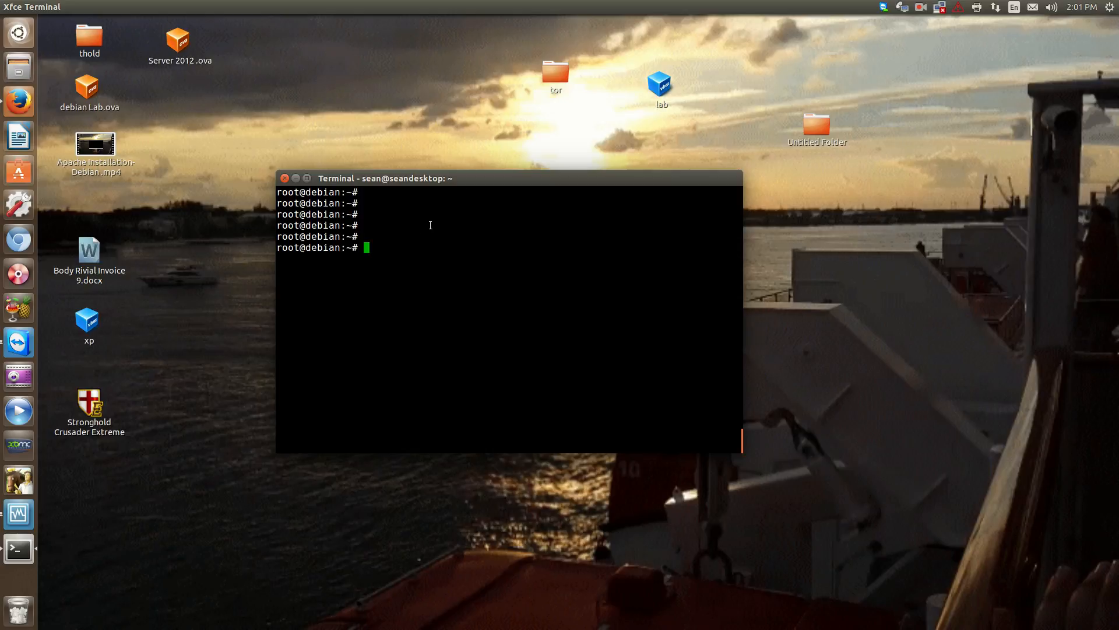
{"action": "mouse_move", "coordinate": [413, 141]}
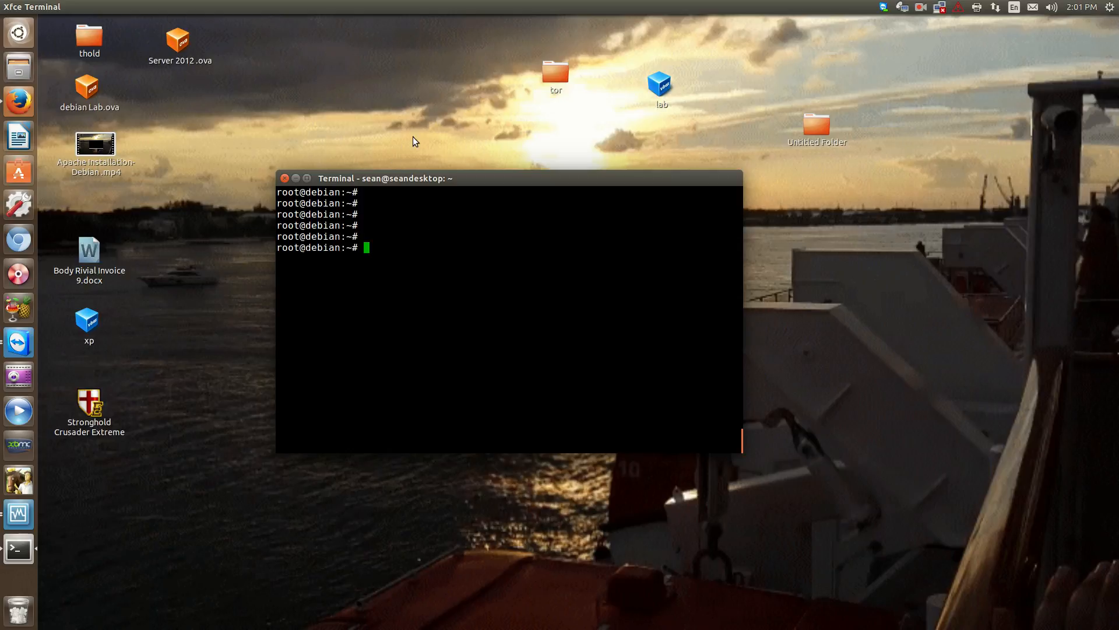
{"action": "mouse_move", "coordinate": [348, 166]}
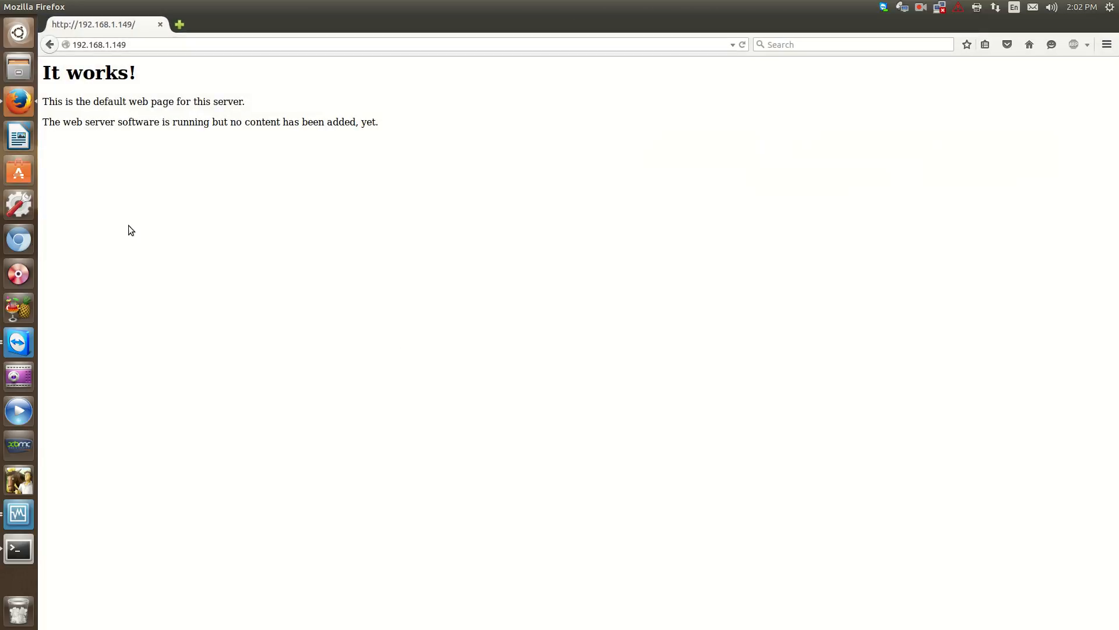
{"action": "mouse_move", "coordinate": [107, 55]}
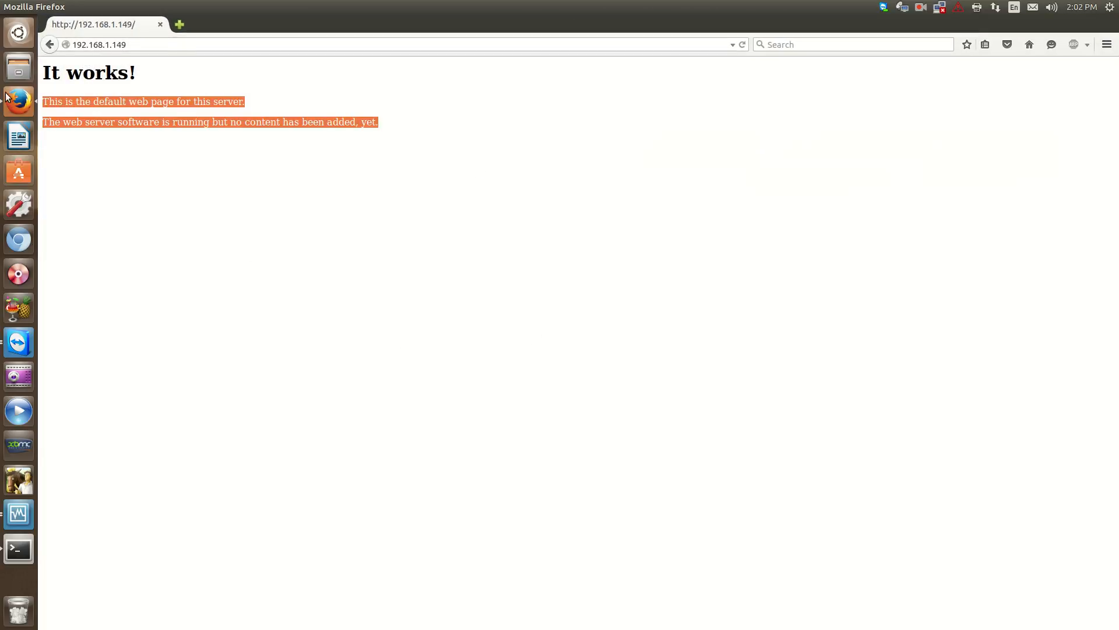
Highlight the It works! heading on the Apache default page at 192.168.1.149.
{"action": "double_click", "coordinate": [88, 72]}
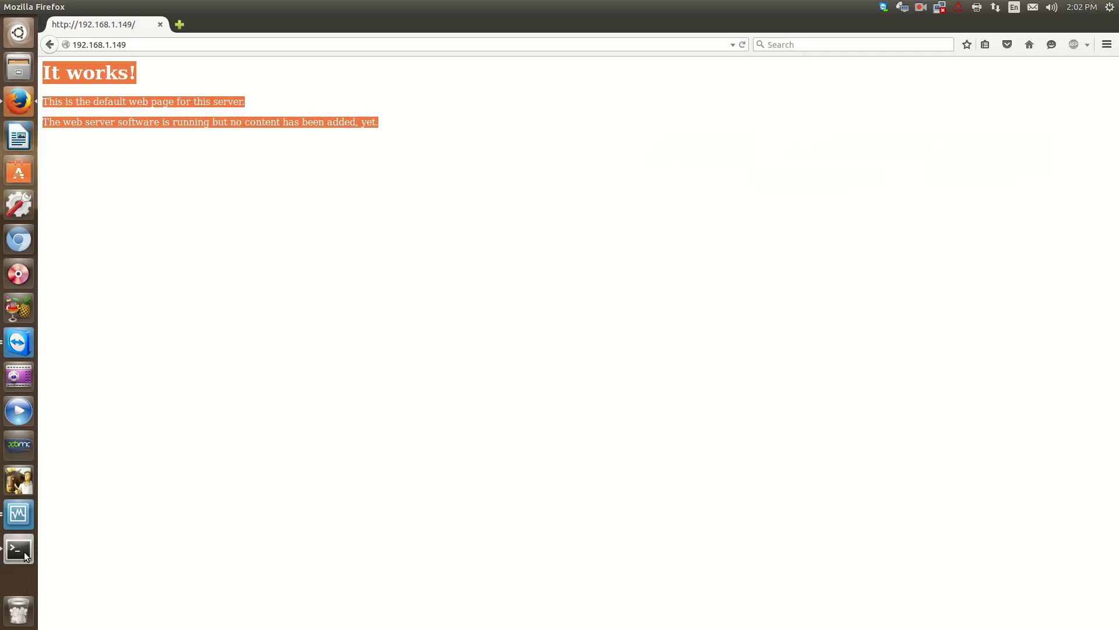
{"action": "left_click", "coordinate": [18, 549]}
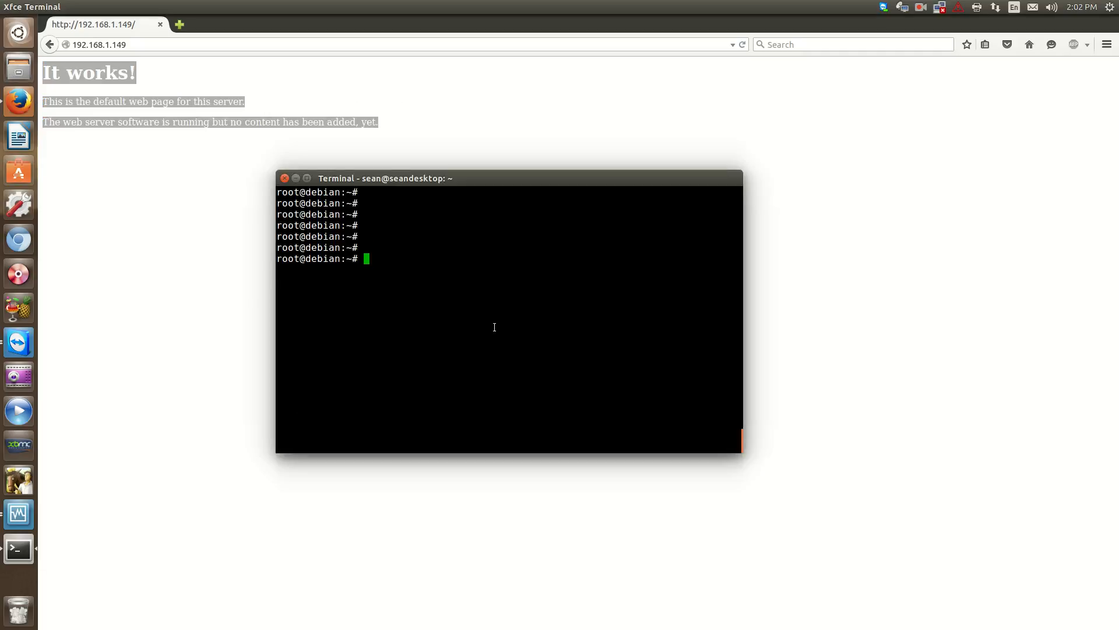
{"action": "type", "text": "cd"}
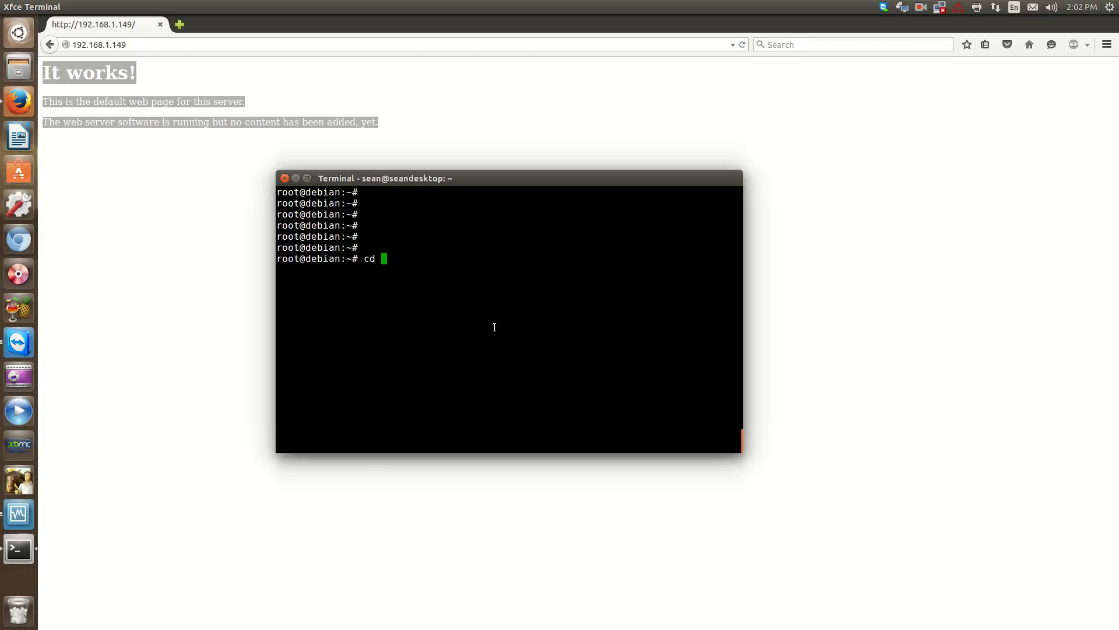
{"action": "type", "text": "/"}
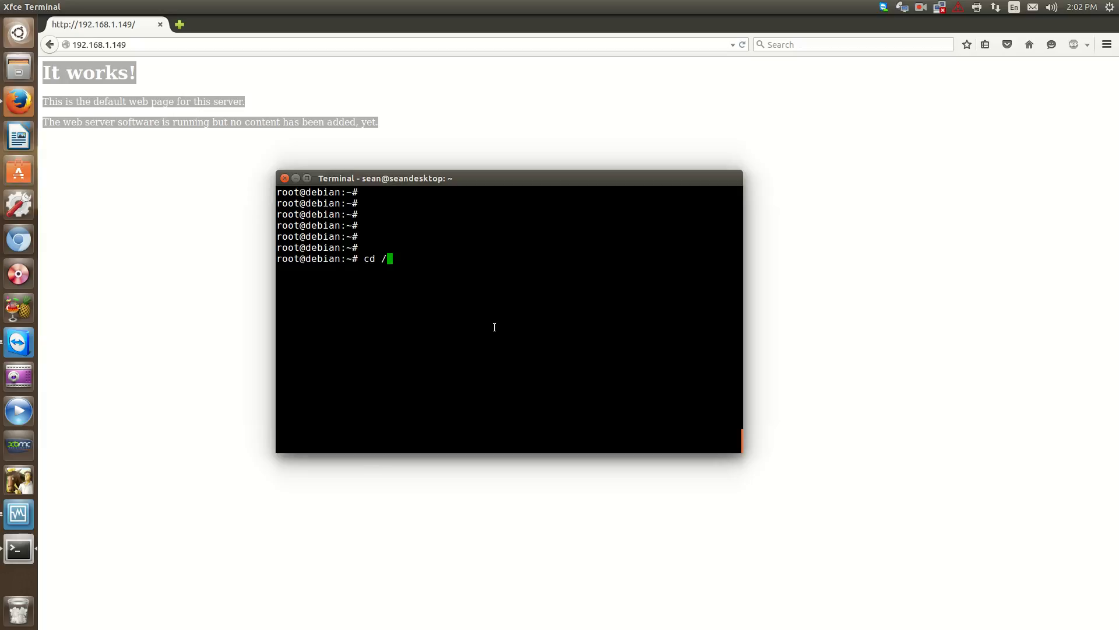
{"action": "type", "text": "var/"}
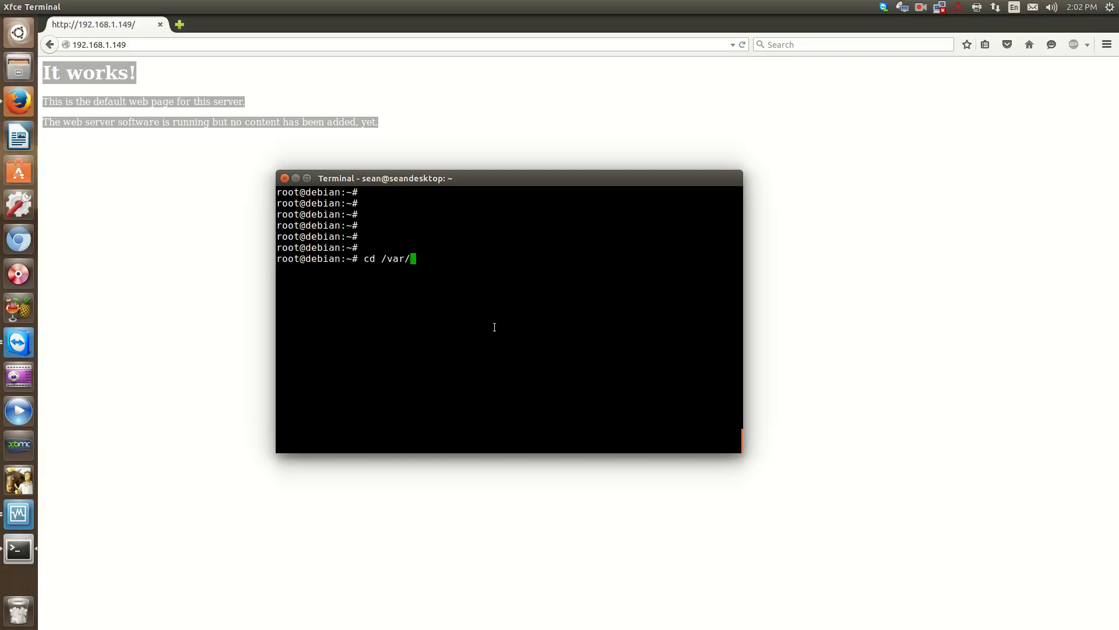
{"action": "key", "text": "Return"}
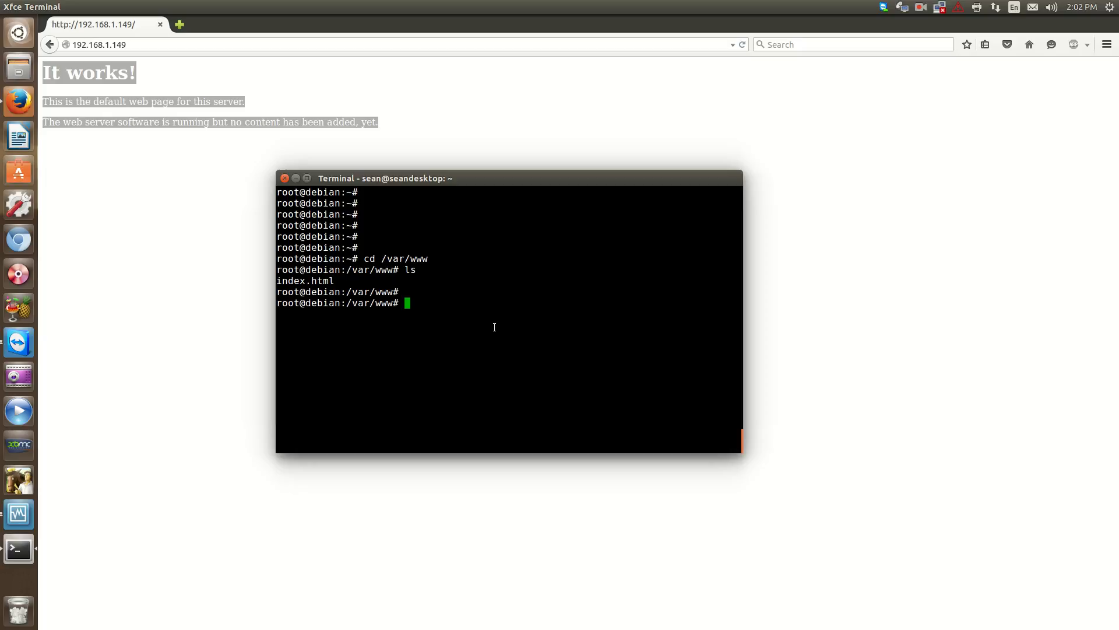
Print index.html, showing the default It works! HTML, and list the folder again.
{"action": "type", "text": "cat ind"}
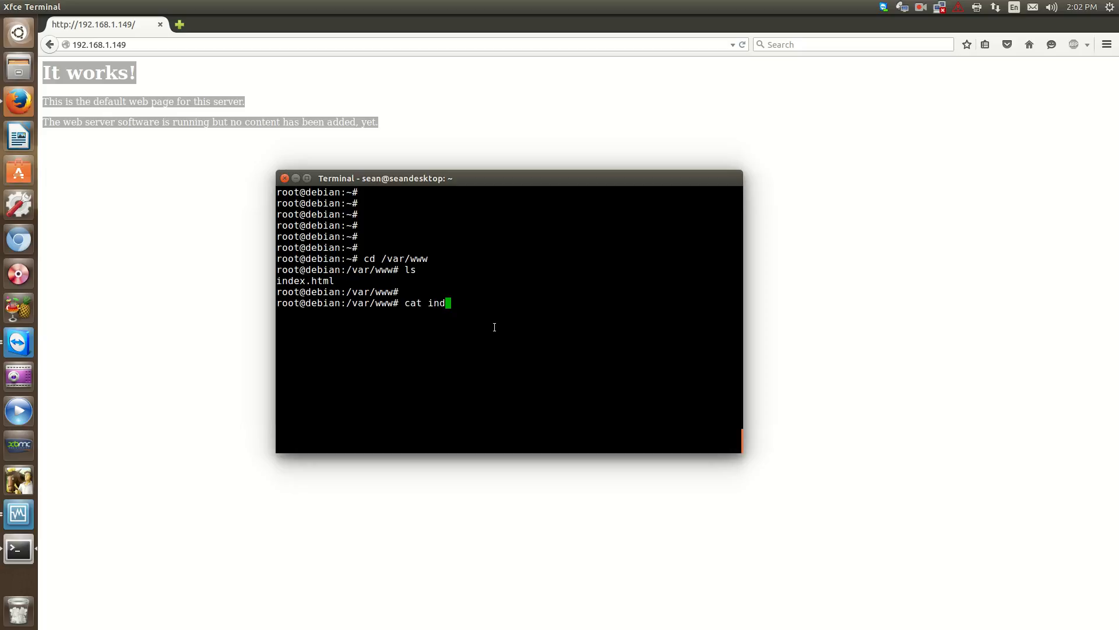
{"action": "key", "text": "Return"}
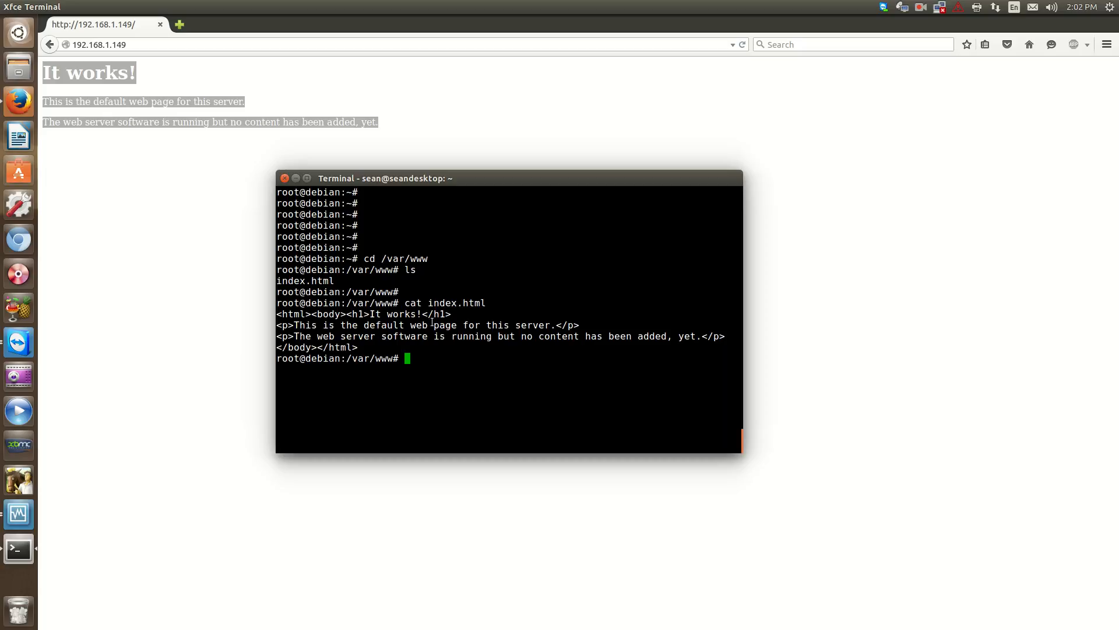
{"action": "mouse_move", "coordinate": [175, 246]}
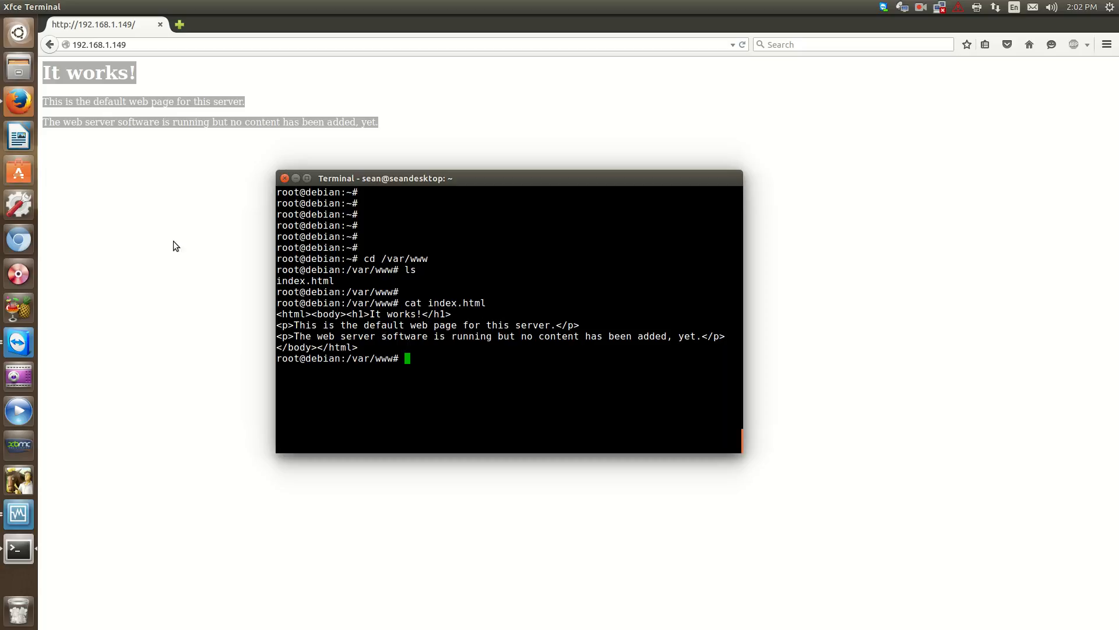
{"action": "key", "text": "Return"}
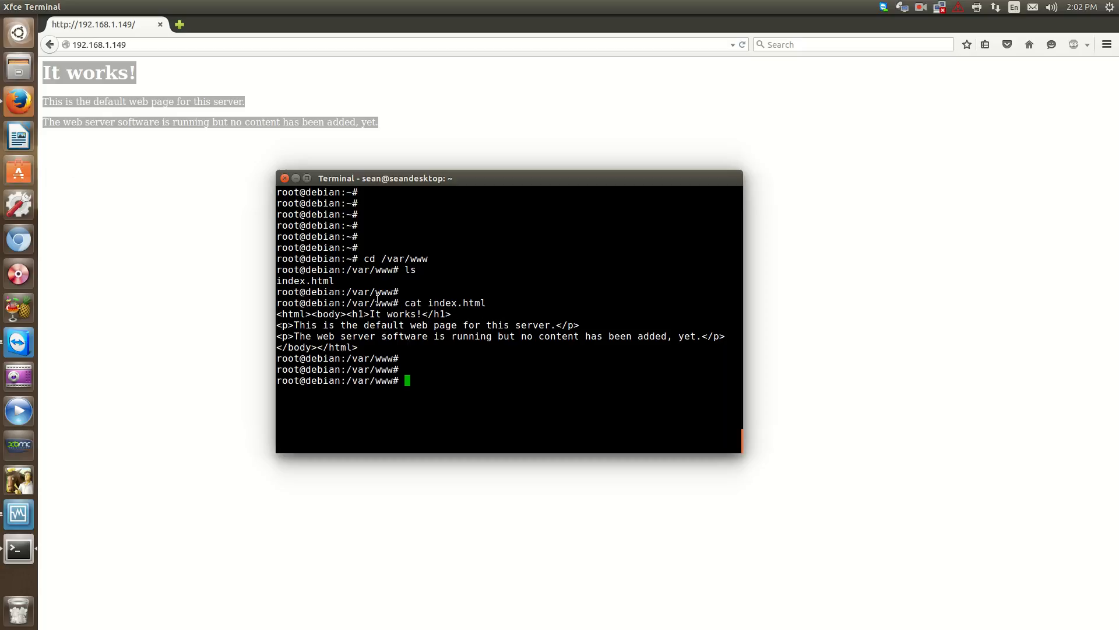
{"action": "key", "text": "Return"}
{"action": "type", "text": "ls"}
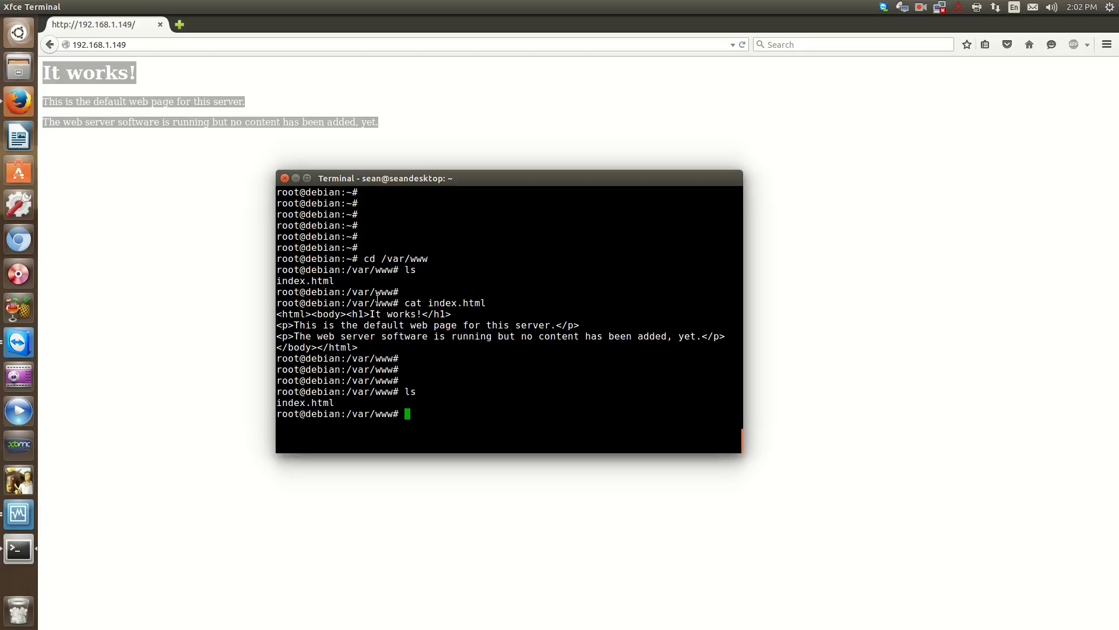
{"action": "key", "text": "Return"}
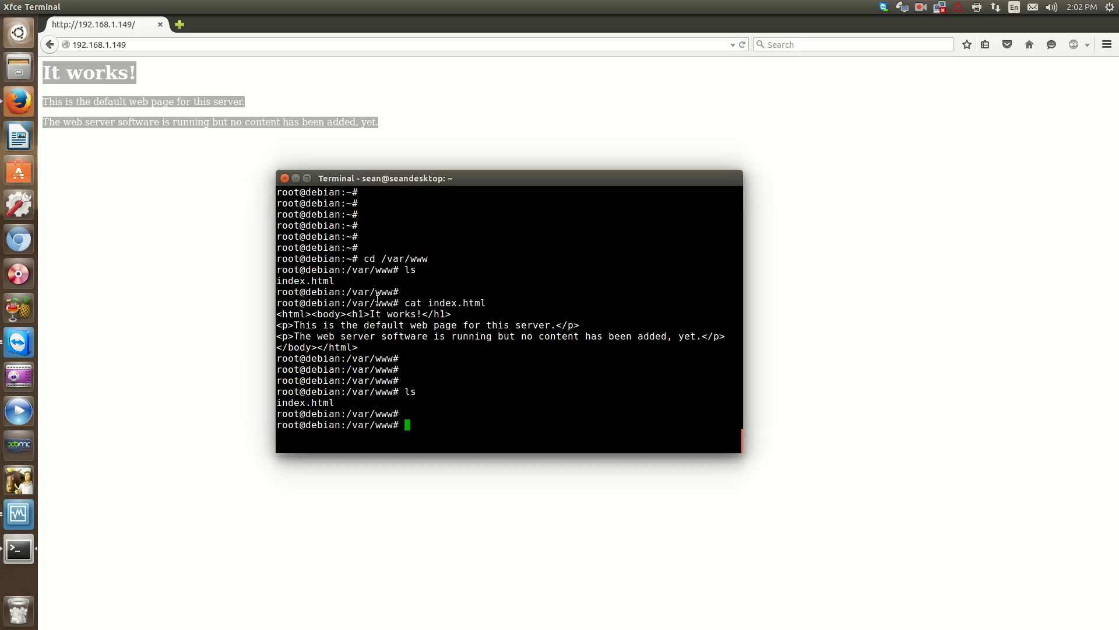
{"action": "type", "text": "cd"}
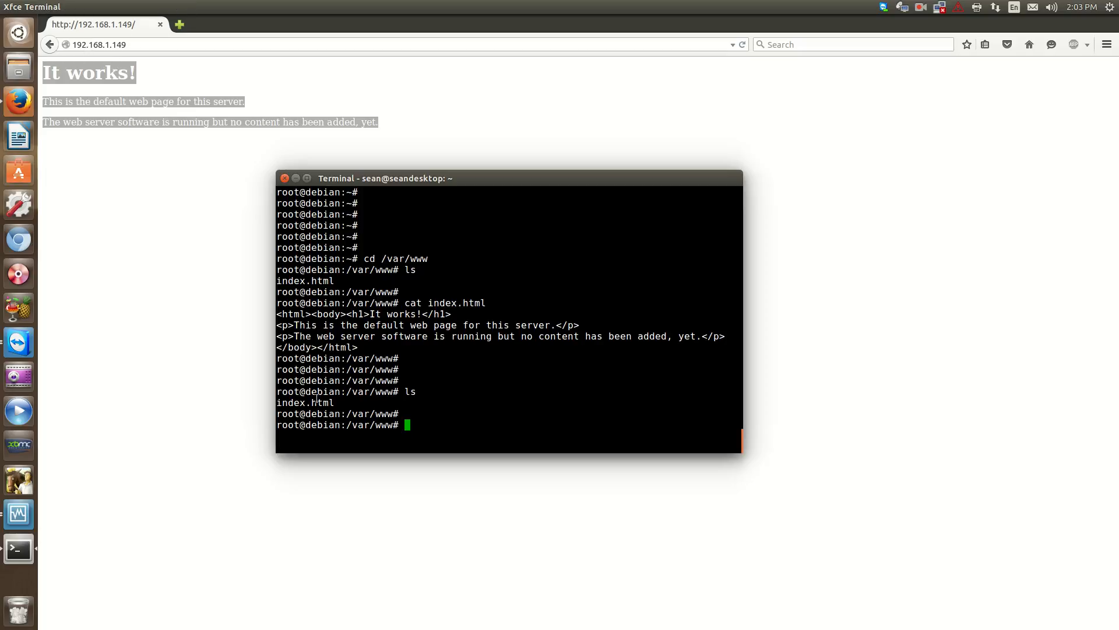
{"action": "mouse_move", "coordinate": [563, 405]}
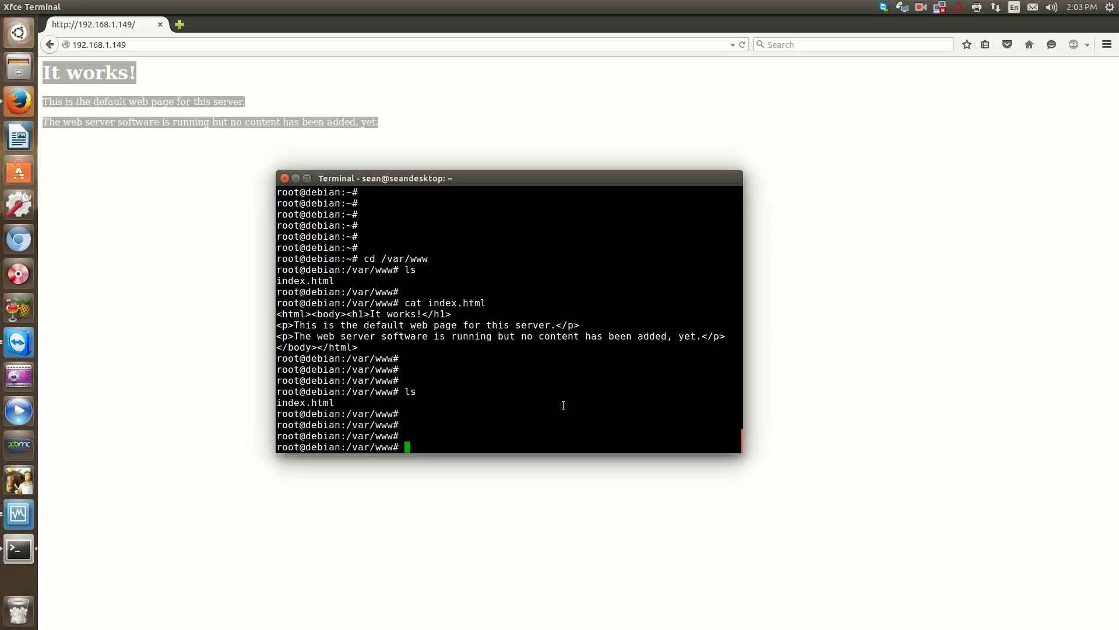
{"action": "type", "text": "cd"}
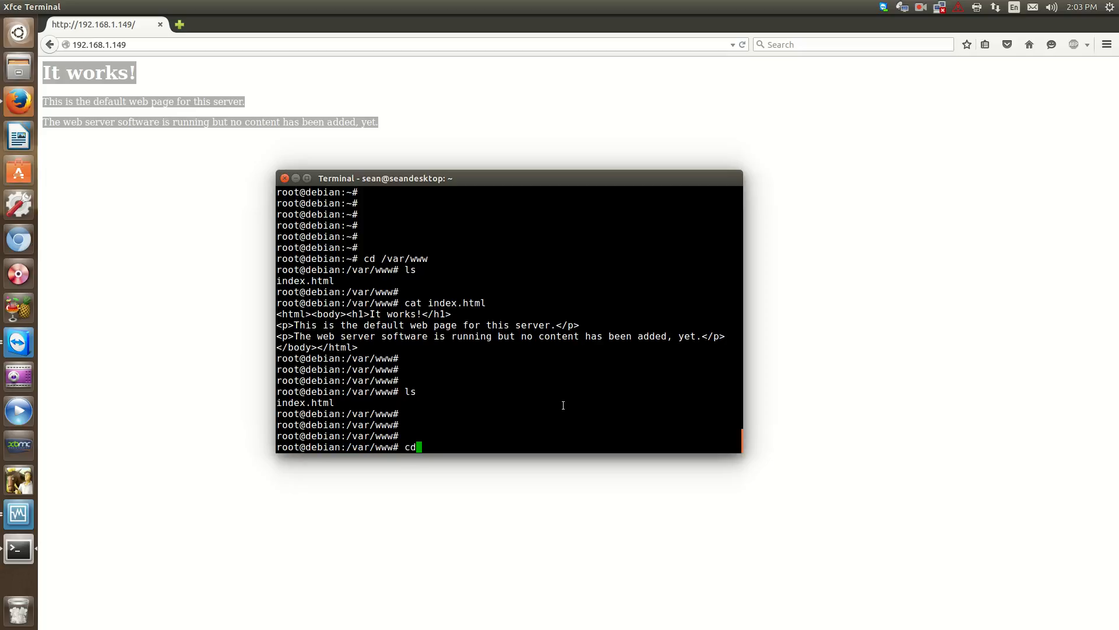
Change directory to /etc/apache2, the Apache configuration folder.
{"action": "type", "text": "//"}
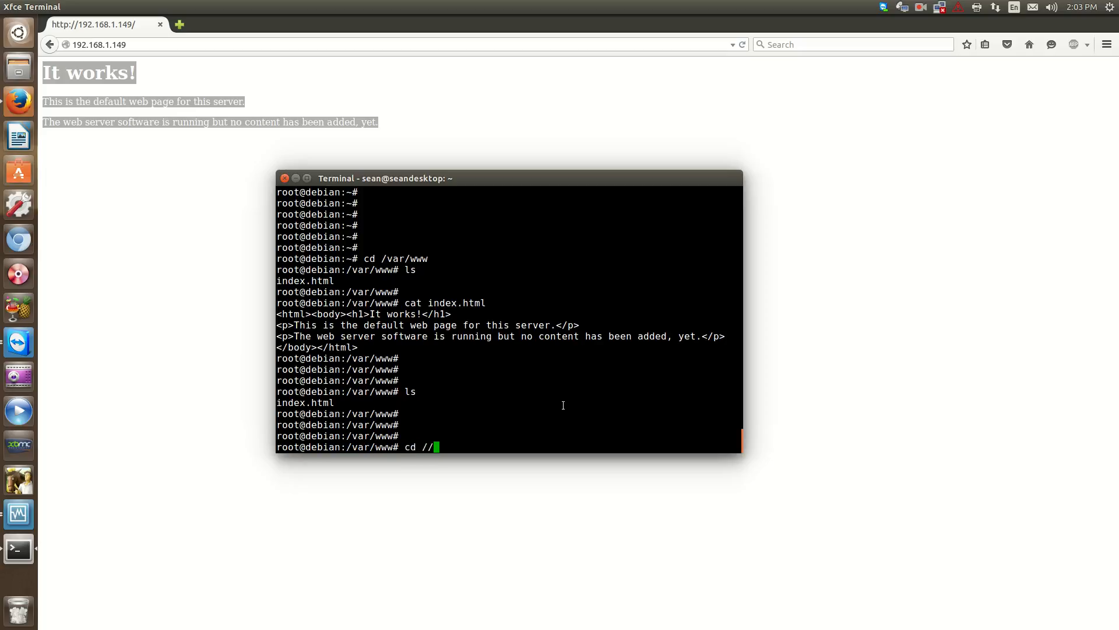
{"action": "key", "text": "Return"}
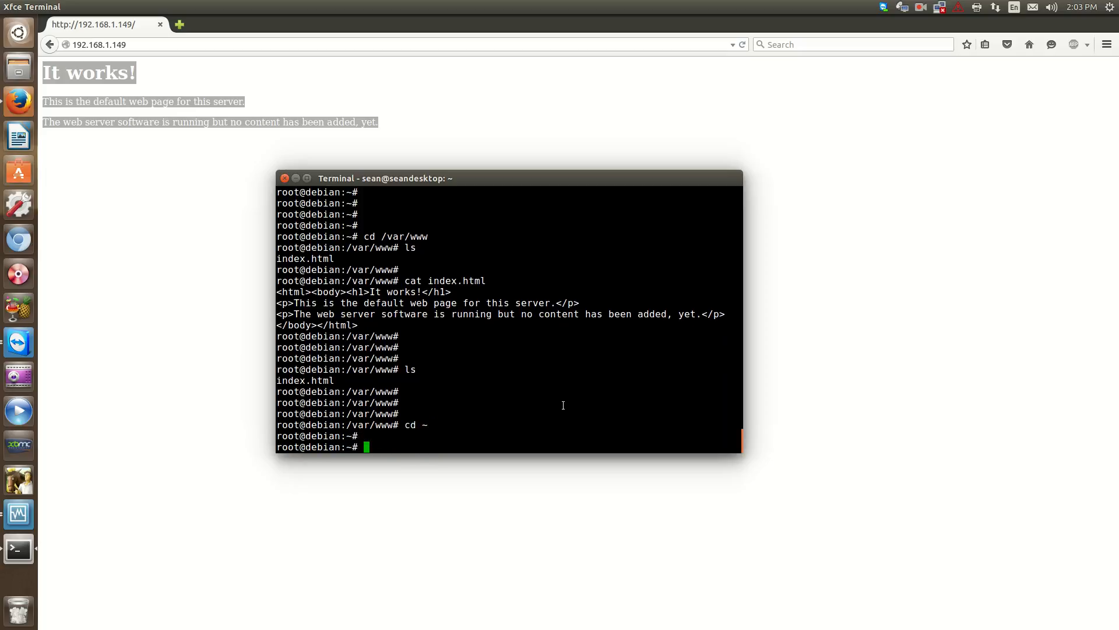
{"action": "type", "text": "cd"}
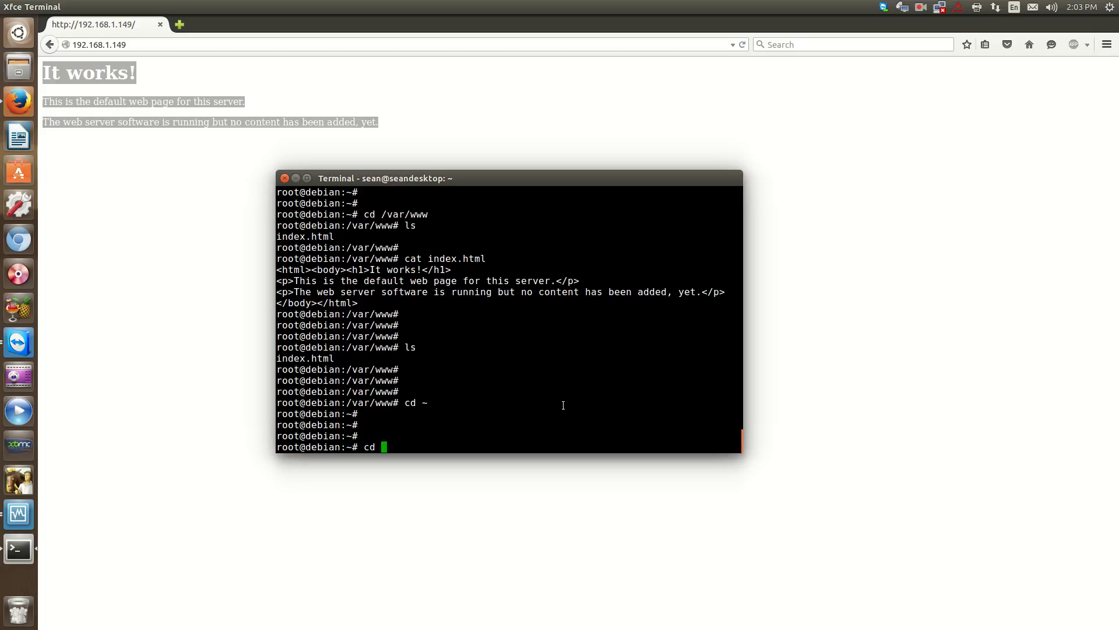
{"action": "type", "text": "/etc"}
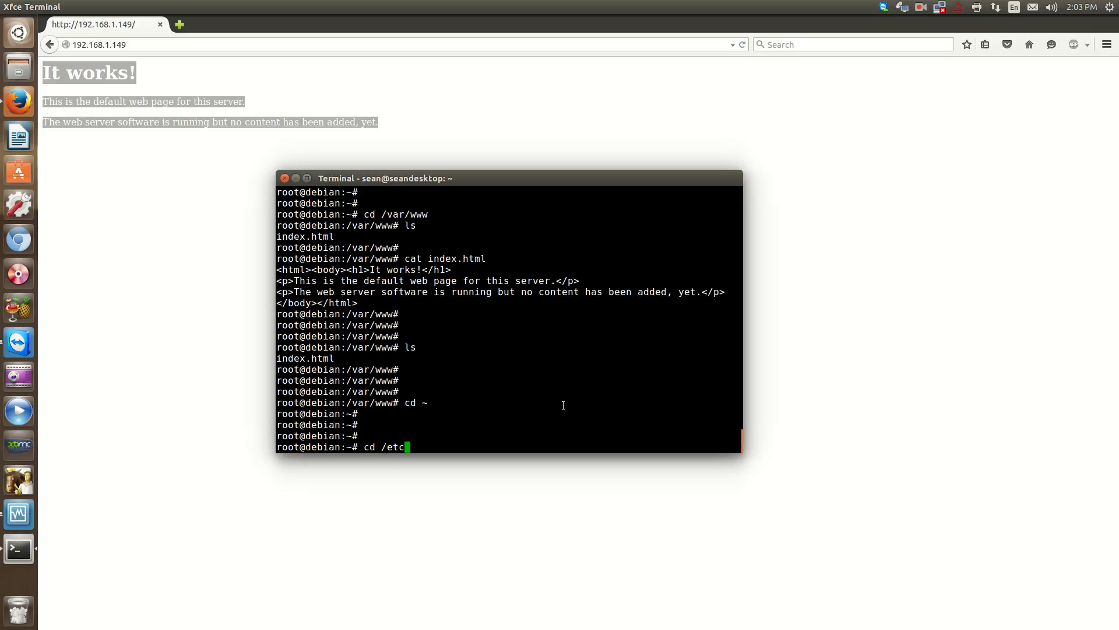
{"action": "type", "text": "ap"}
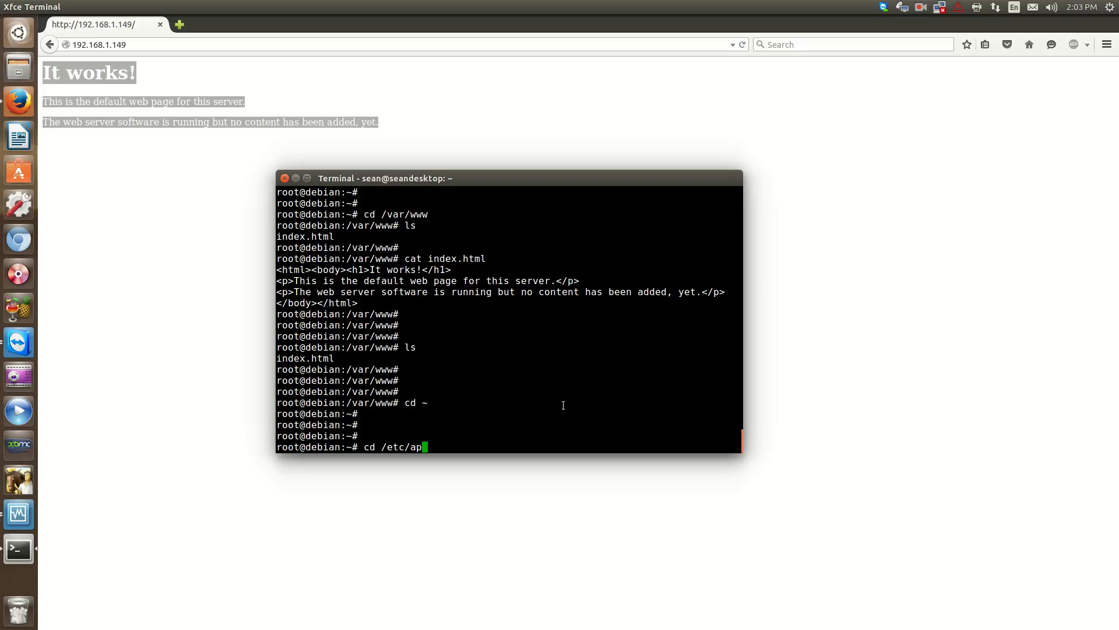
{"action": "key", "text": "Return"}
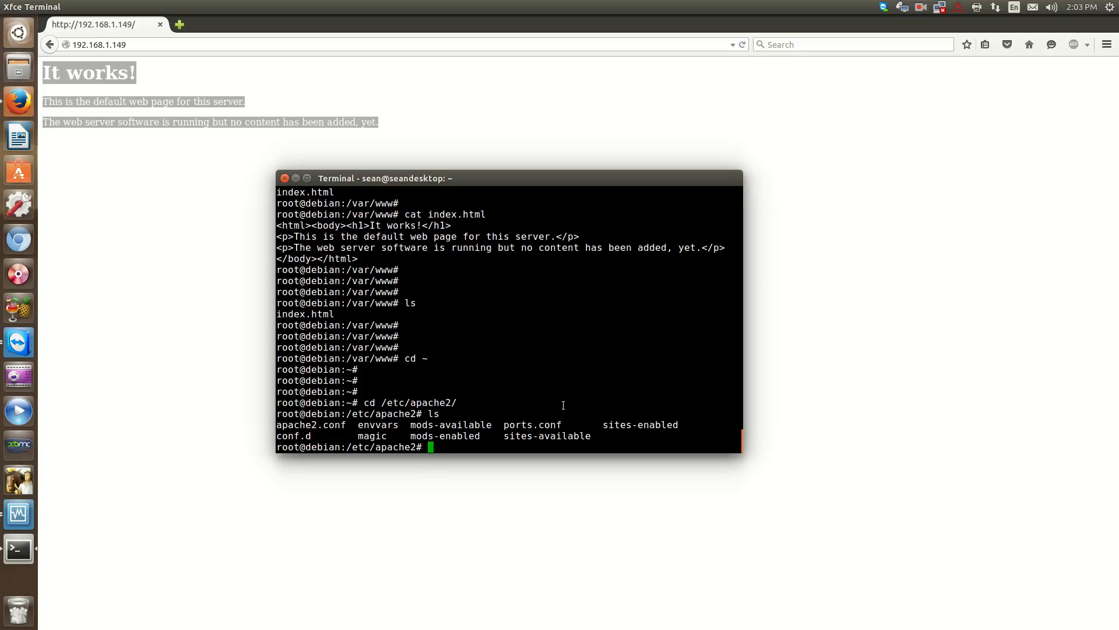
{"action": "mouse_move", "coordinate": [498, 396]}
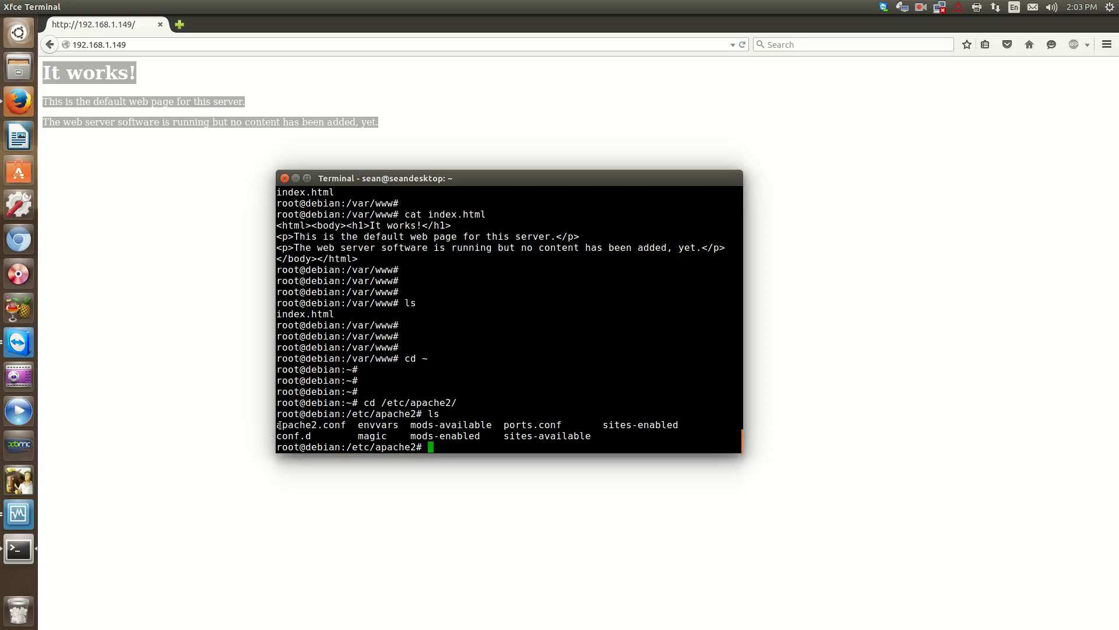
List the configuration files and highlight entries such as ports.conf and conf.d.
{"action": "double_click", "coordinate": [310, 425]}
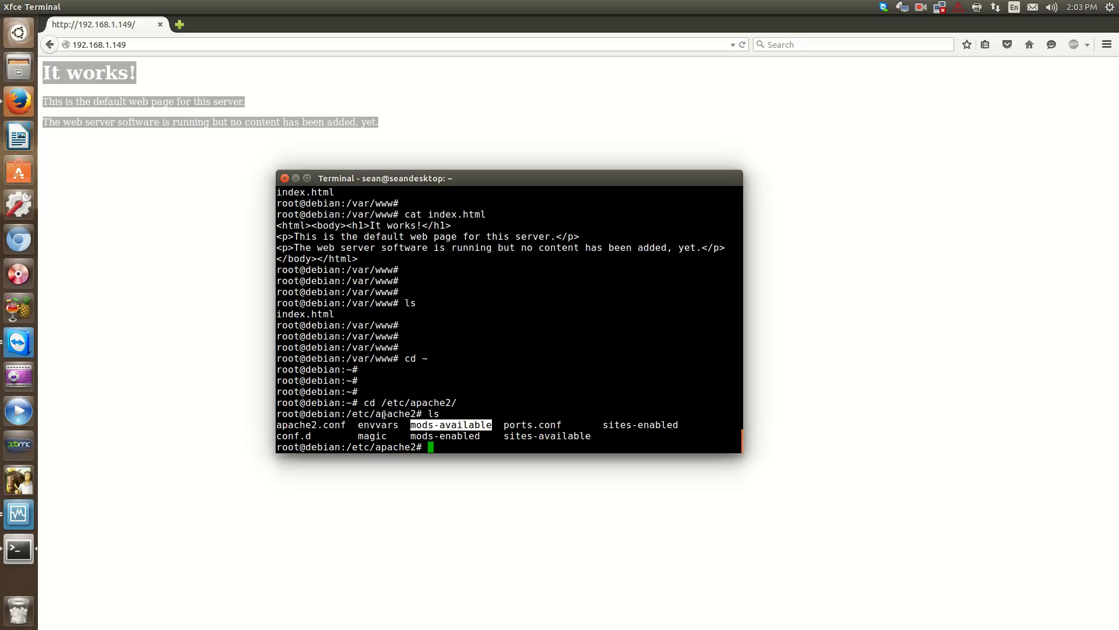
{"action": "mouse_move", "coordinate": [463, 406]}
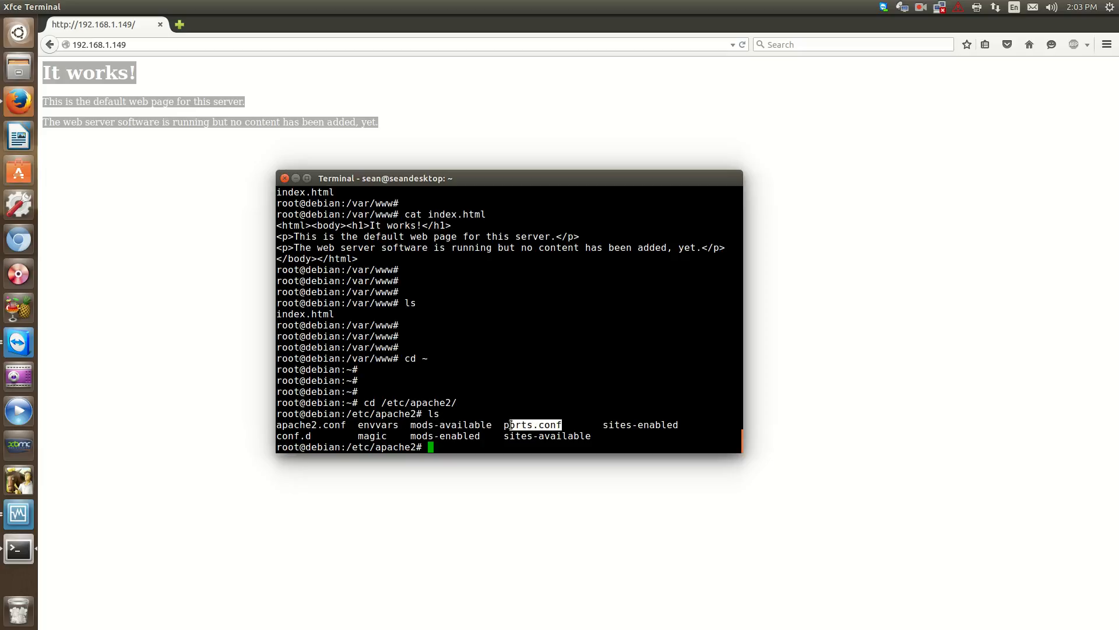
{"action": "mouse_move", "coordinate": [552, 404]}
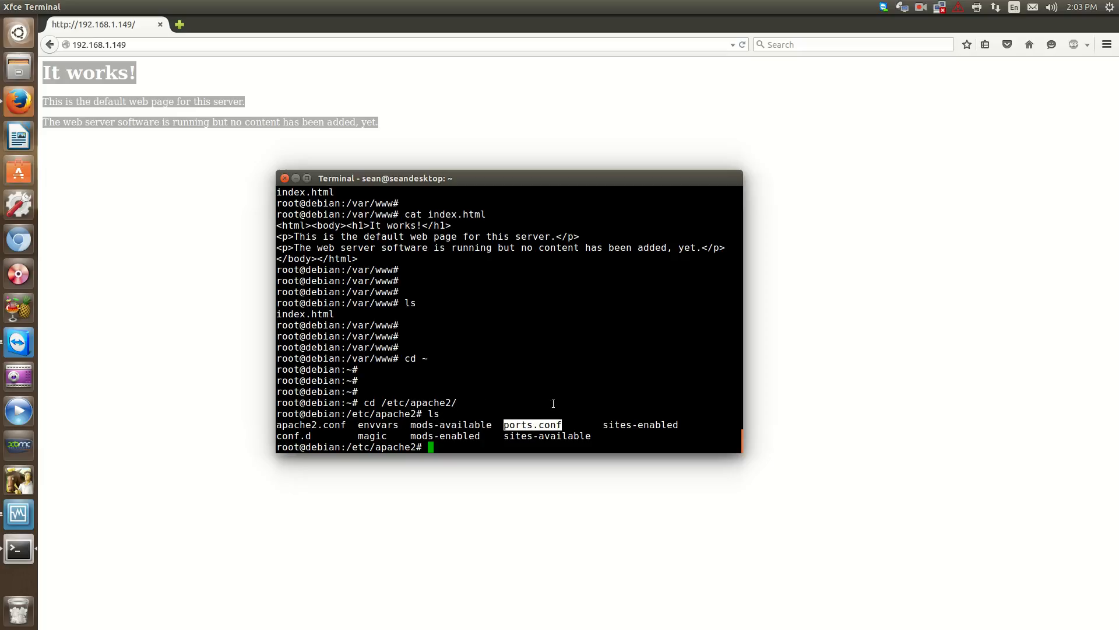
{"action": "mouse_move", "coordinate": [619, 420]}
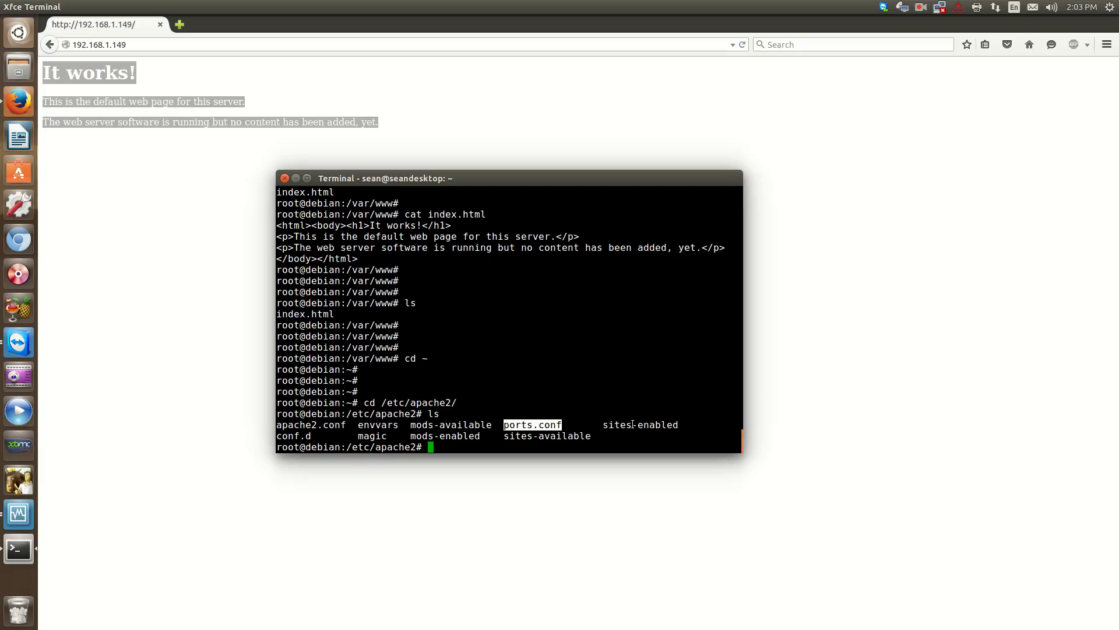
{"action": "mouse_move", "coordinate": [678, 442]}
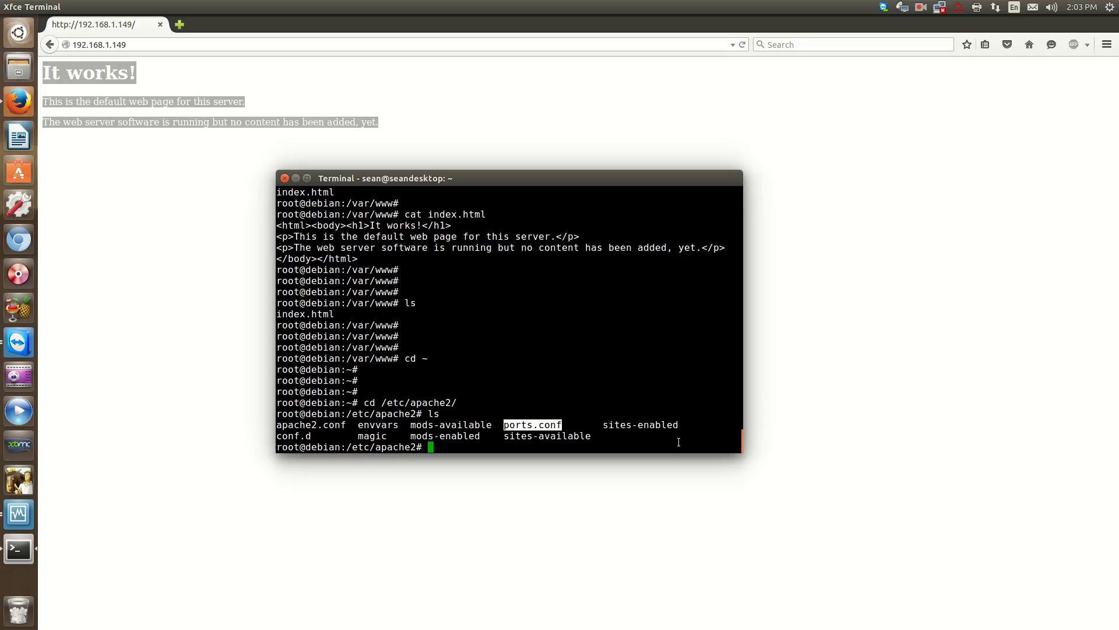
{"action": "mouse_move", "coordinate": [529, 448]}
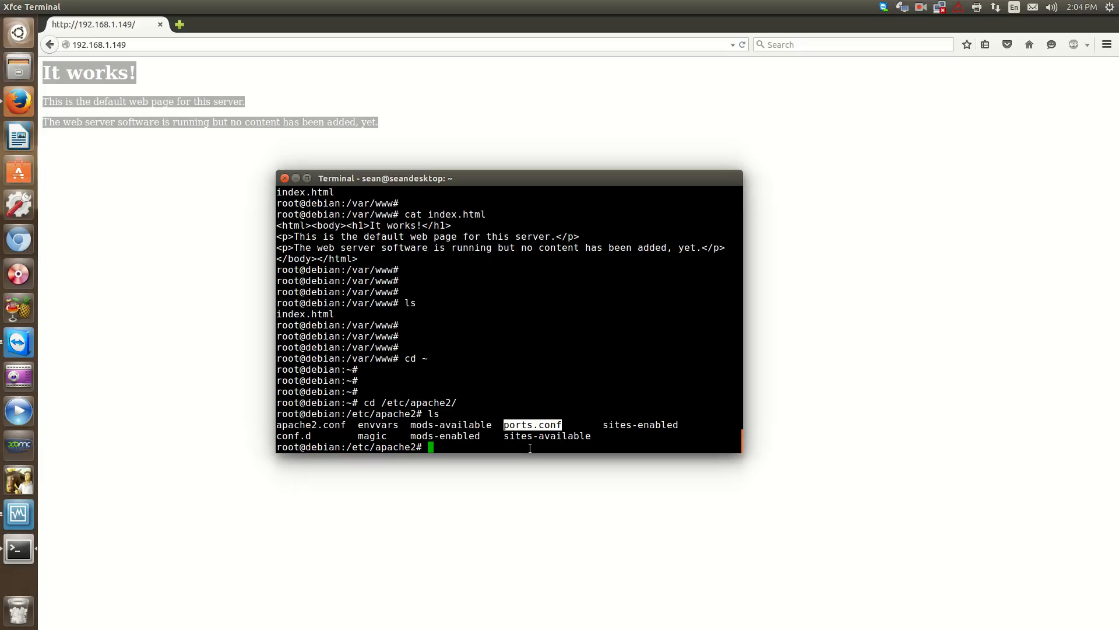
{"action": "mouse_move", "coordinate": [586, 403]}
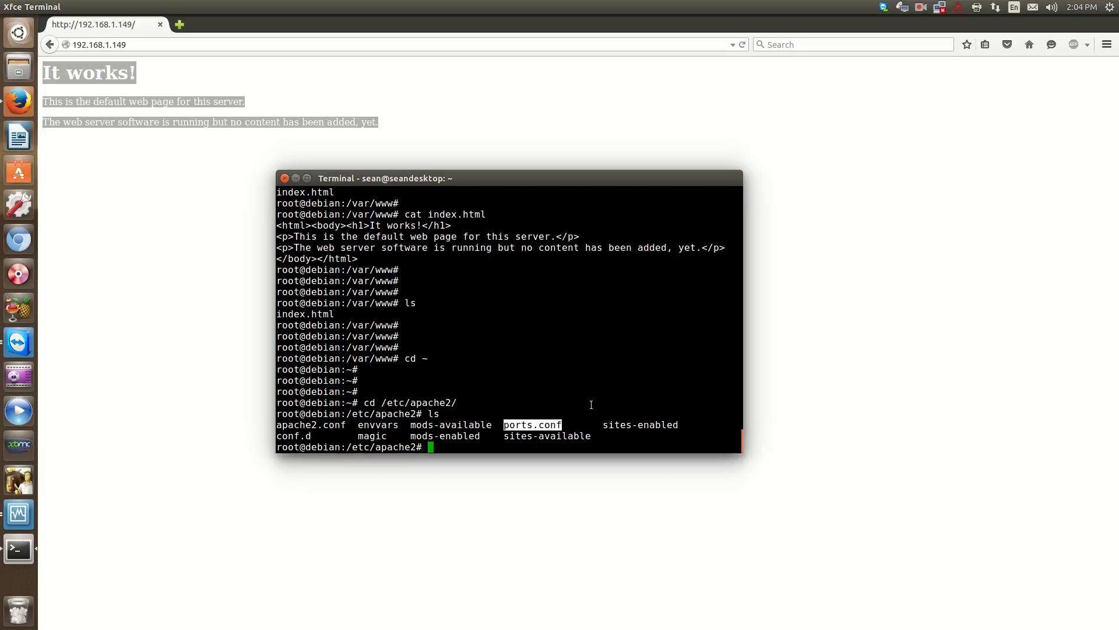
{"action": "mouse_move", "coordinate": [584, 430]}
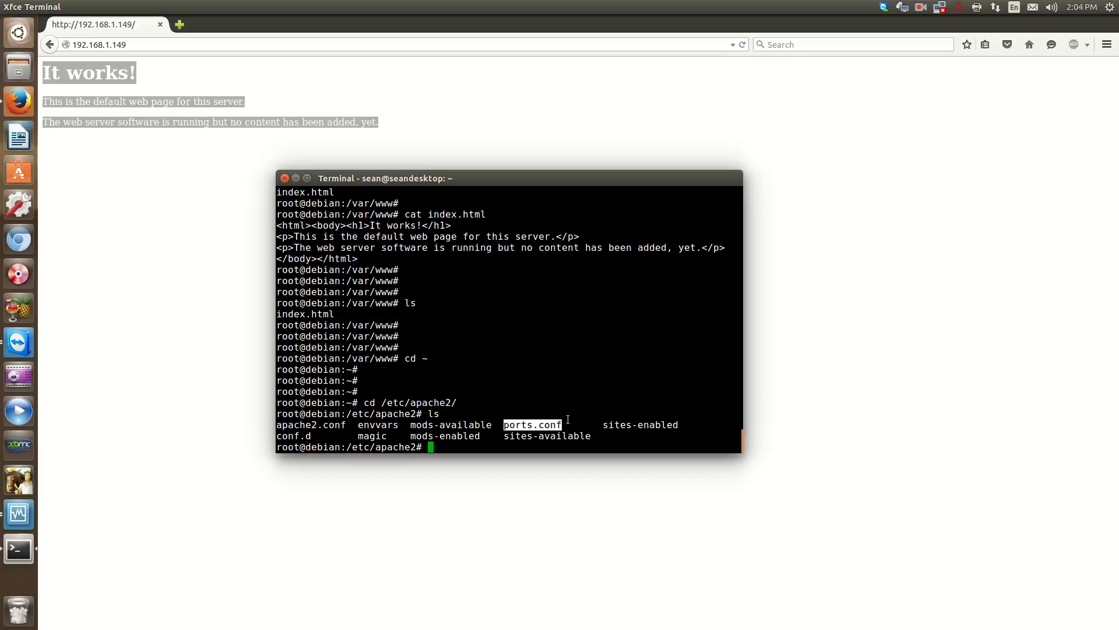
{"action": "mouse_move", "coordinate": [612, 417]}
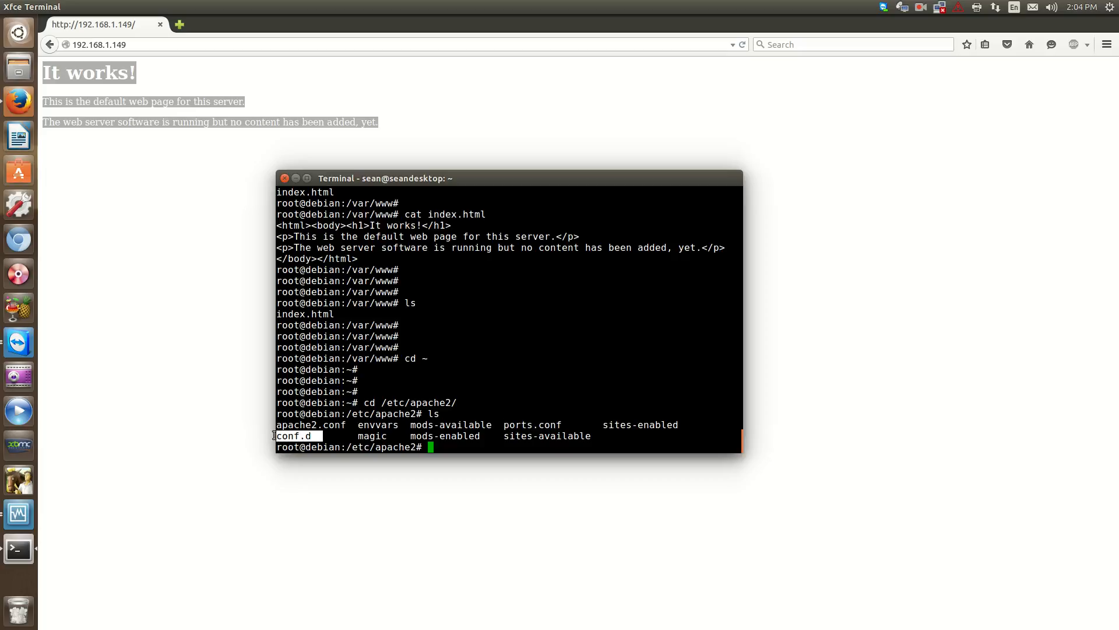
{"action": "mouse_move", "coordinate": [371, 434]}
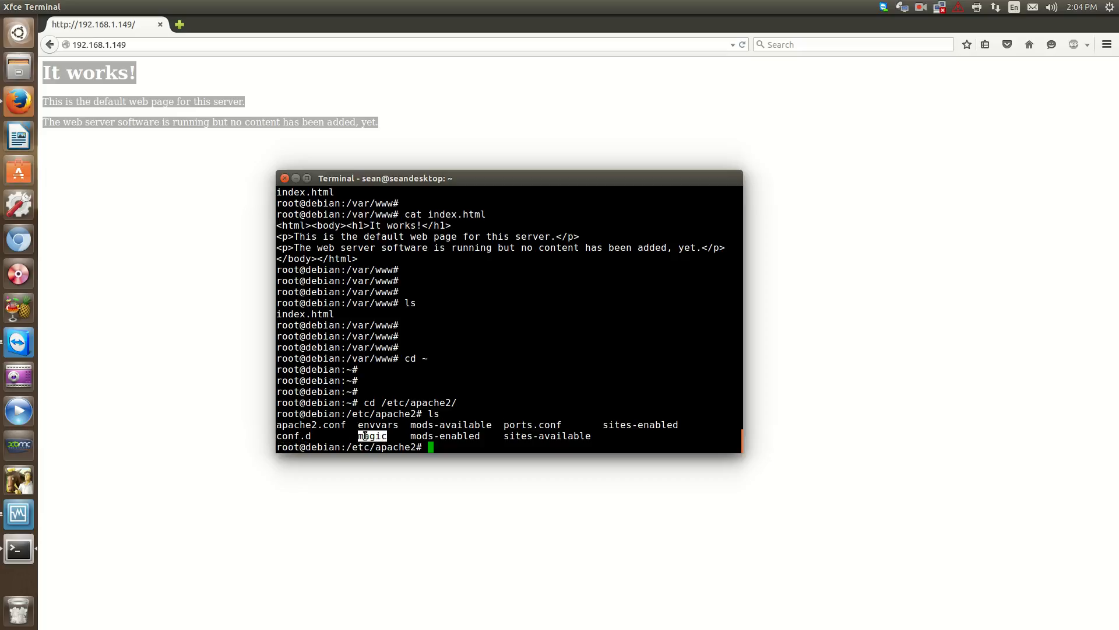
{"action": "mouse_move", "coordinate": [450, 389]}
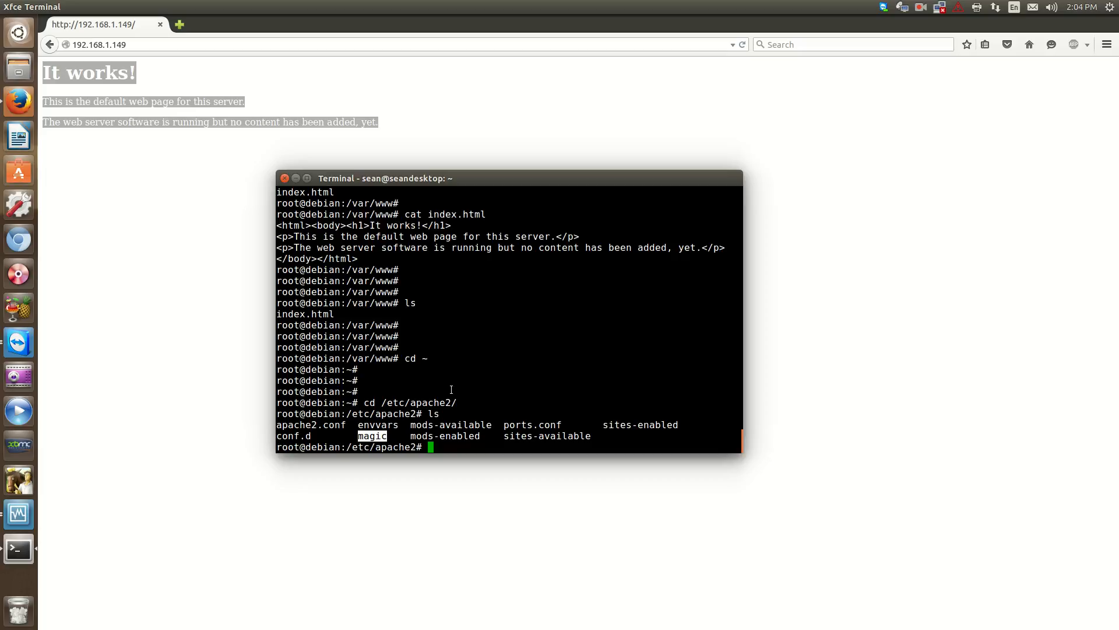
{"action": "key", "text": "Return"}
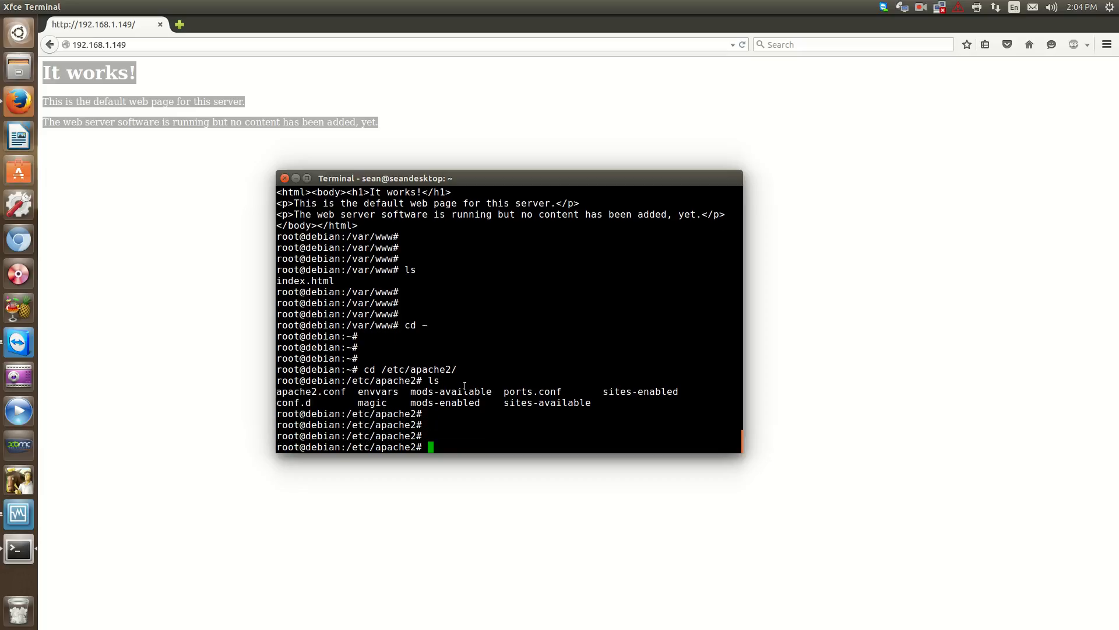
Open apache2.conf in nano and read its explanatory header comments.
{"action": "type", "text": "nano apache2.conf"}
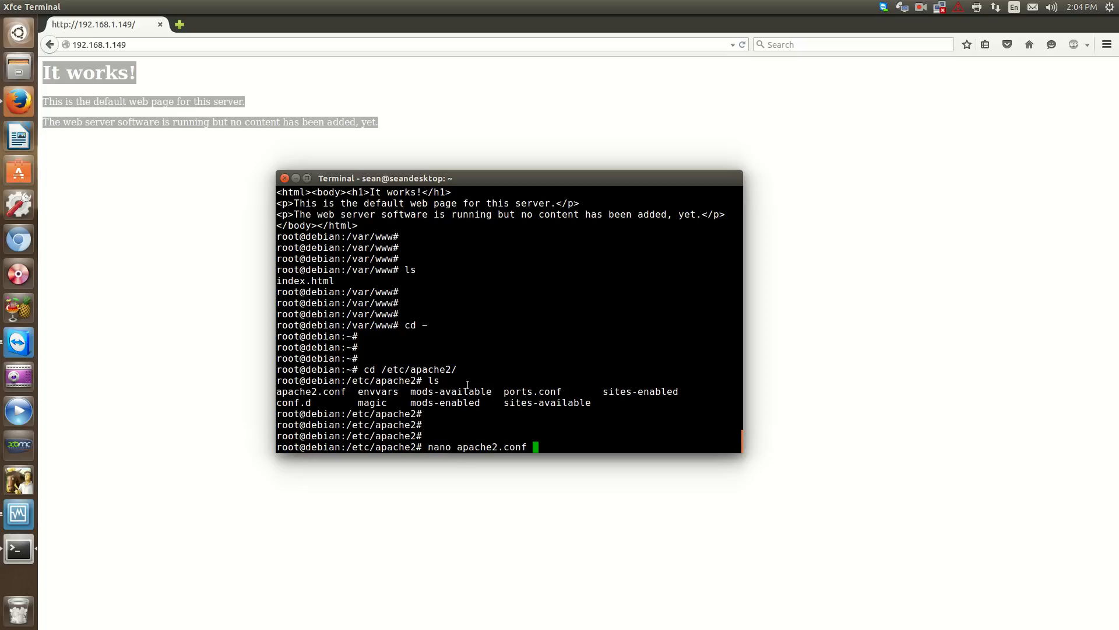
{"action": "key", "text": "Return"}
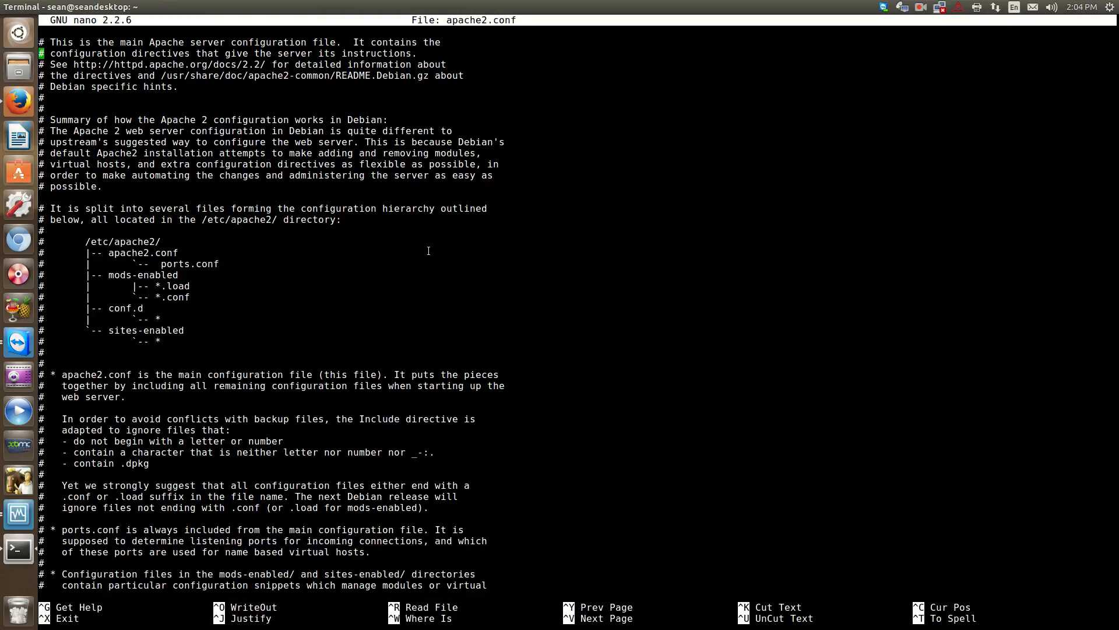
{"action": "scroll", "scroll_direction": "down", "scroll_amount": 3}
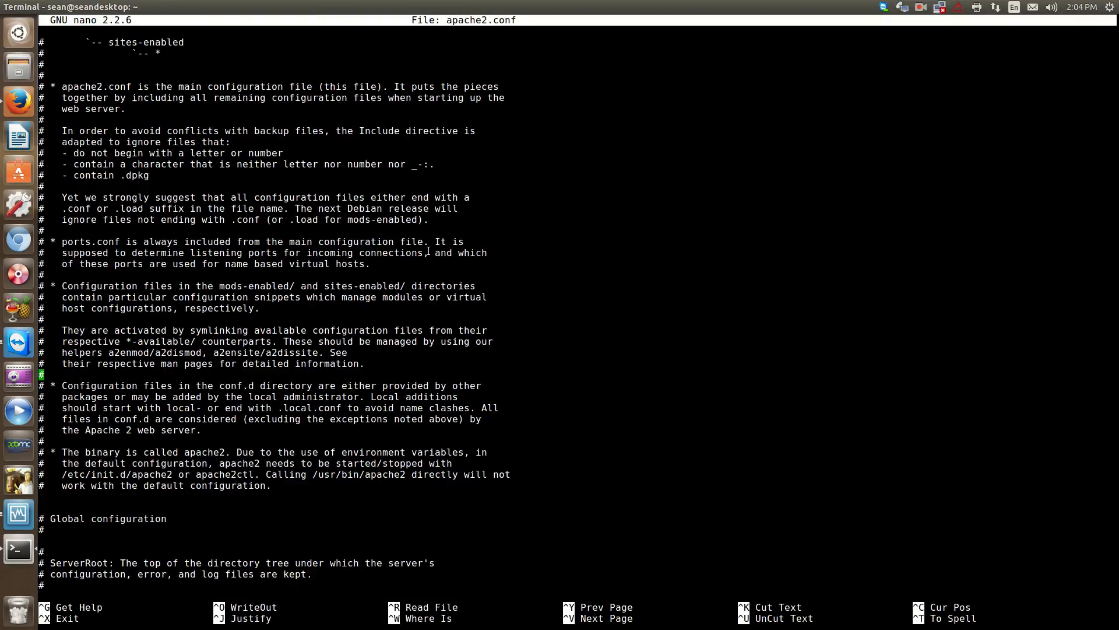
{"action": "scroll", "scroll_direction": "down", "scroll_amount": 3}
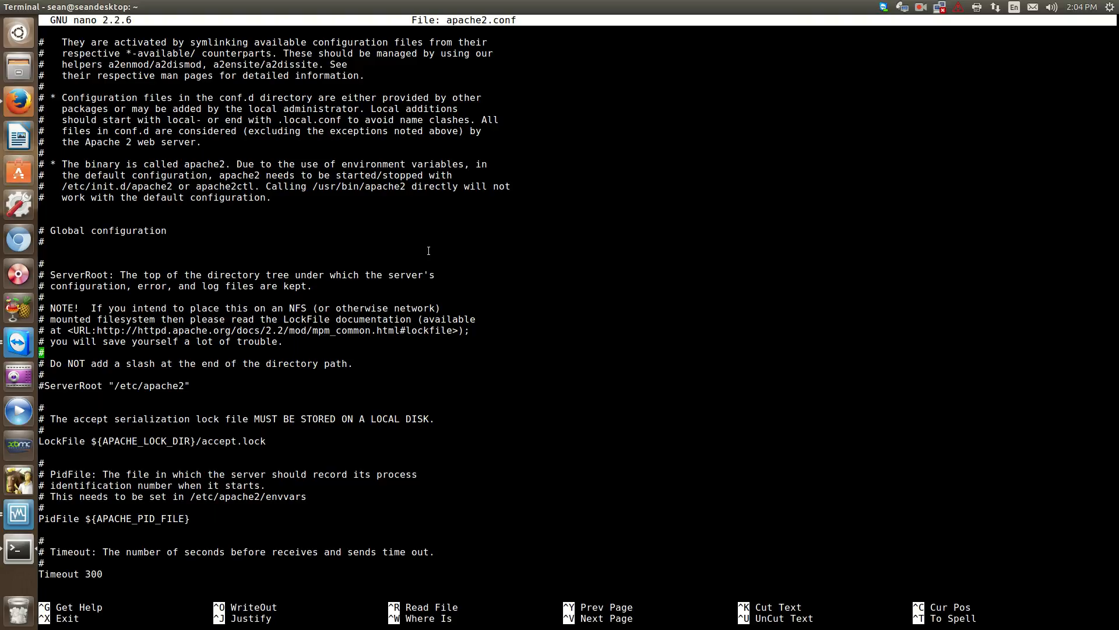
{"action": "scroll", "scroll_direction": "down", "scroll_amount": 3}
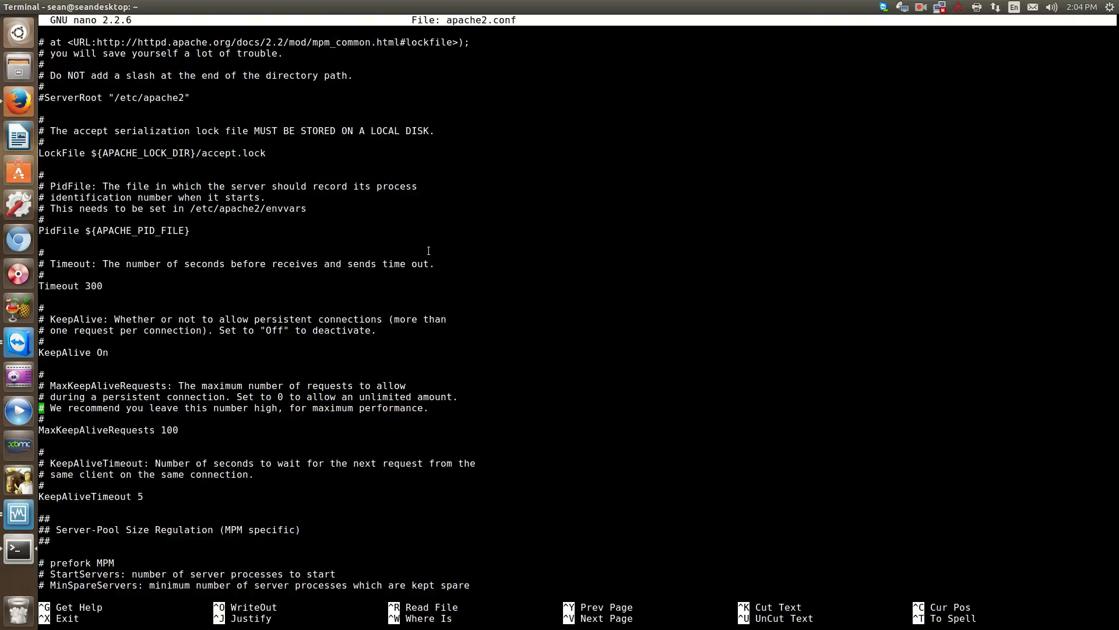
{"action": "scroll", "scroll_direction": "down", "scroll_amount": 3}
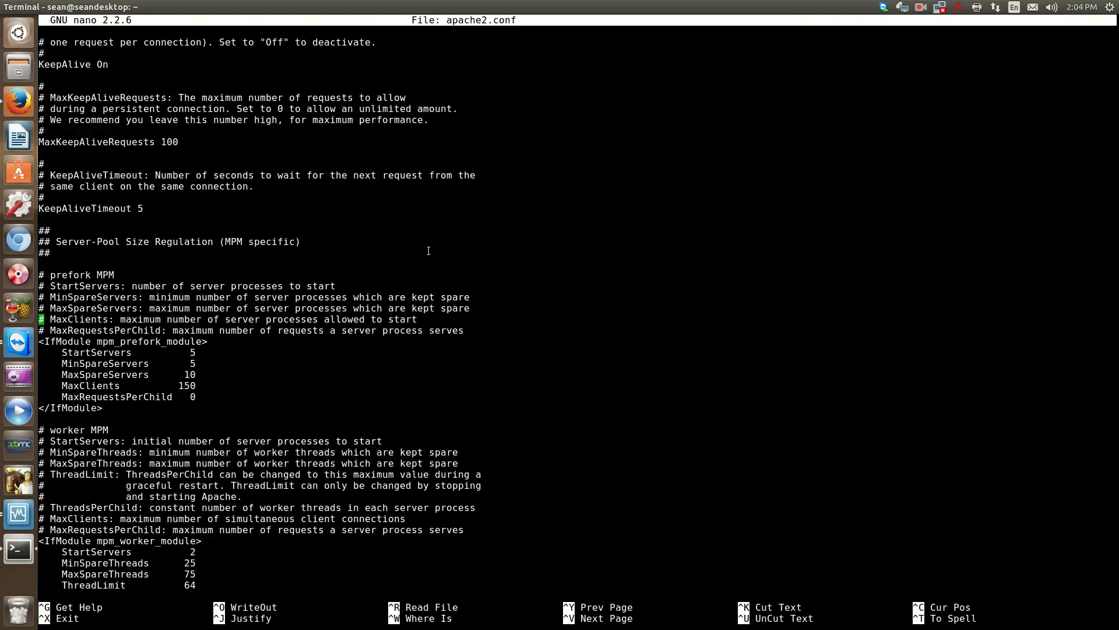
{"action": "scroll", "scroll_direction": "up", "scroll_amount": 3}
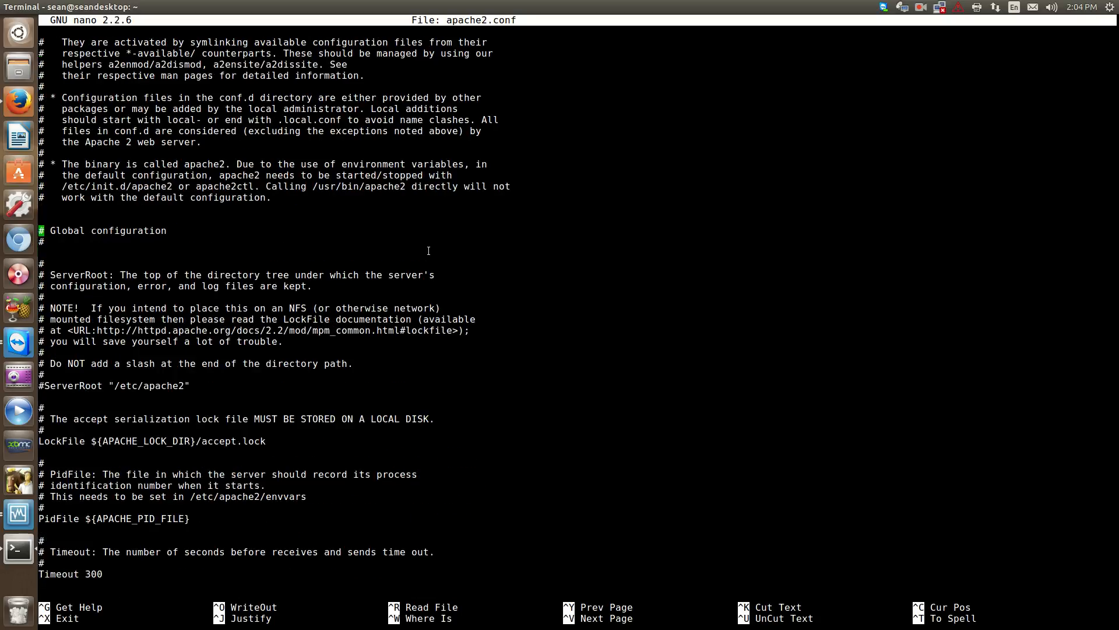
{"action": "scroll", "scroll_direction": "up", "scroll_amount": 3}
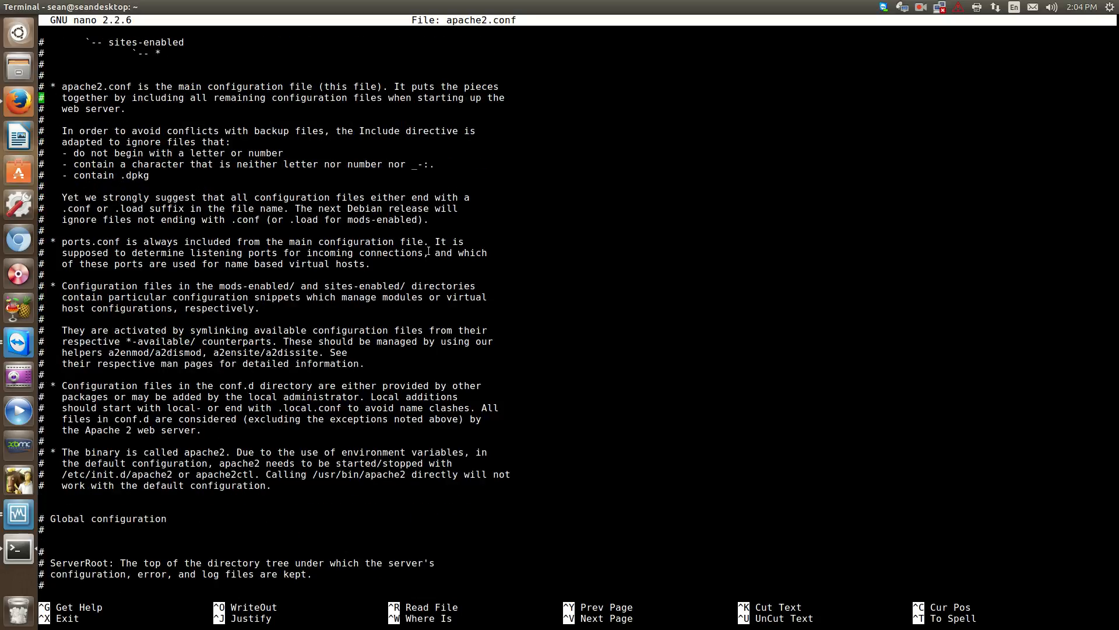
{"action": "scroll", "scroll_direction": "up", "scroll_amount": 3}
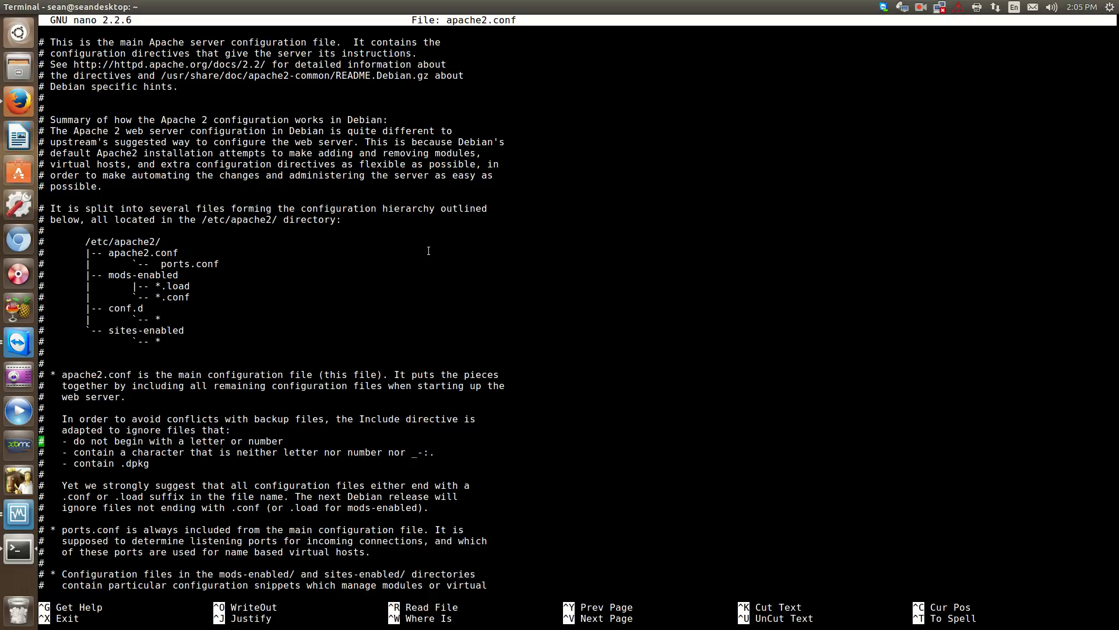
Move down past PidFile and Timeout to the KeepAlive and MaxKeepAliveRequests settings.
{"action": "scroll", "scroll_direction": "down", "scroll_amount": 3}
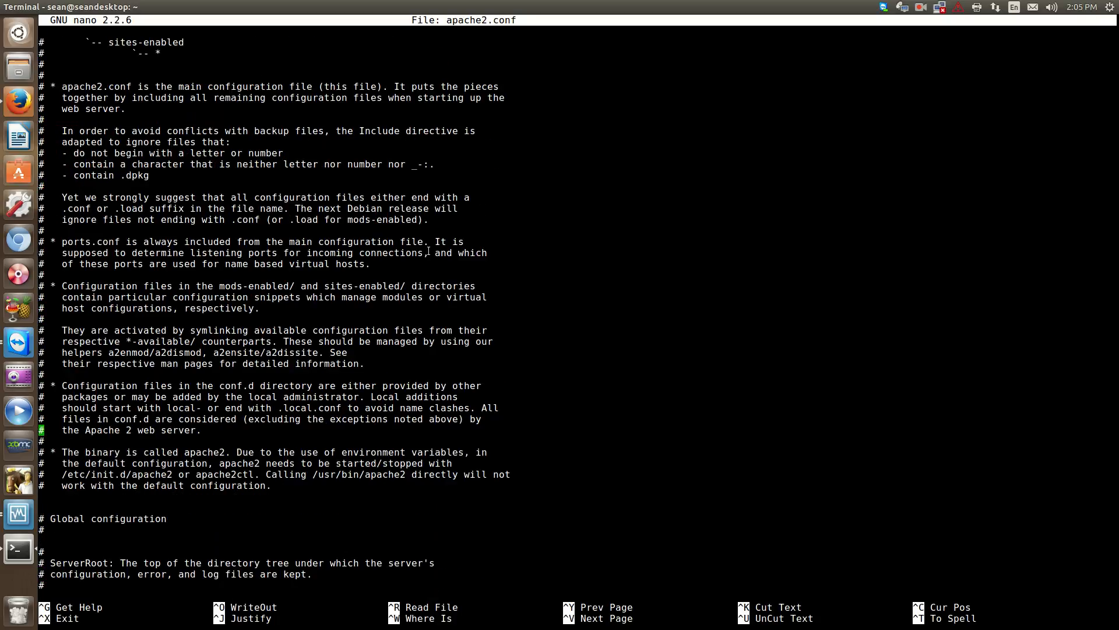
{"action": "scroll", "scroll_direction": "down", "scroll_amount": 3}
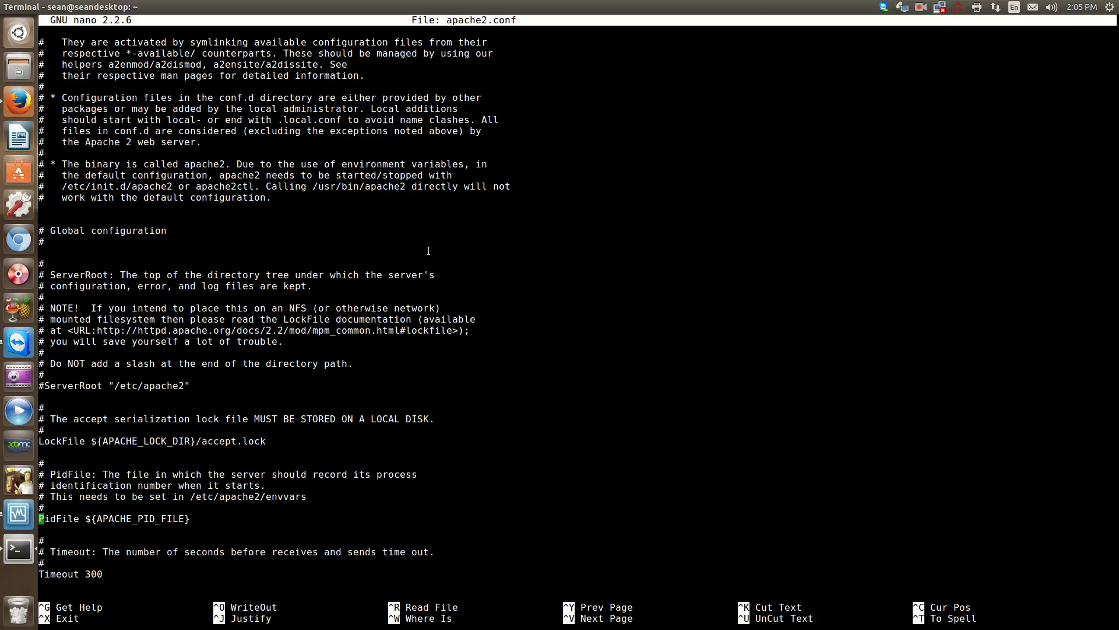
{"action": "key", "text": "Down"}
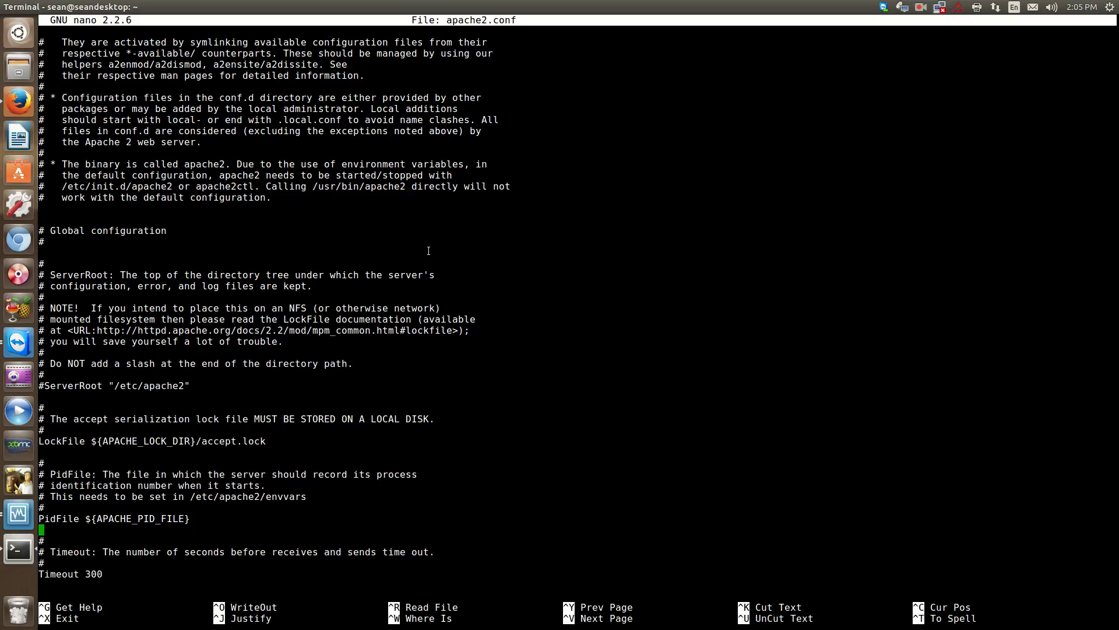
{"action": "key", "text": "down"}
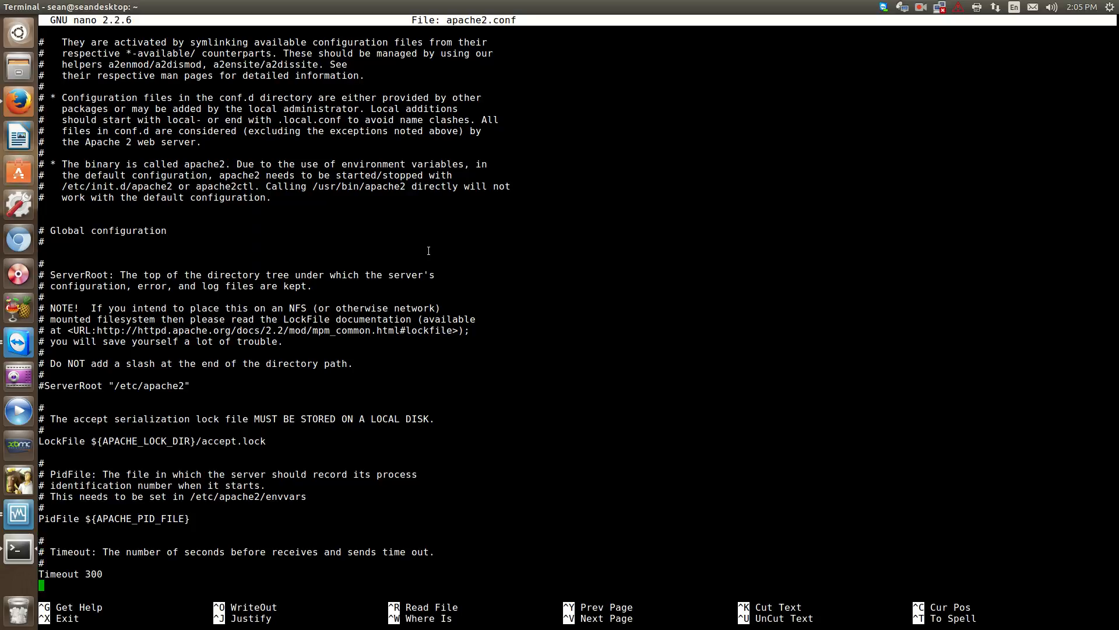
{"action": "scroll", "scroll_direction": "down", "scroll_amount": 3}
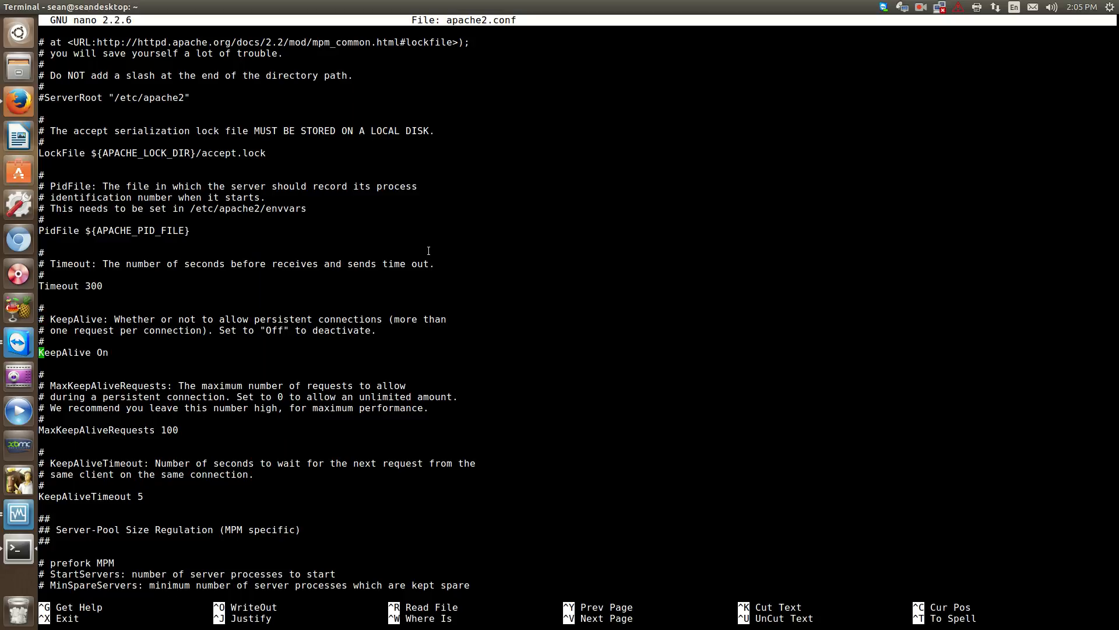
{"action": "key", "text": "End"}
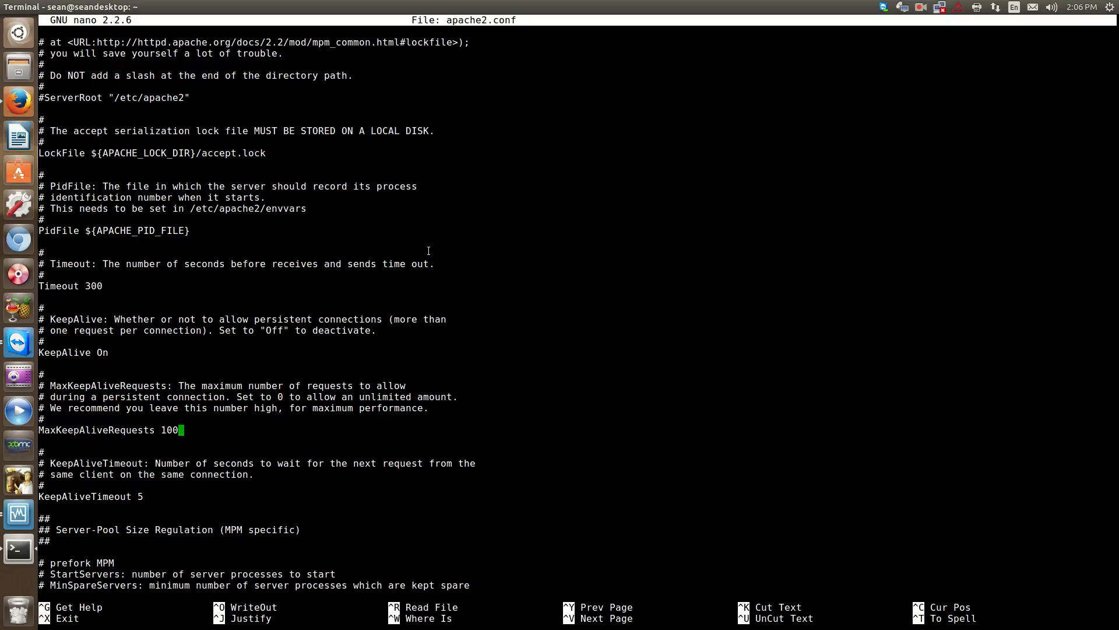
{"action": "key", "text": "Down"}
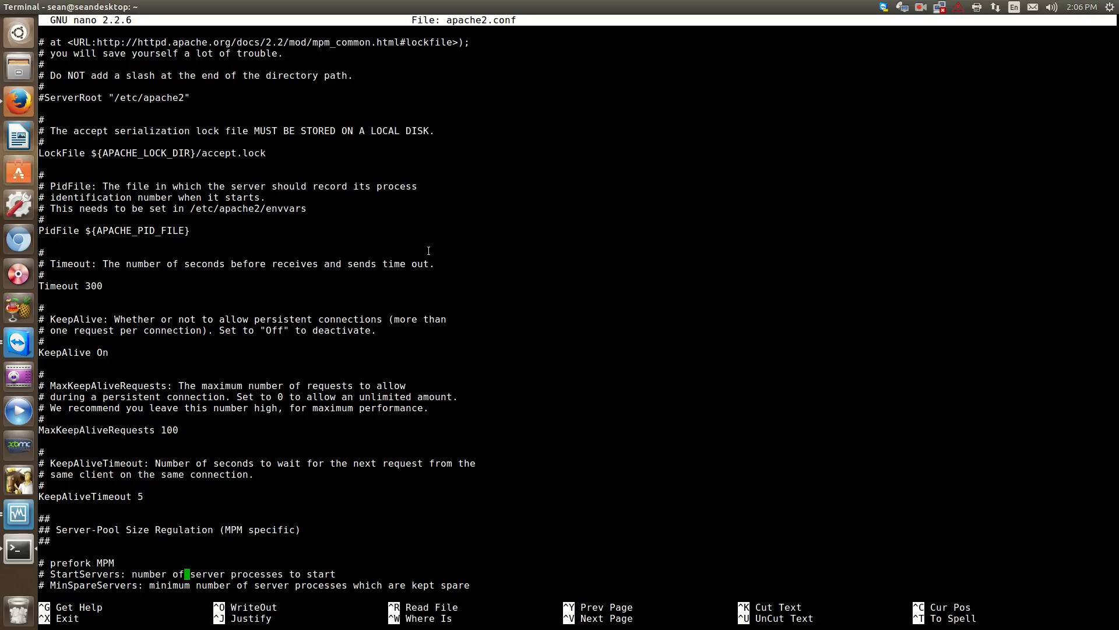
{"action": "scroll", "scroll_direction": "down", "scroll_amount": 3}
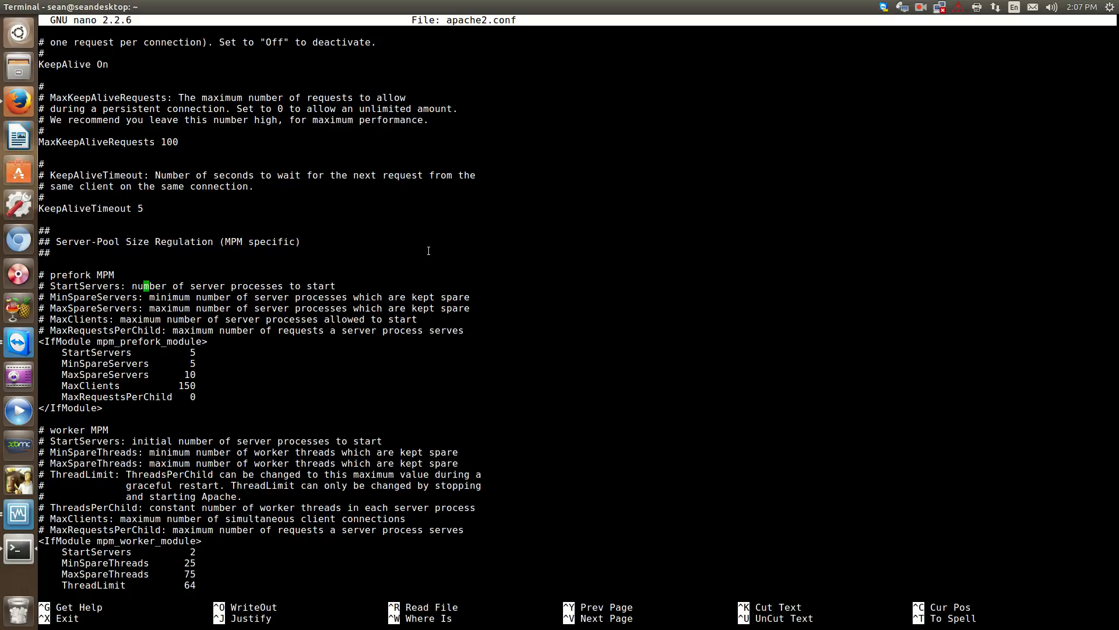
{"action": "mouse_move", "coordinate": [338, 298]}
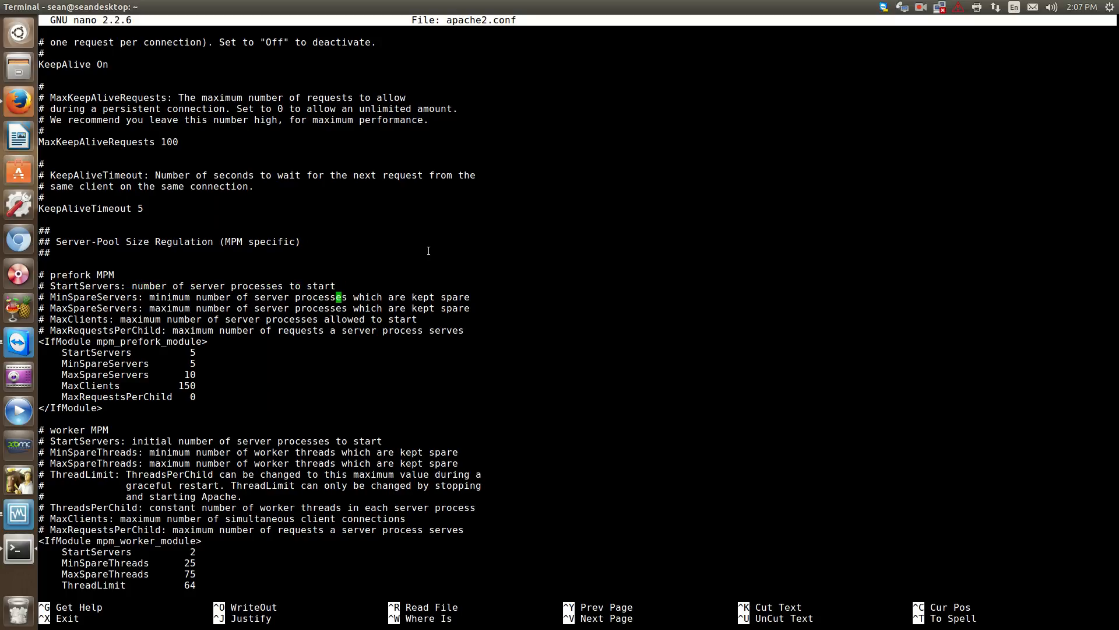
{"action": "left_click", "coordinate": [209, 342]}
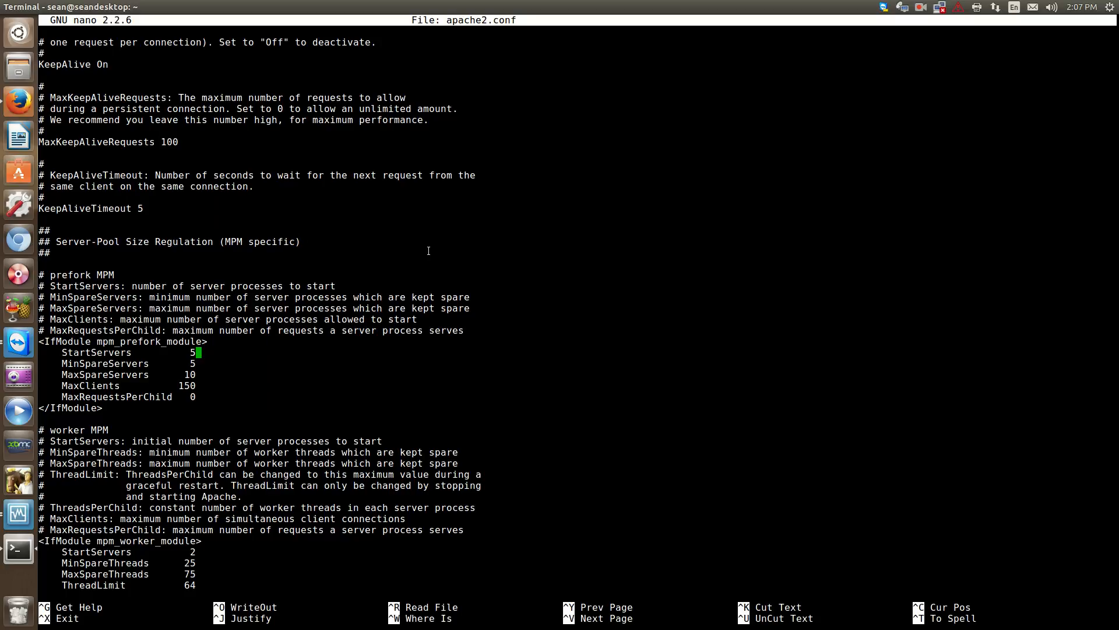
{"action": "key", "text": "Down"}
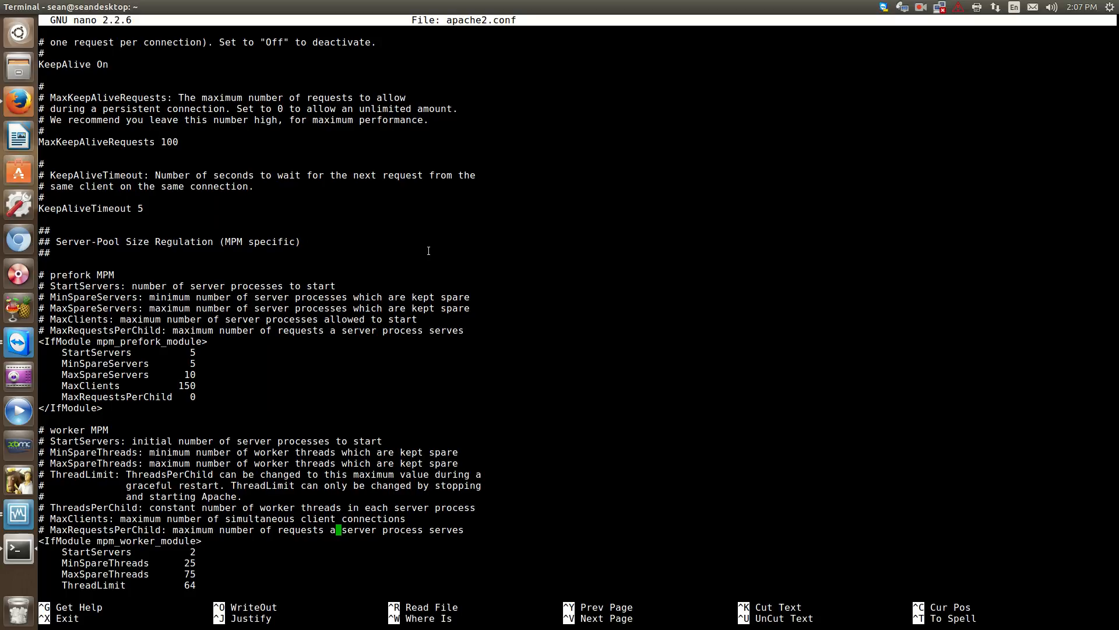
Replace the LogLevel value warn with debug in apache2.conf.
{"action": "scroll", "scroll_direction": "down", "scroll_amount": 3}
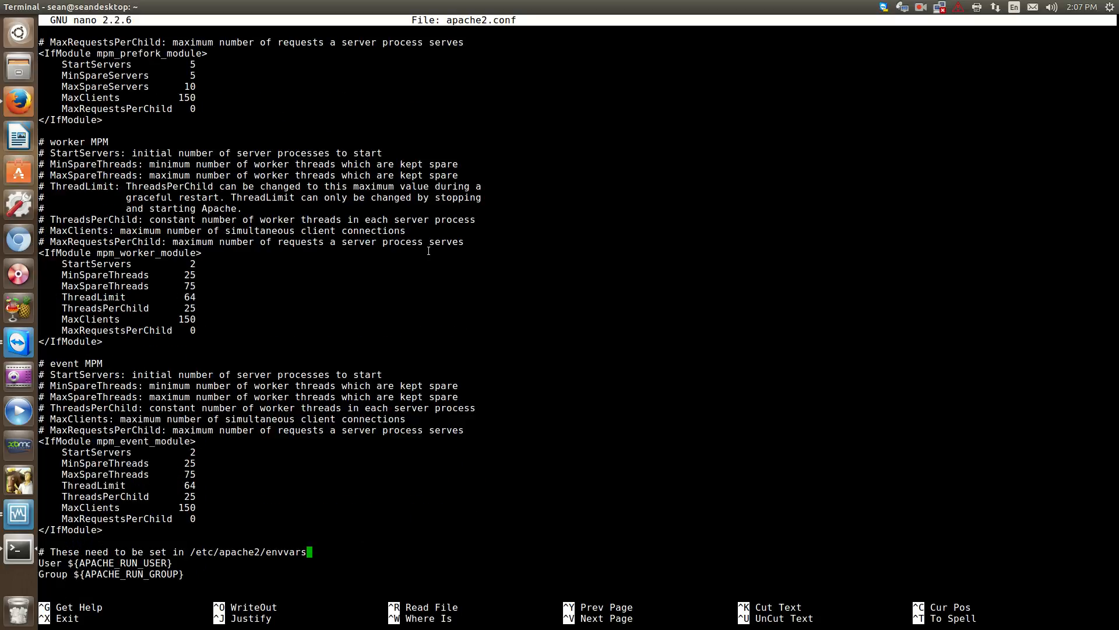
{"action": "scroll", "scroll_direction": "down", "scroll_amount": 3}
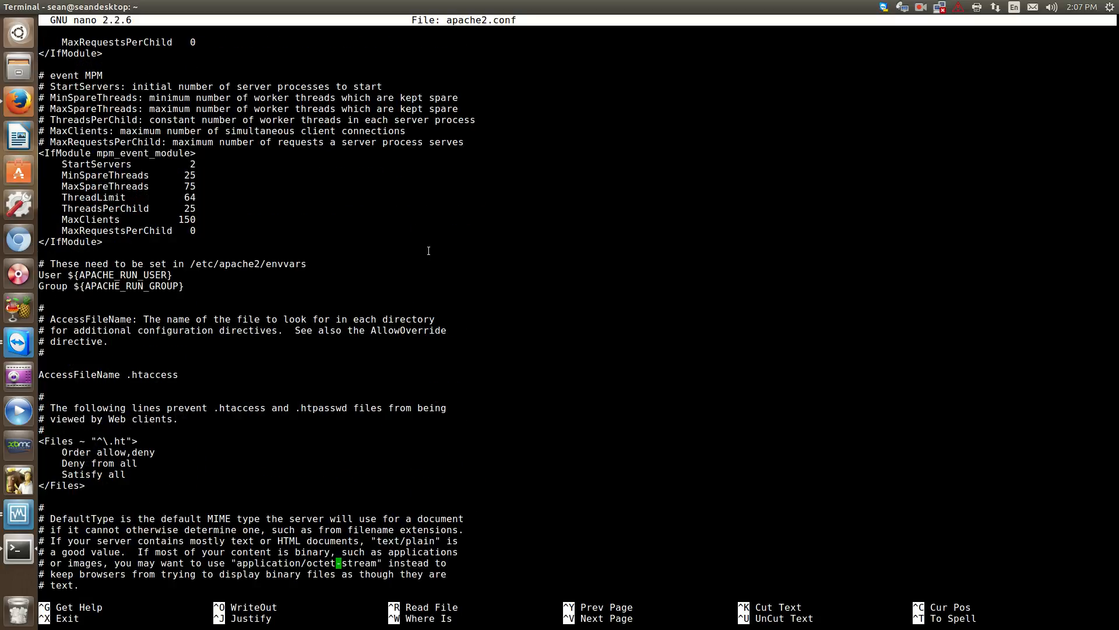
{"action": "scroll", "scroll_direction": "down", "scroll_amount": 3}
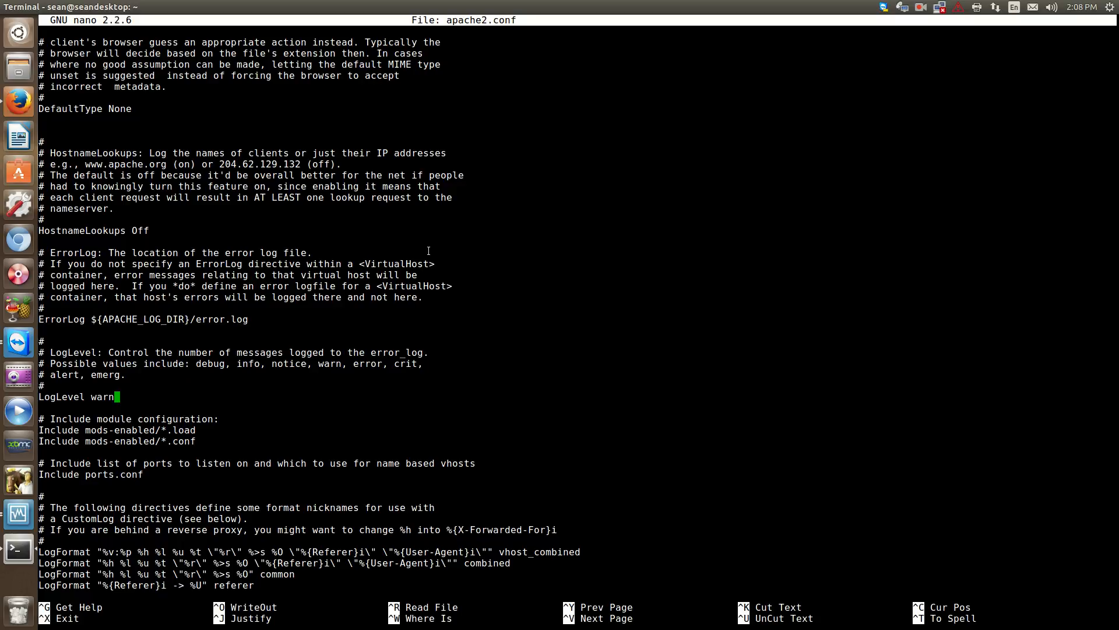
{"action": "key", "text": "Backspace"}
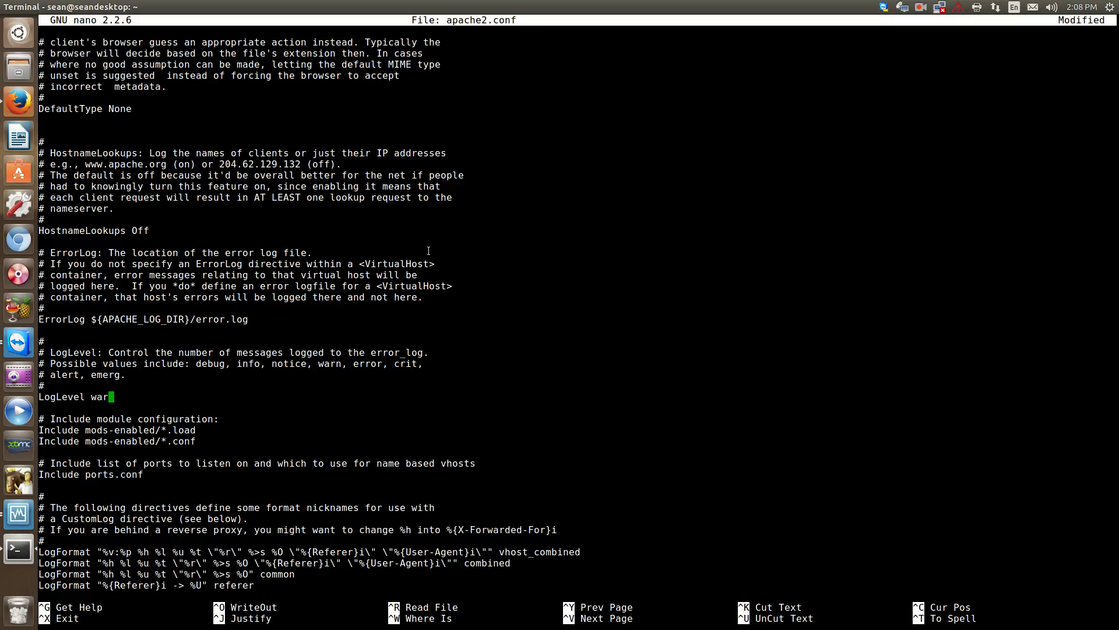
{"action": "key", "text": "BackSpace"}
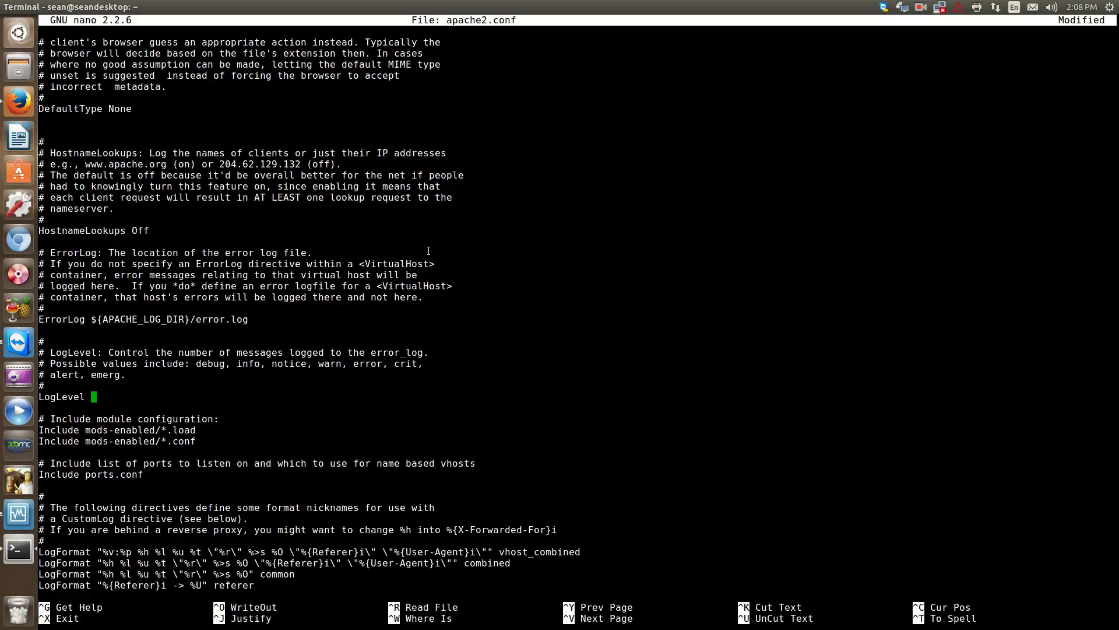
{"action": "type", "text": "debug"}
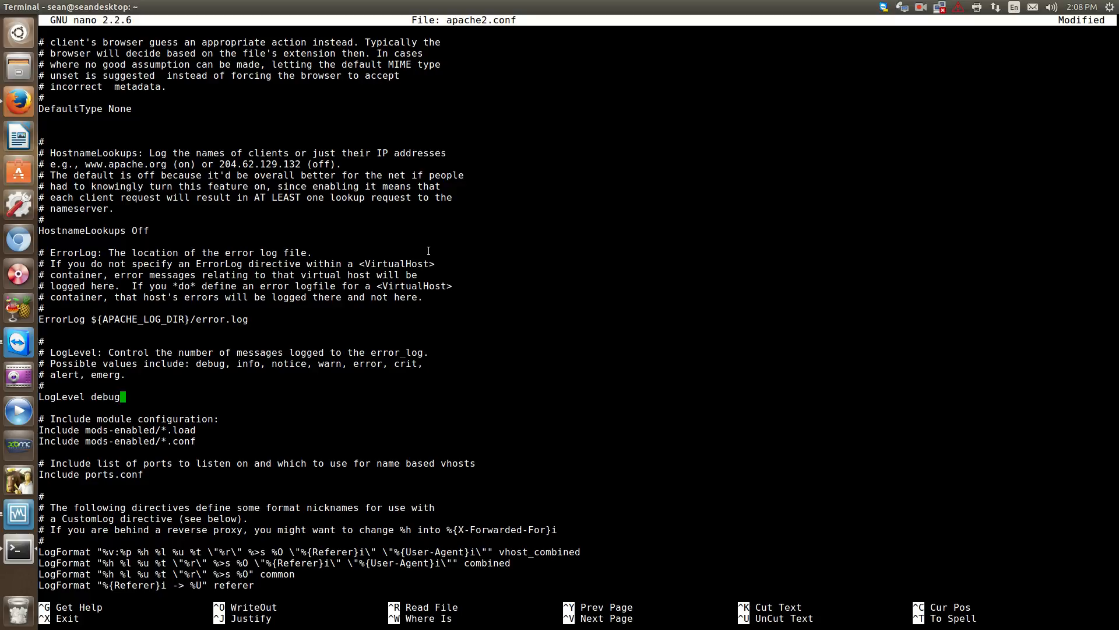
{"action": "mouse_move", "coordinate": [226, 369]}
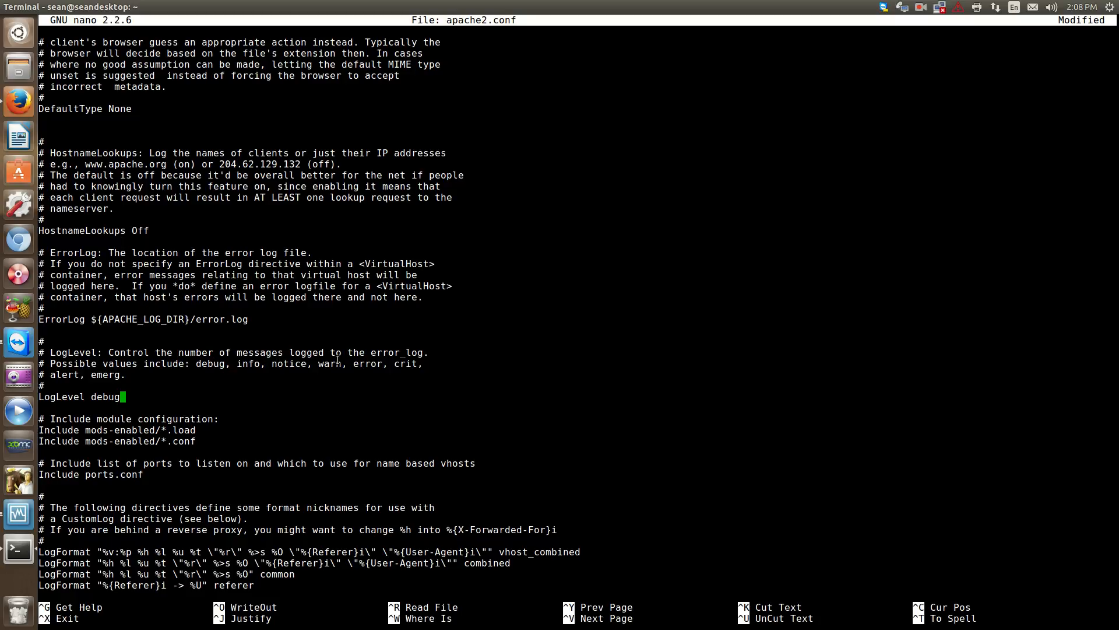
{"action": "mouse_move", "coordinate": [192, 369]}
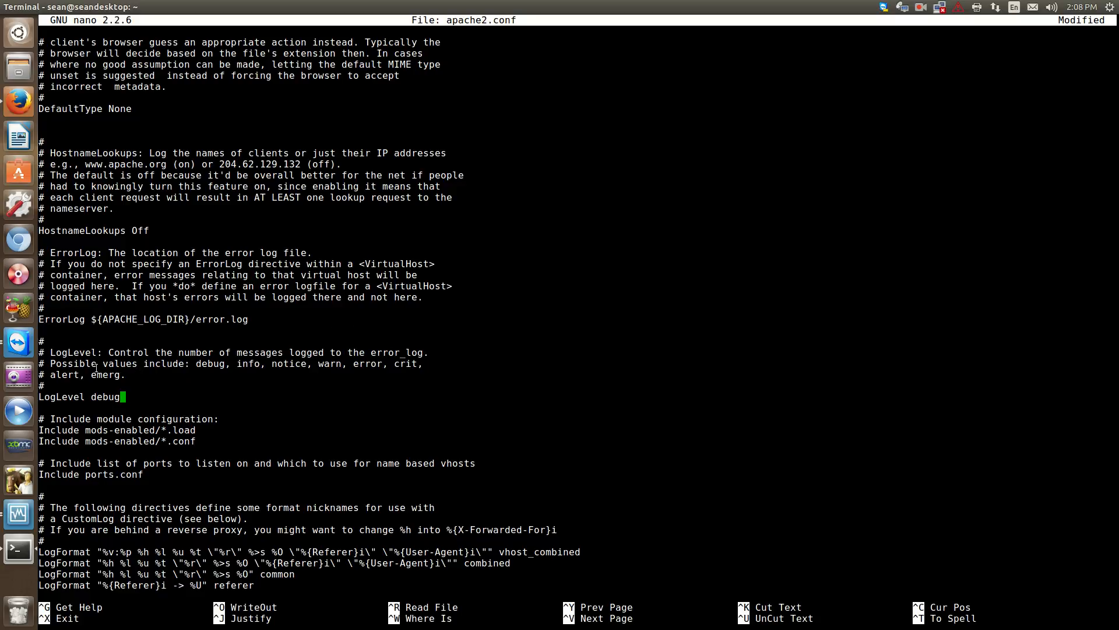
{"action": "mouse_move", "coordinate": [312, 310]}
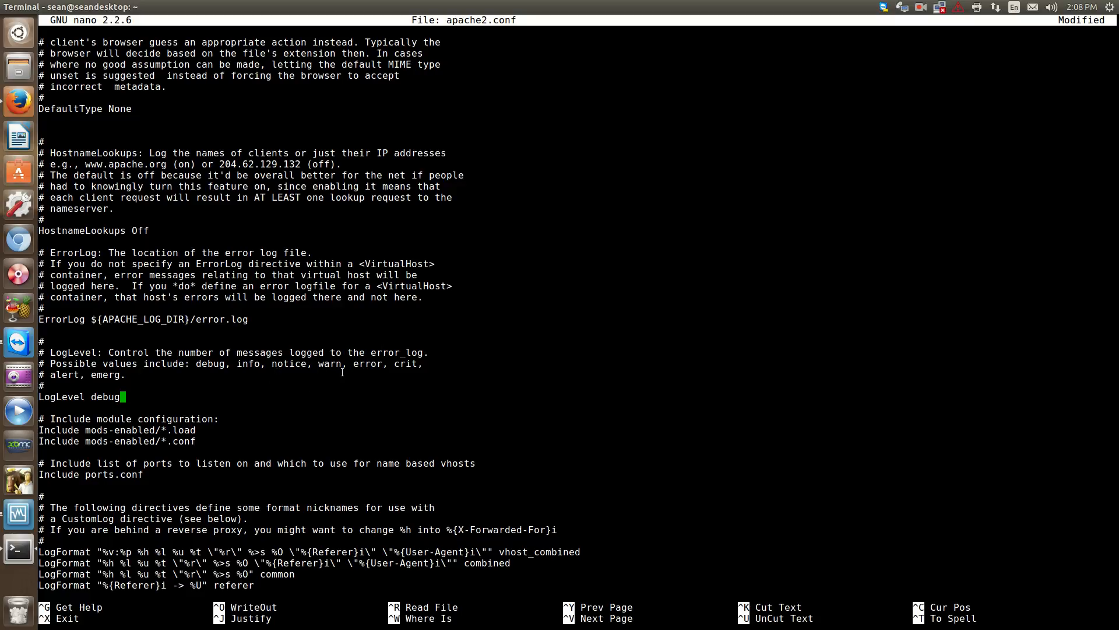
{"action": "mouse_move", "coordinate": [435, 357]}
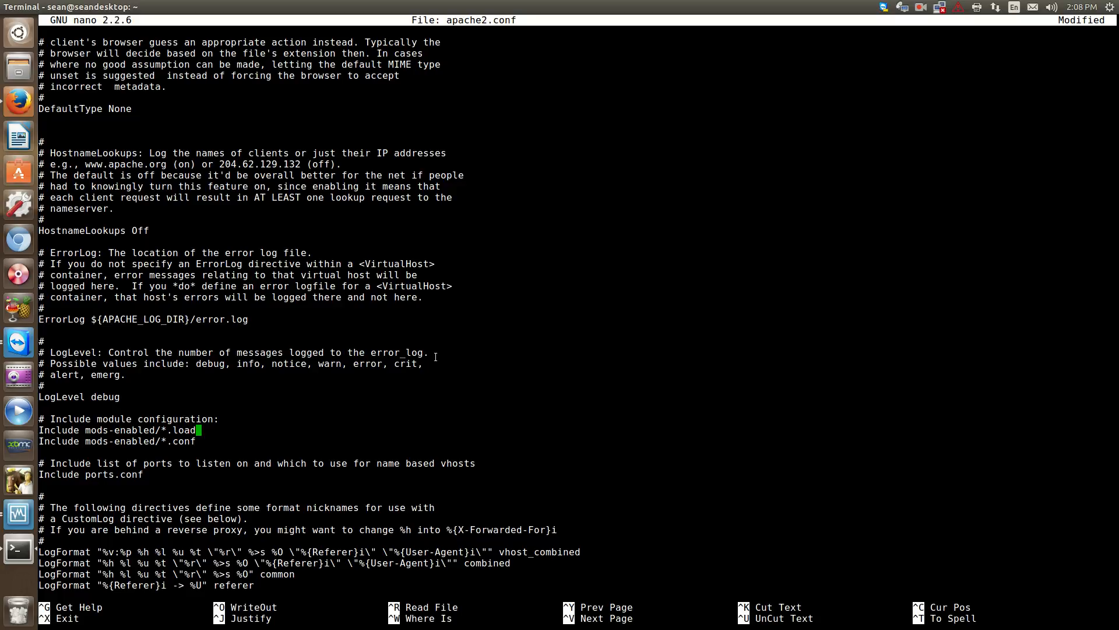
{"action": "key", "text": "Left"}
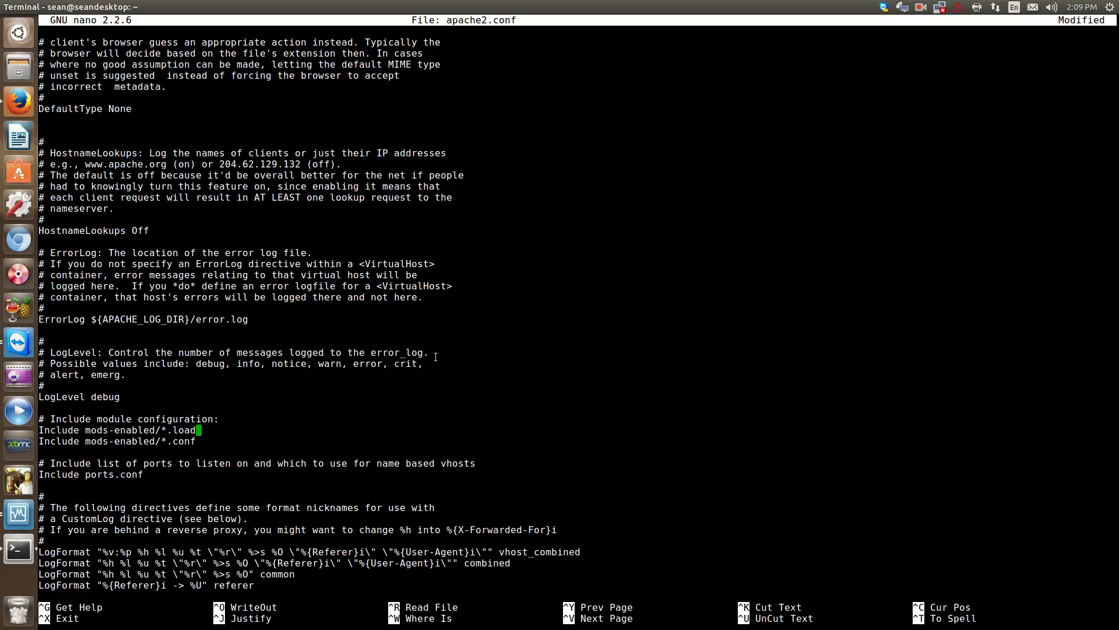
{"action": "key", "text": "Down"}
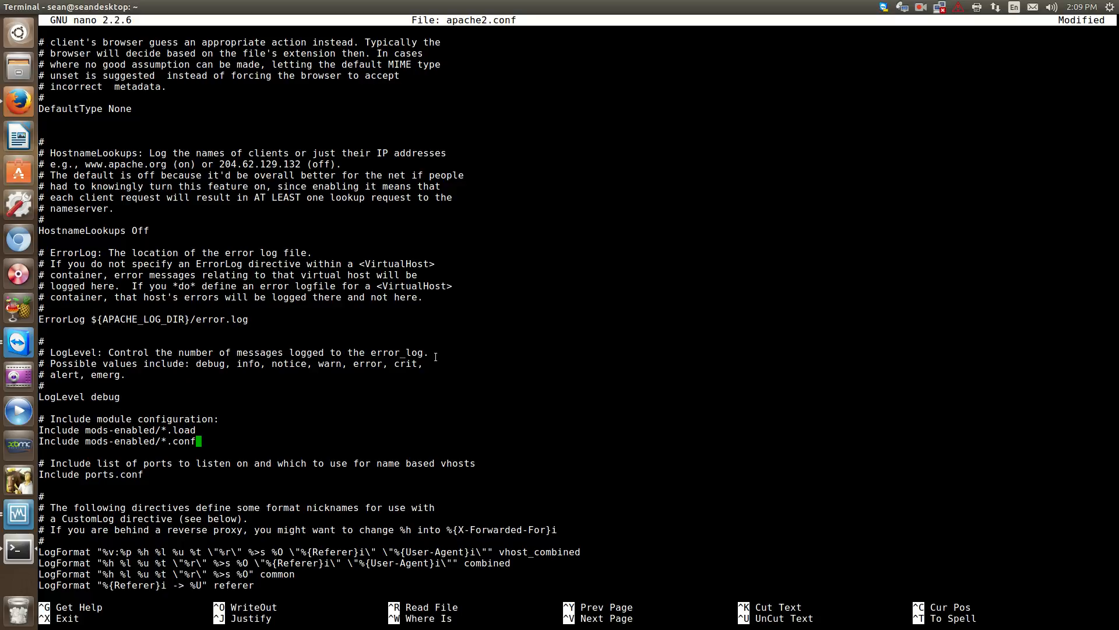
{"action": "scroll", "scroll_direction": "down", "scroll_amount": 3}
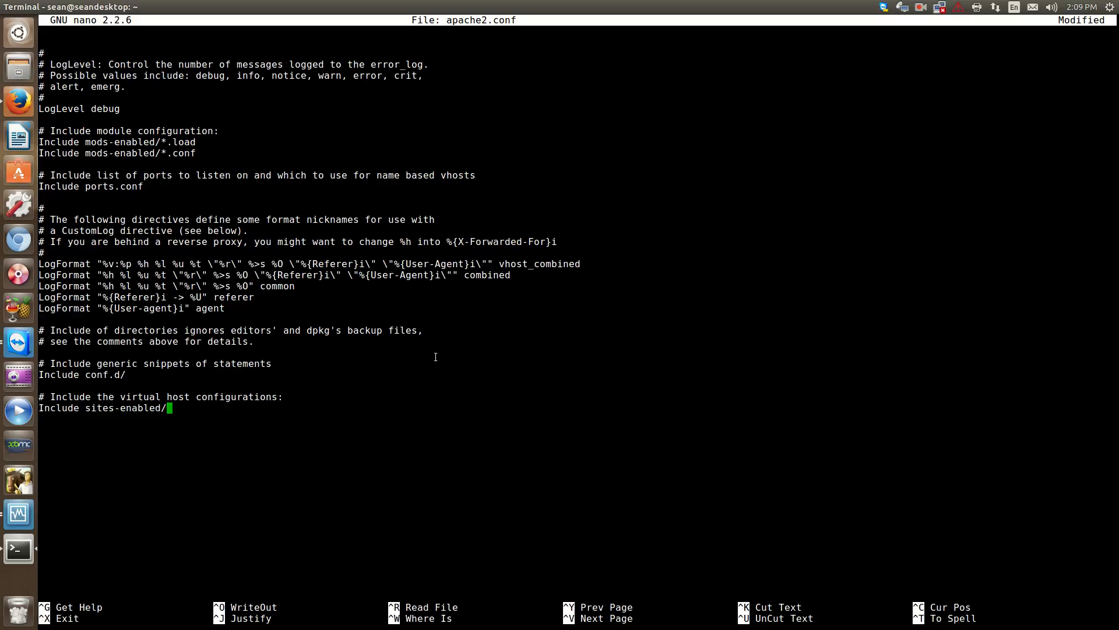
{"action": "scroll", "scroll_direction": "up", "scroll_amount": 3}
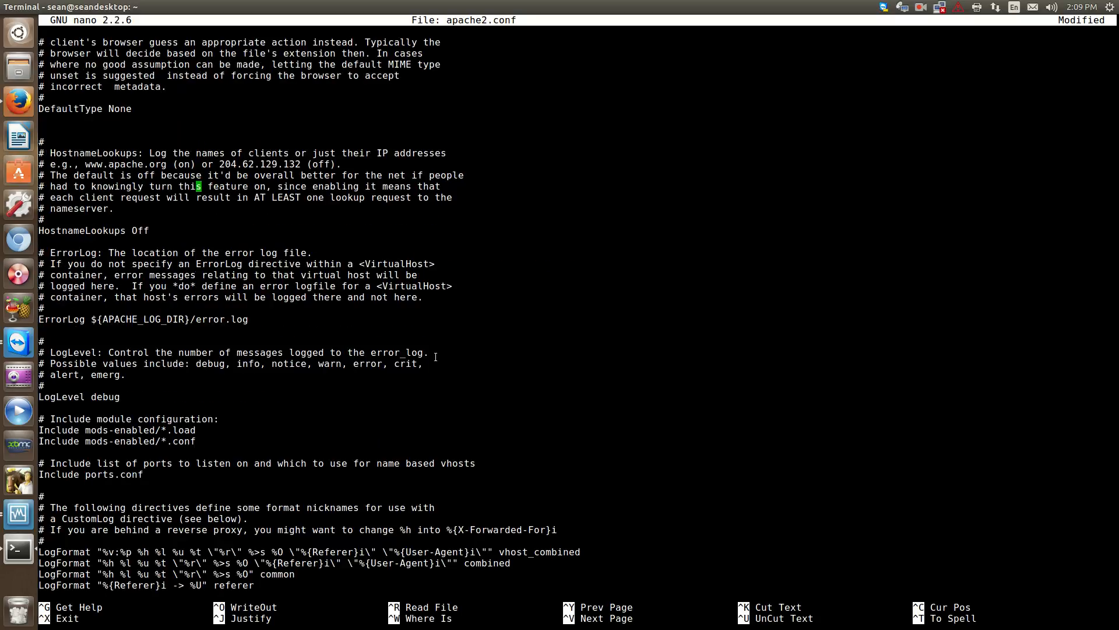
{"action": "scroll", "scroll_direction": "up", "scroll_amount": 3}
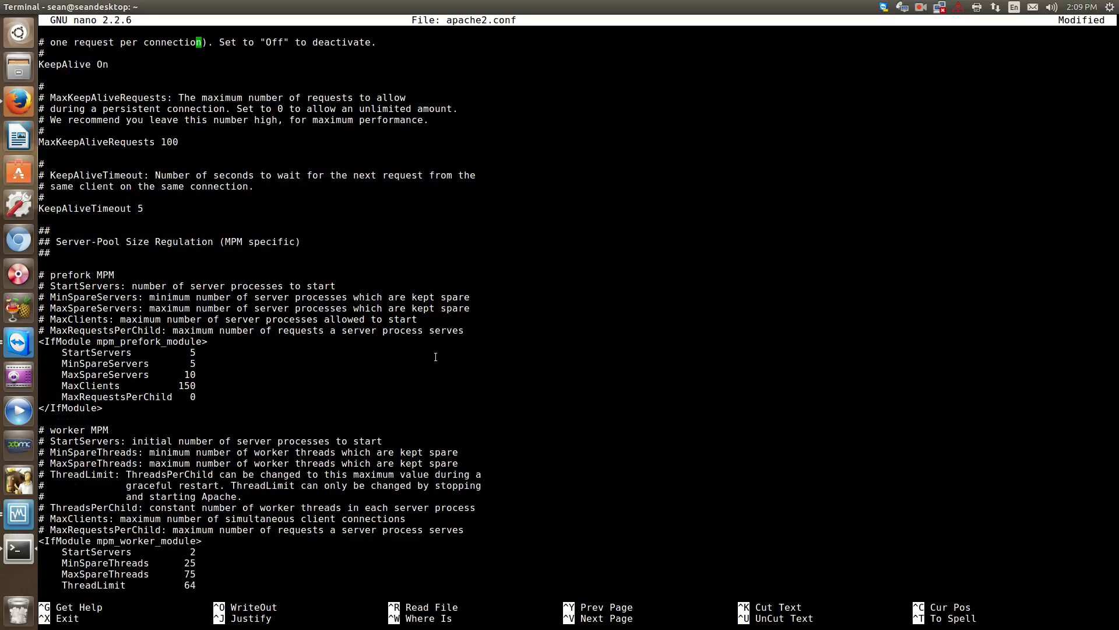
{"action": "key", "text": "ctrl+x"}
{"action": "type", "text": "ls"}
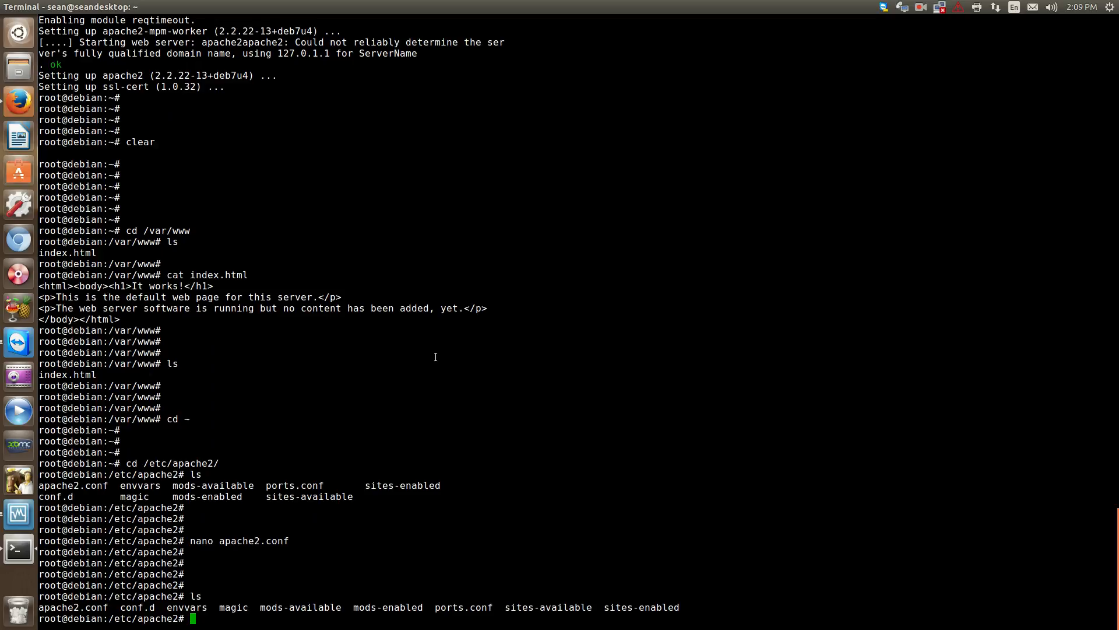
Change into sites-enabled, listing its single file 000-default, and begin a nano command.
{"action": "type", "text": "cd"}
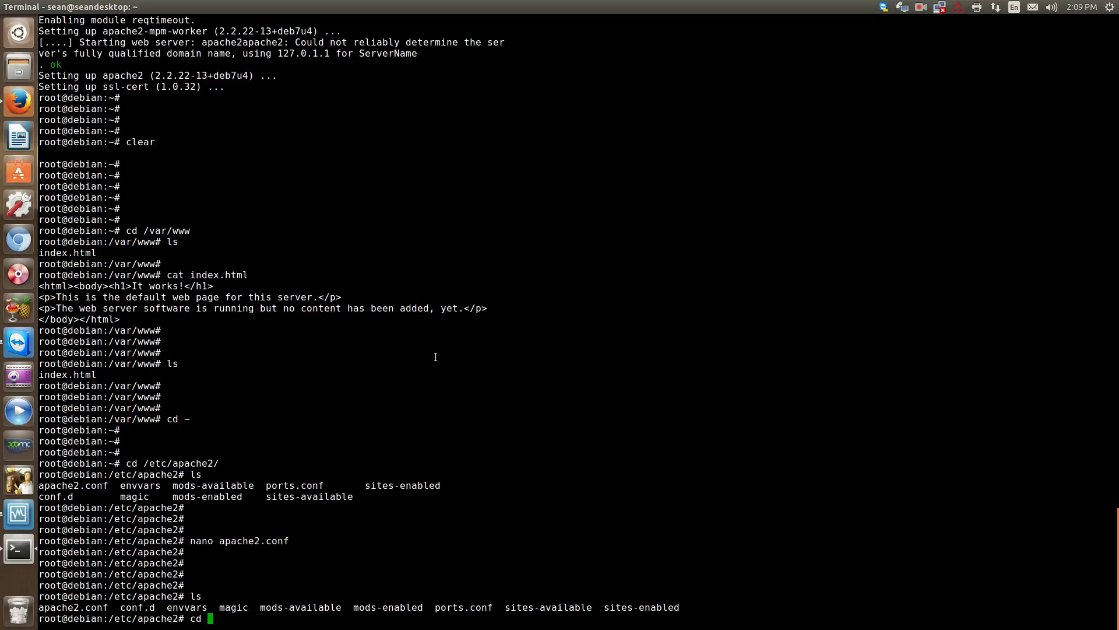
{"action": "type", "text": "sites-e"}
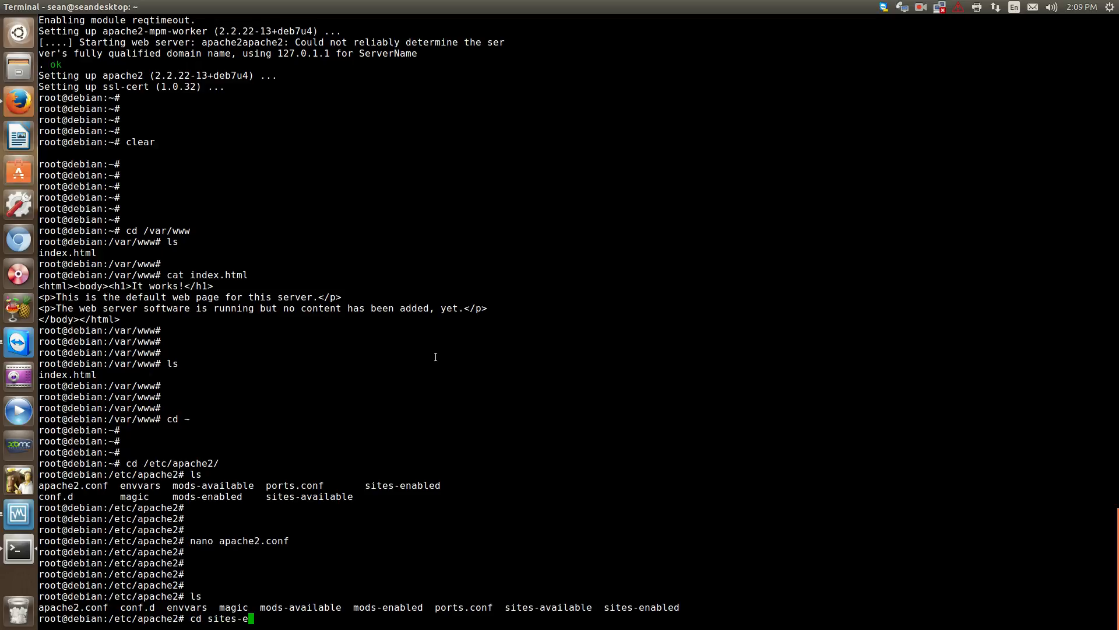
{"action": "key", "text": "Return"}
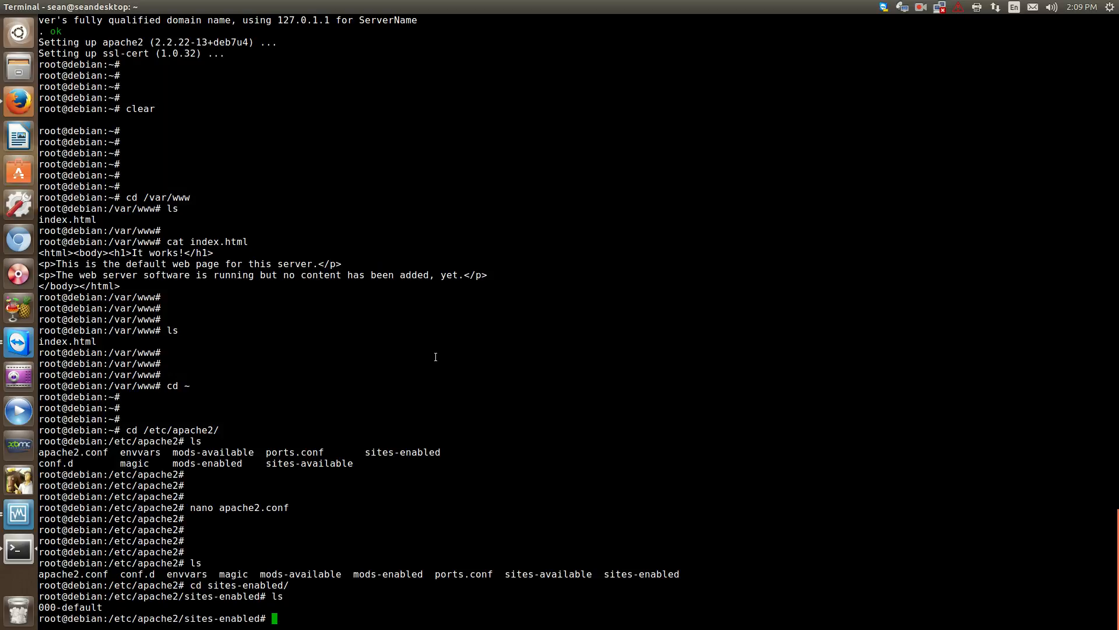
{"action": "type", "text": "n"}
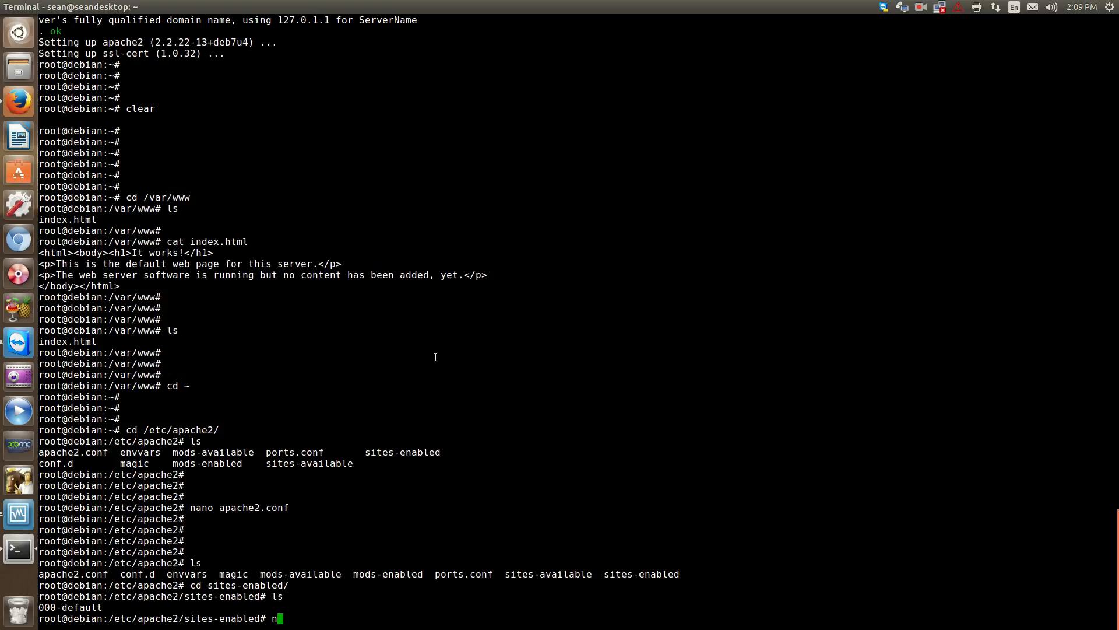
{"action": "type", "text": "ano"}
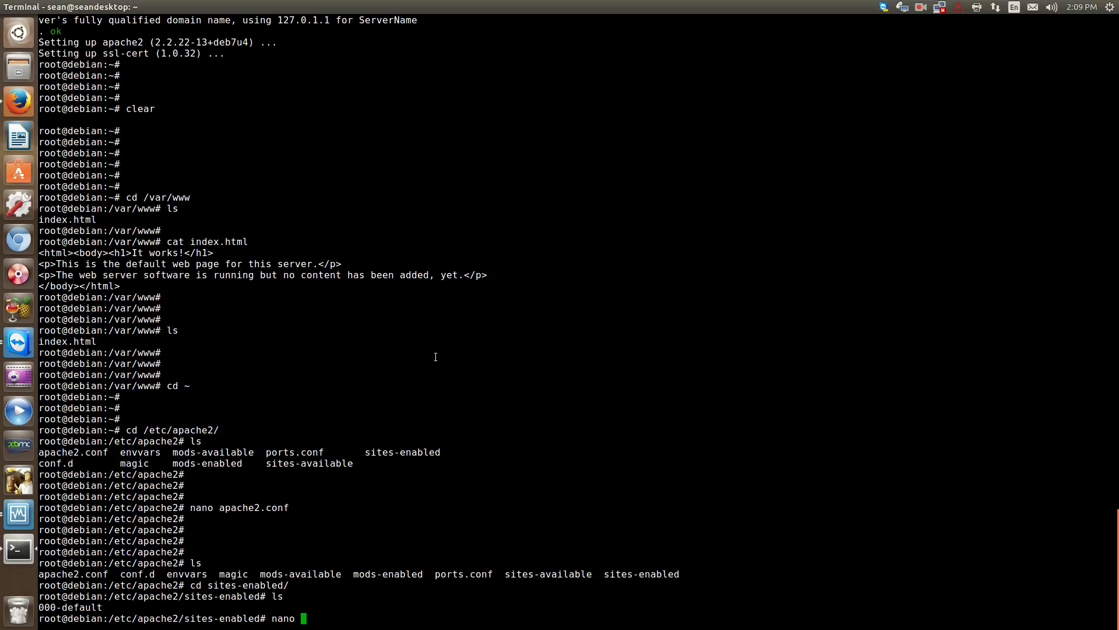
Open 000-default in nano and try appending mancini123 to DocumentRoot, then remove it.
{"action": "key", "text": "Return"}
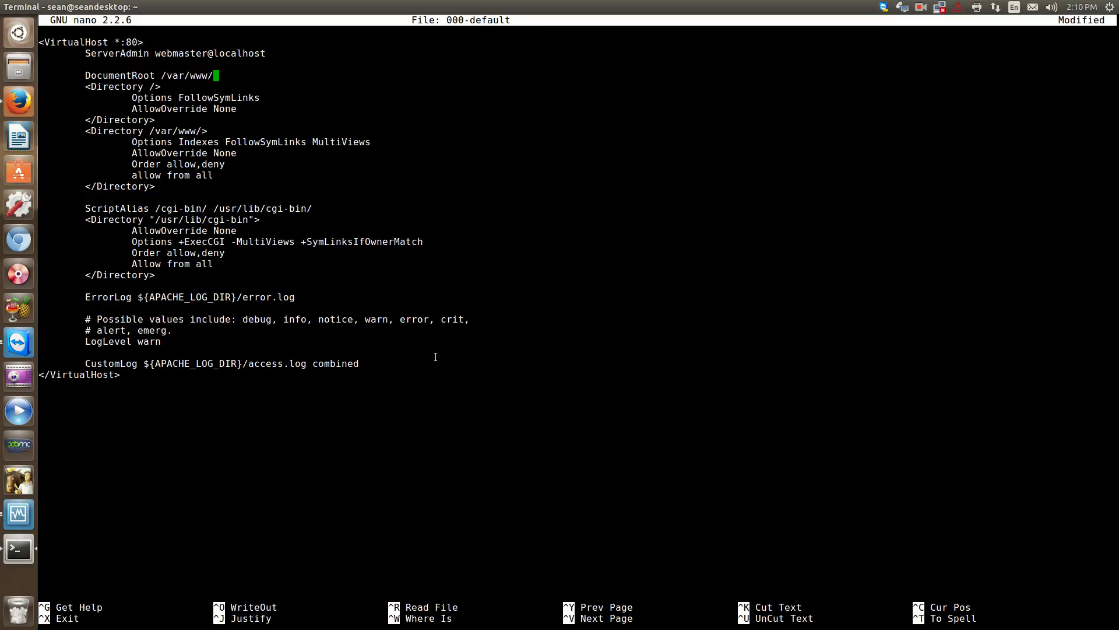
{"action": "type", "text": "mancini123"}
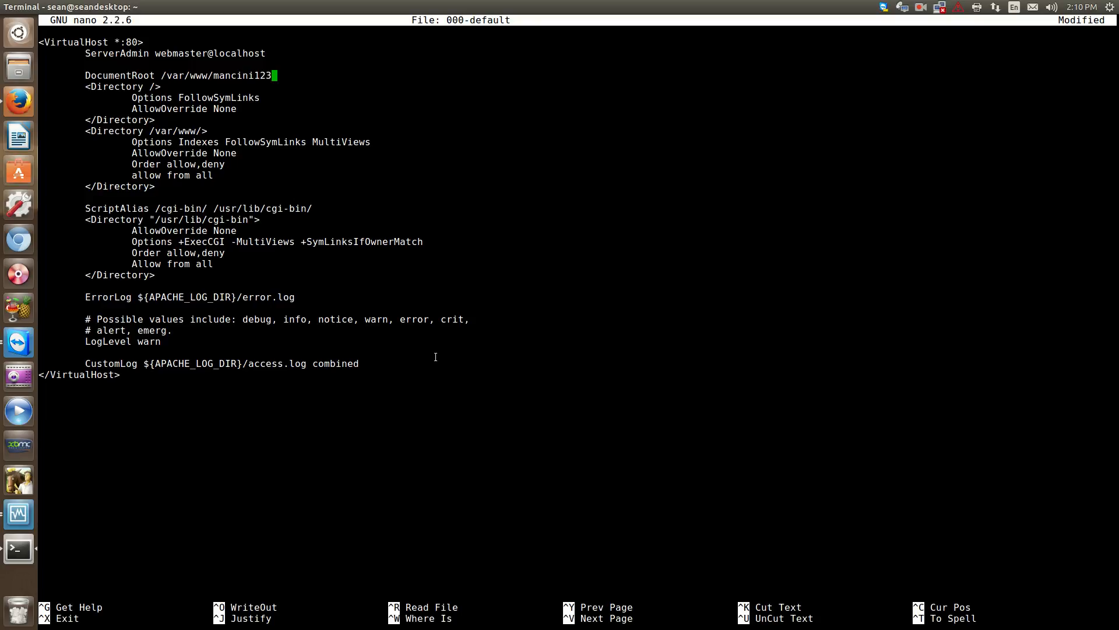
{"action": "key", "text": "BackSpace"}
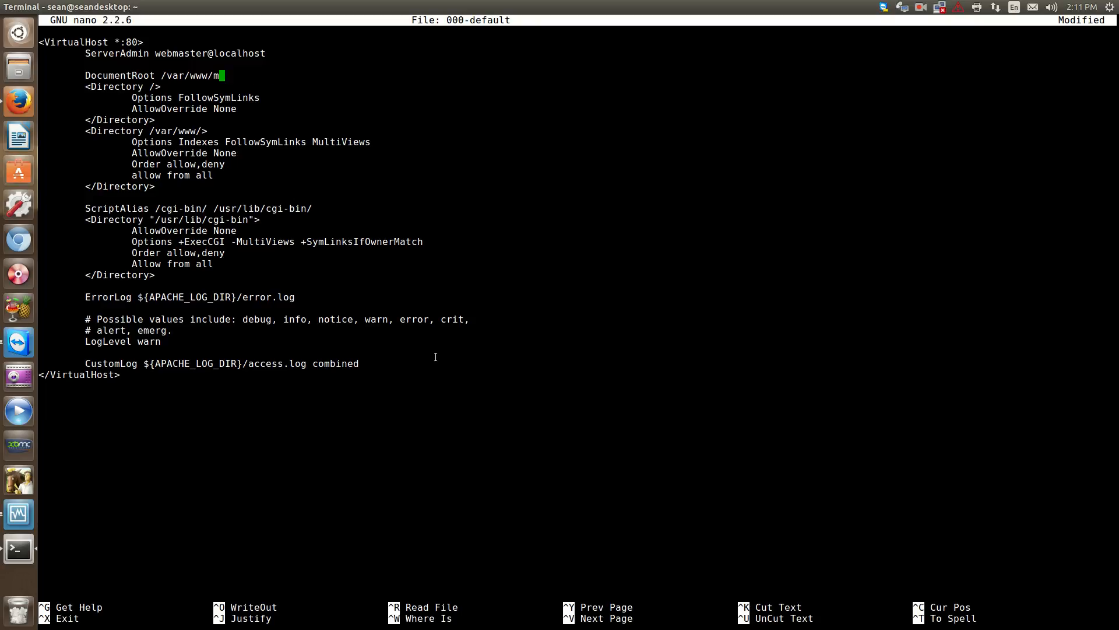
{"action": "key", "text": "BackSpace"}
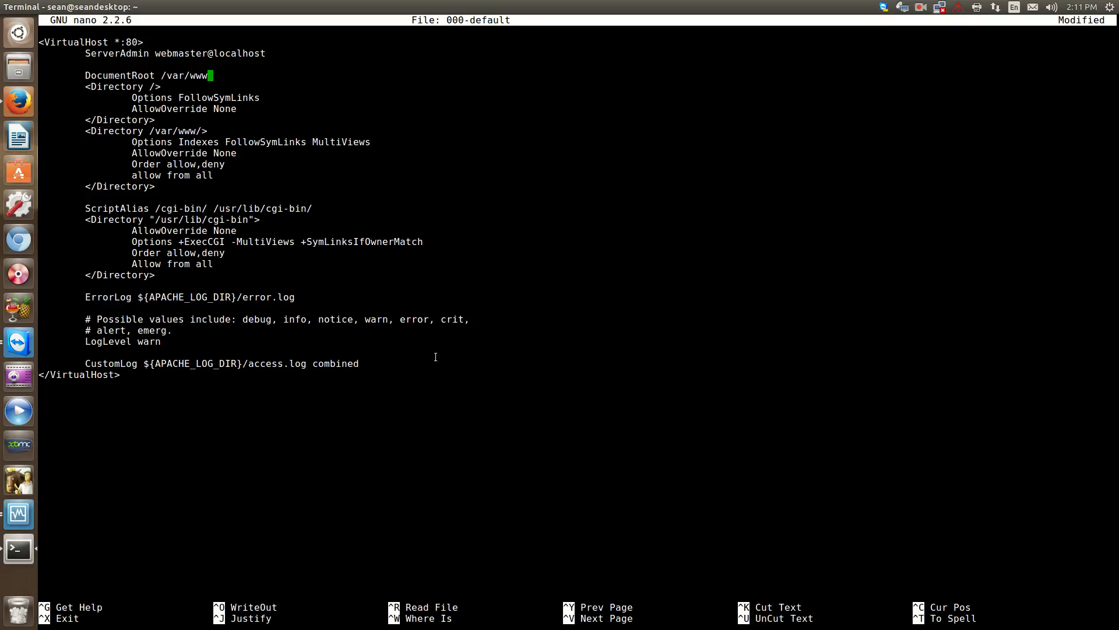
{"action": "key", "text": "Down"}
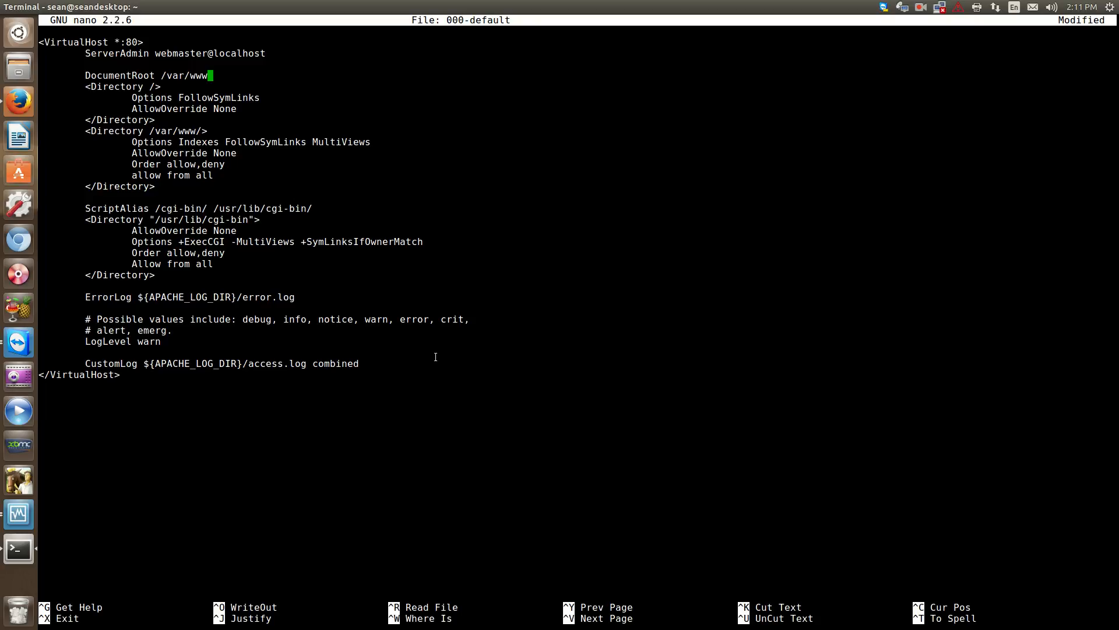
{"action": "key", "text": "Down"}
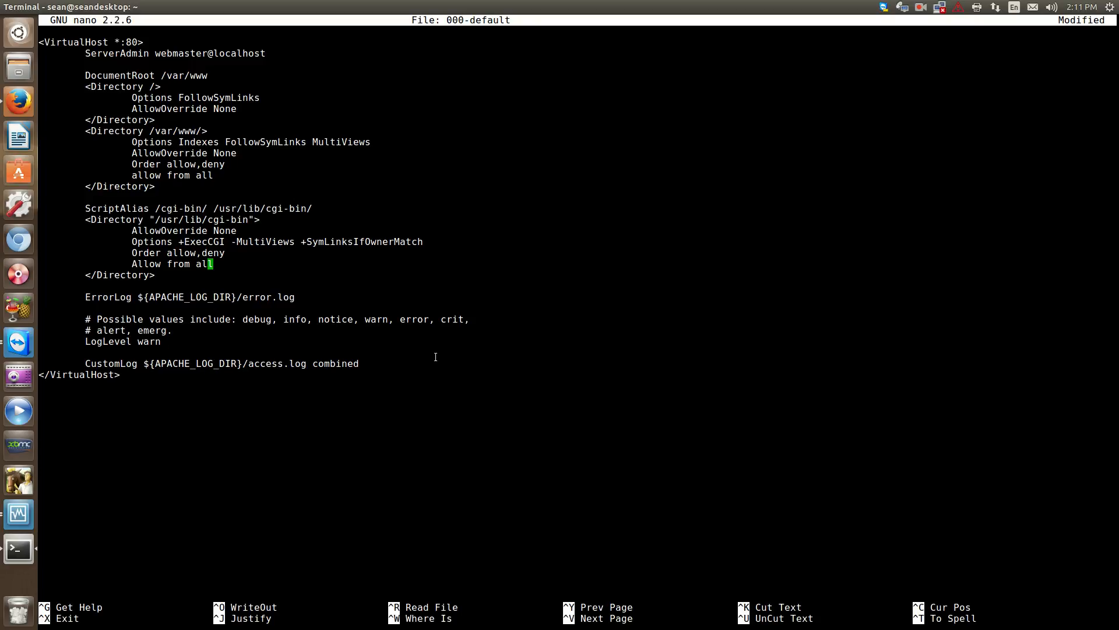
{"action": "left_click", "coordinate": [211, 53]}
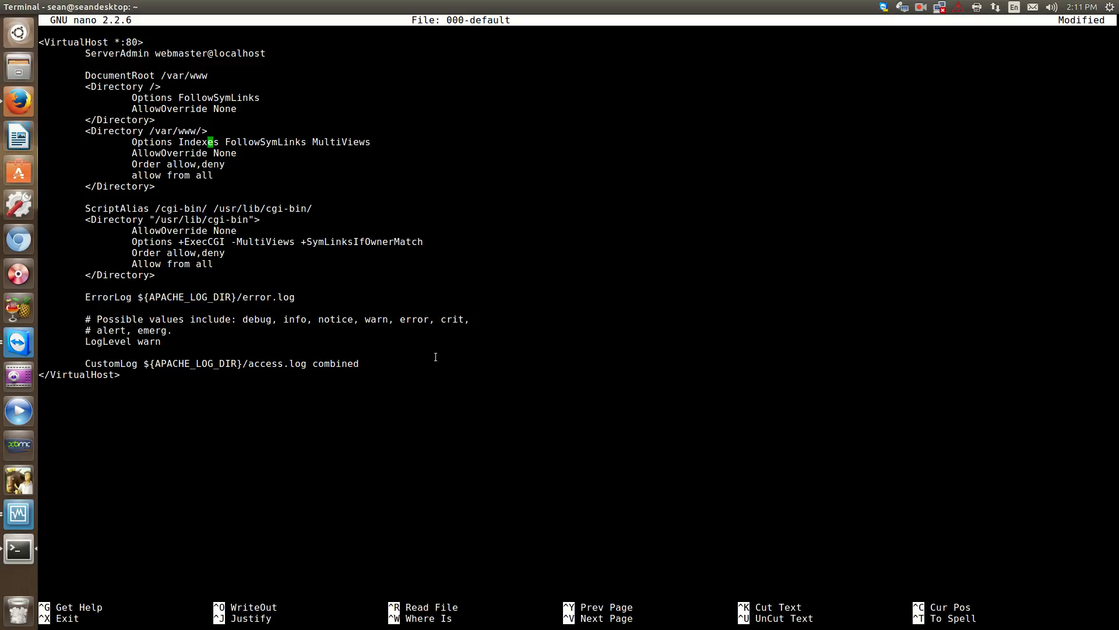
Change AllowOverride None to All under /var/www/, then exit nano discarding the change.
{"action": "key", "text": "Down"}
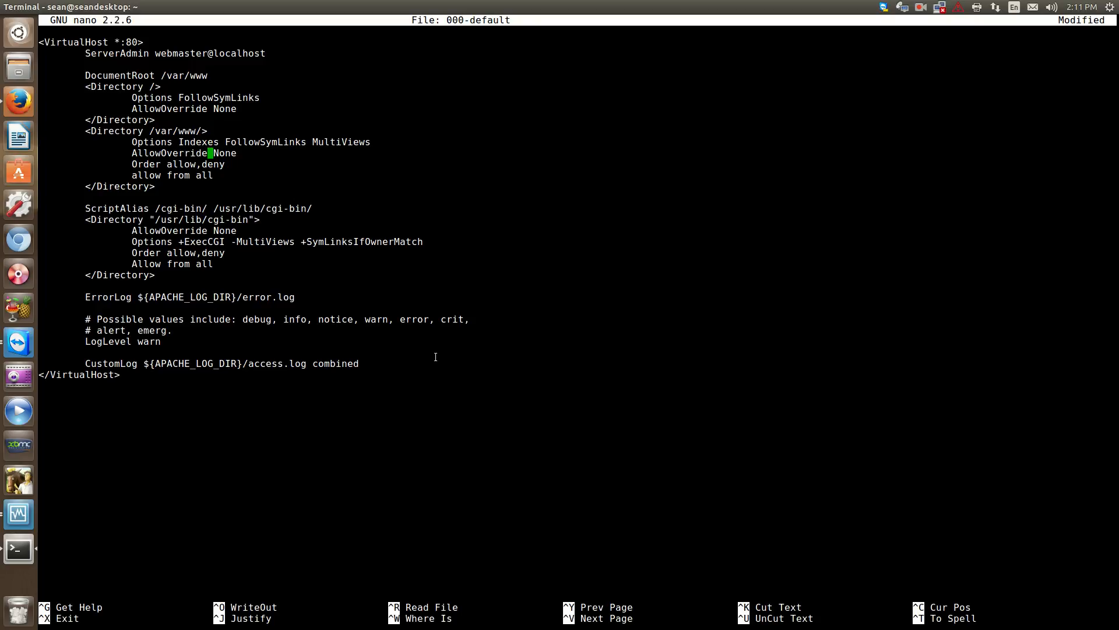
{"action": "key", "text": "Right"}
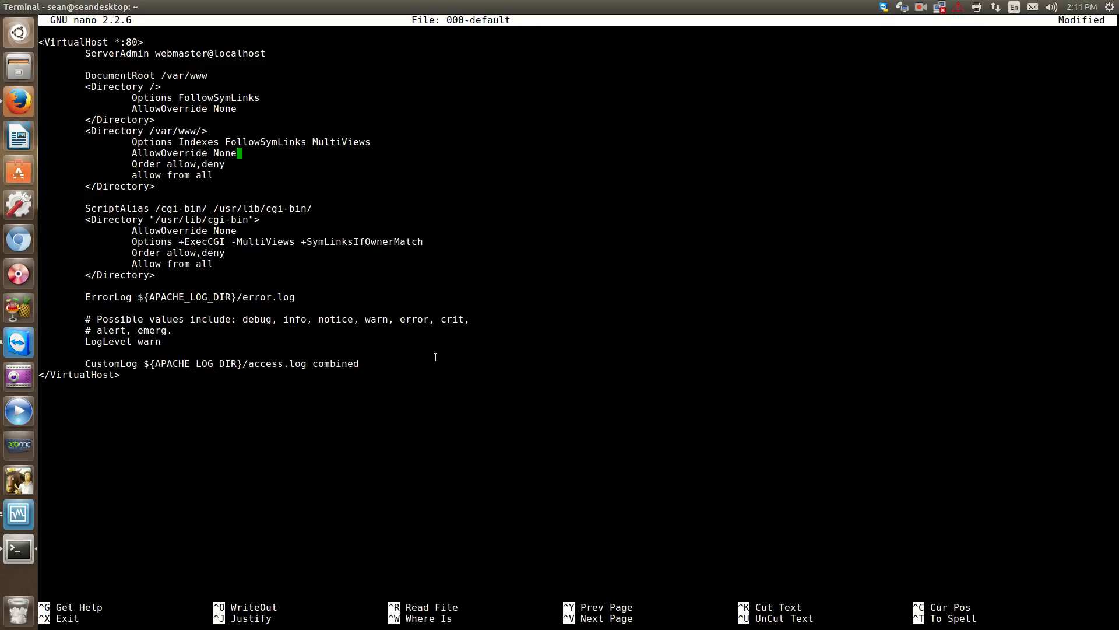
{"action": "key", "text": "BackSpace"}
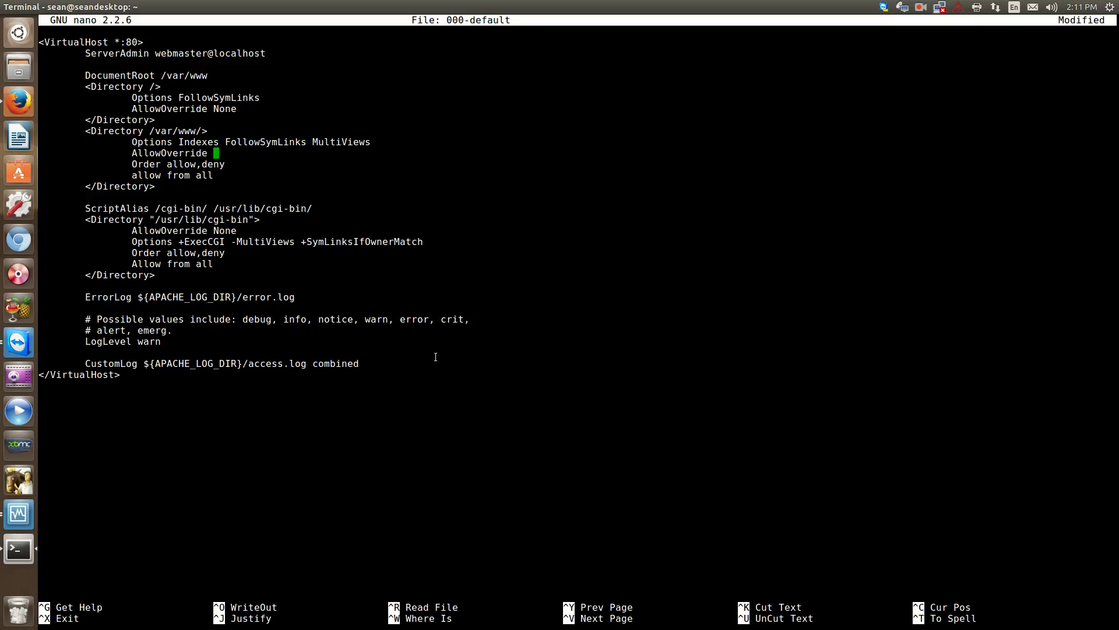
{"action": "type", "text": "Allow"}
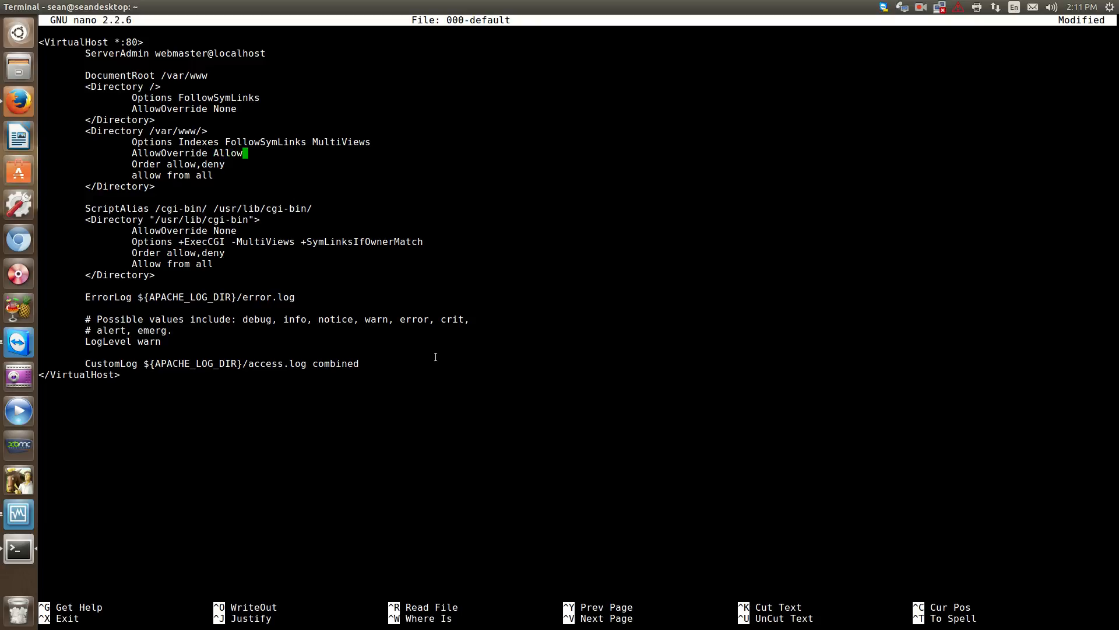
{"action": "key", "text": "BackSpace"}
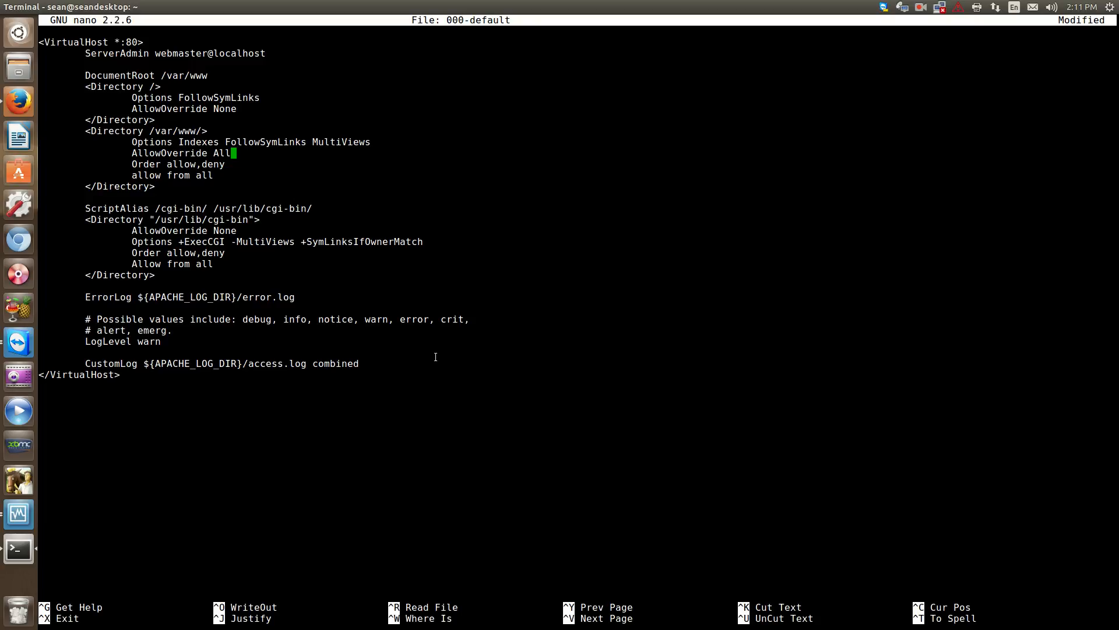
{"action": "key", "text": "Left"}
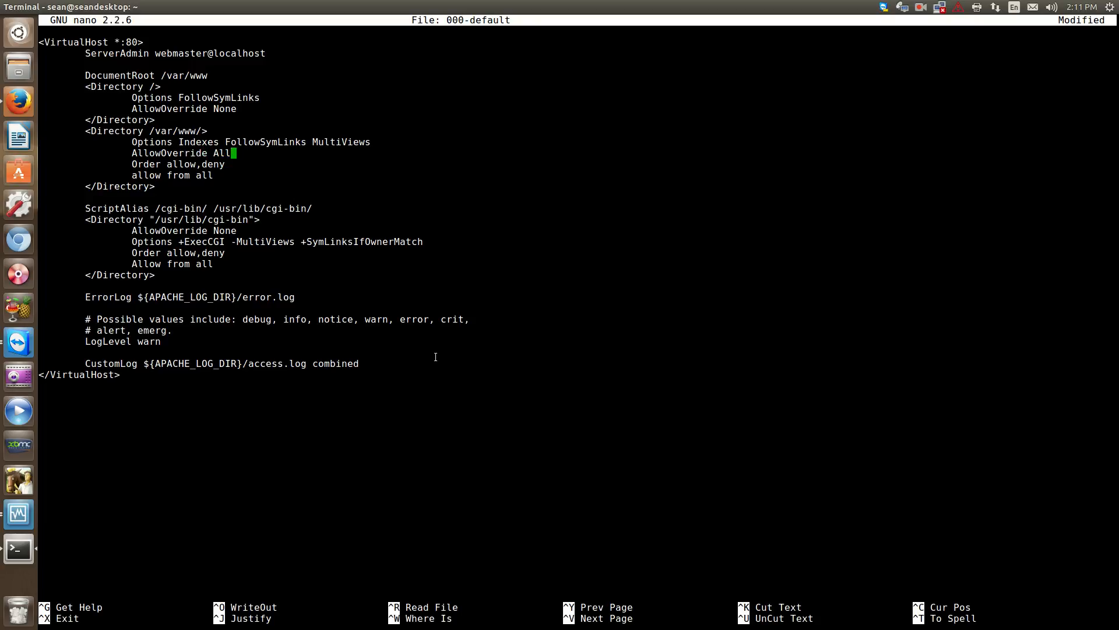
{"action": "key", "text": "ctrl+x"}
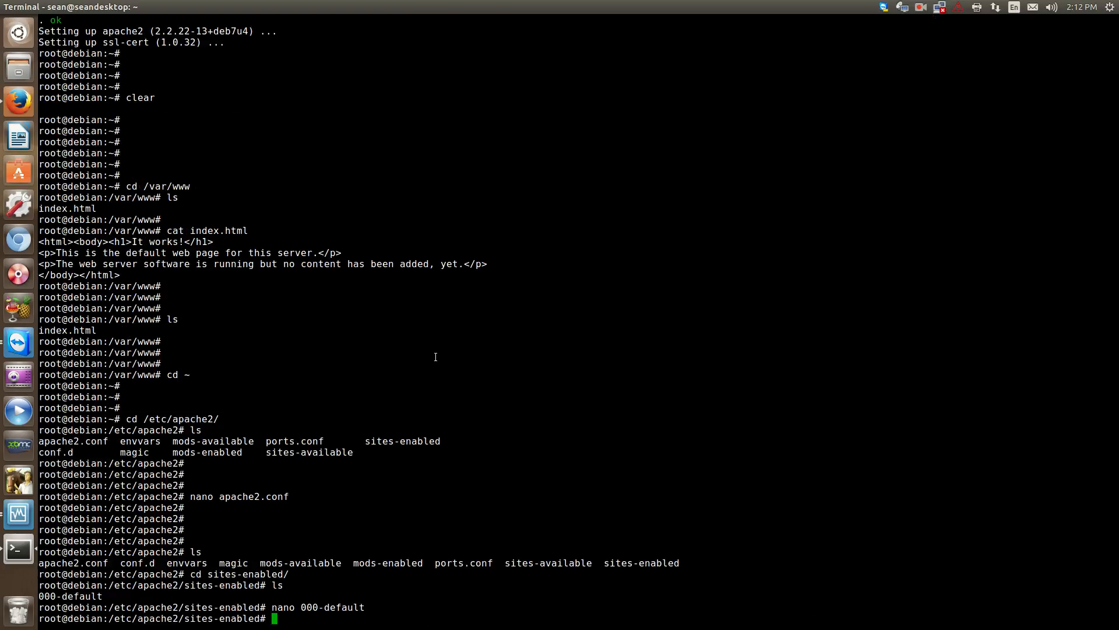
{"action": "key", "text": "Return"}
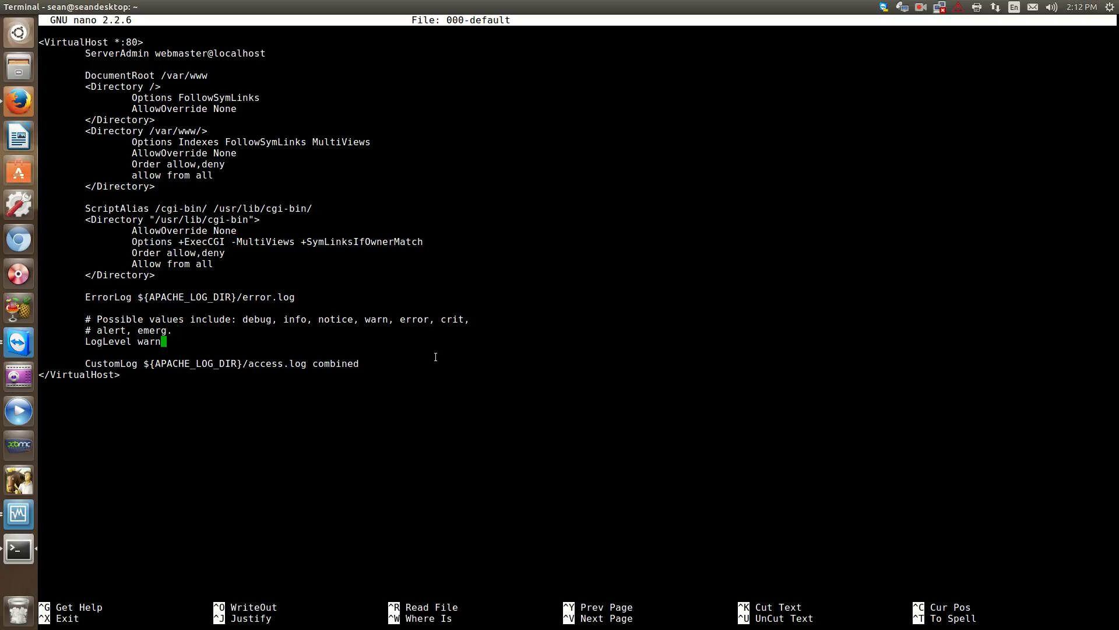
{"action": "key", "text": "Down"}
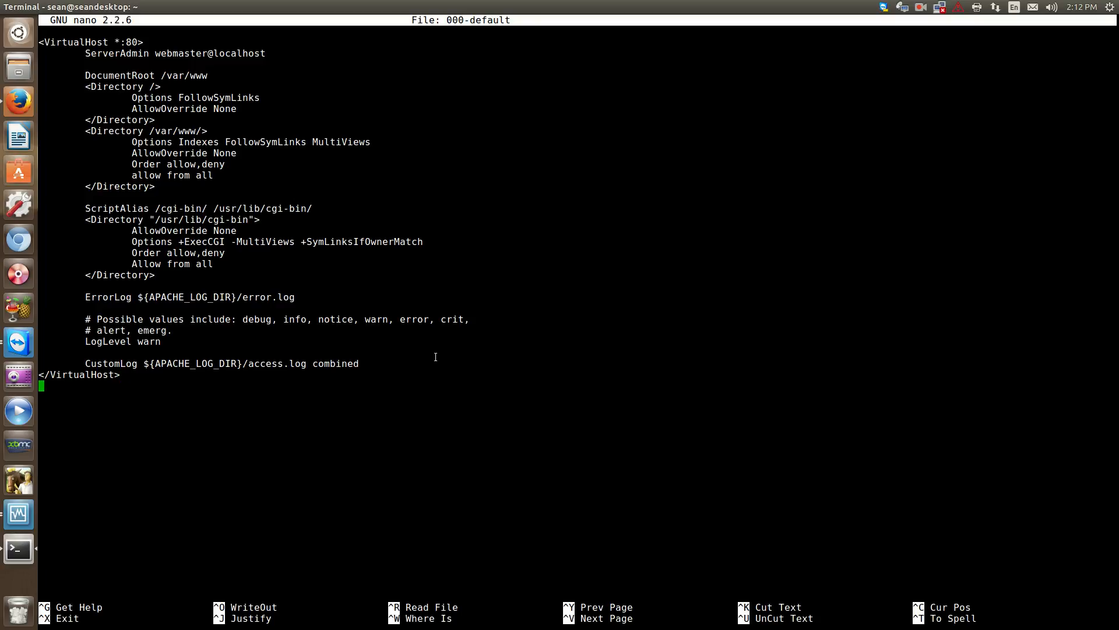
{"action": "key", "text": "Return"}
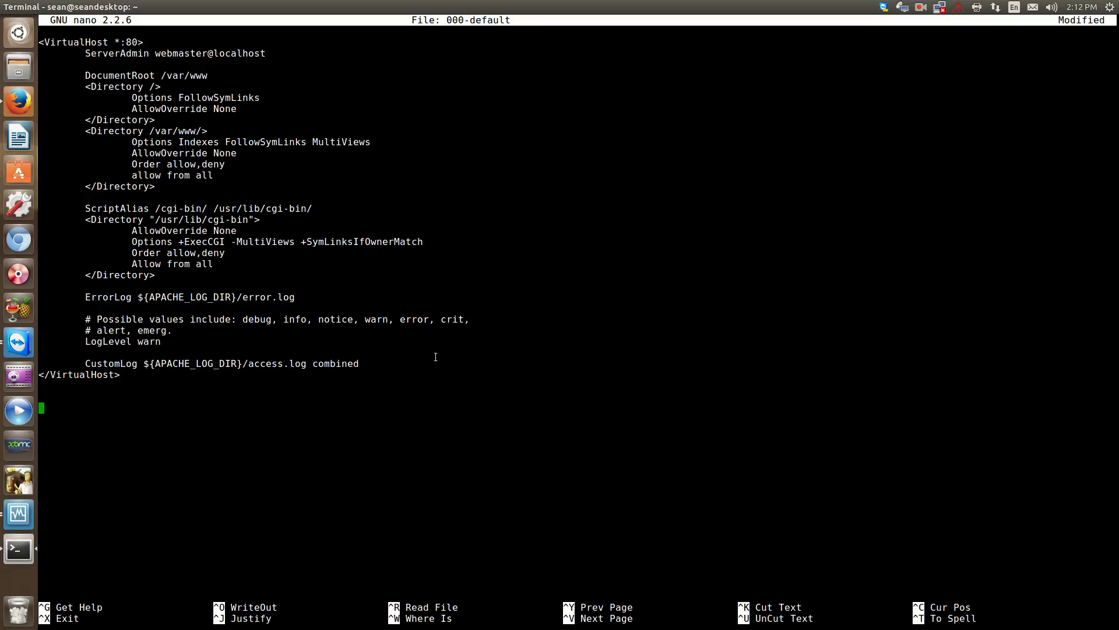
{"action": "key", "text": "ctrl+x"}
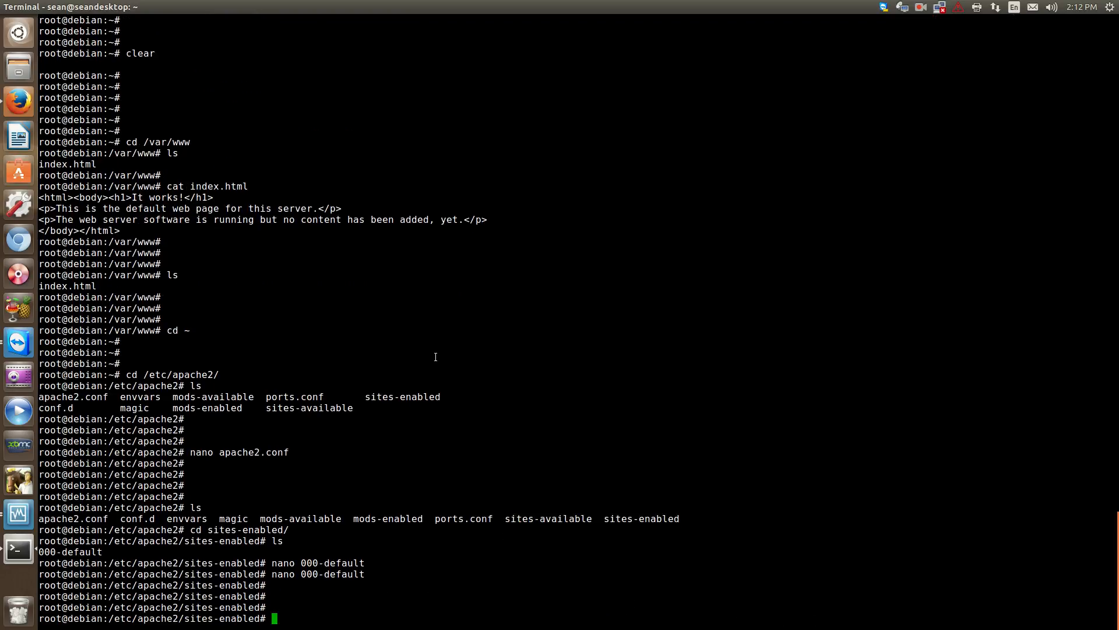
Change into sites-available, listing default and default-ssl, and start a cat command.
{"action": "scroll", "scroll_direction": "up", "scroll_amount": 3}
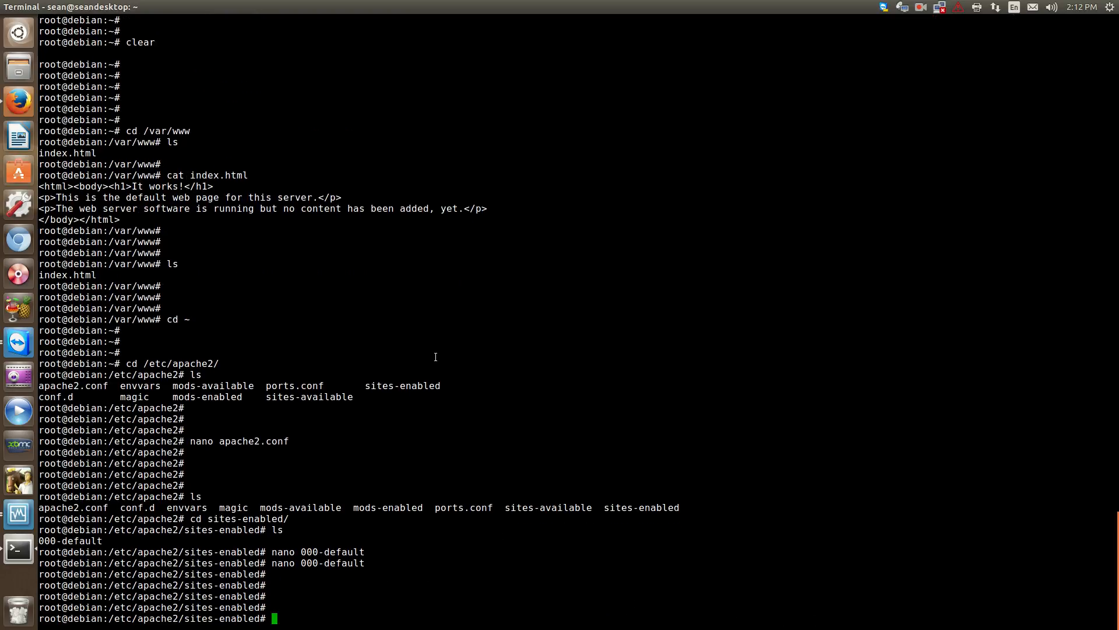
{"action": "type", "text": "cd s"}
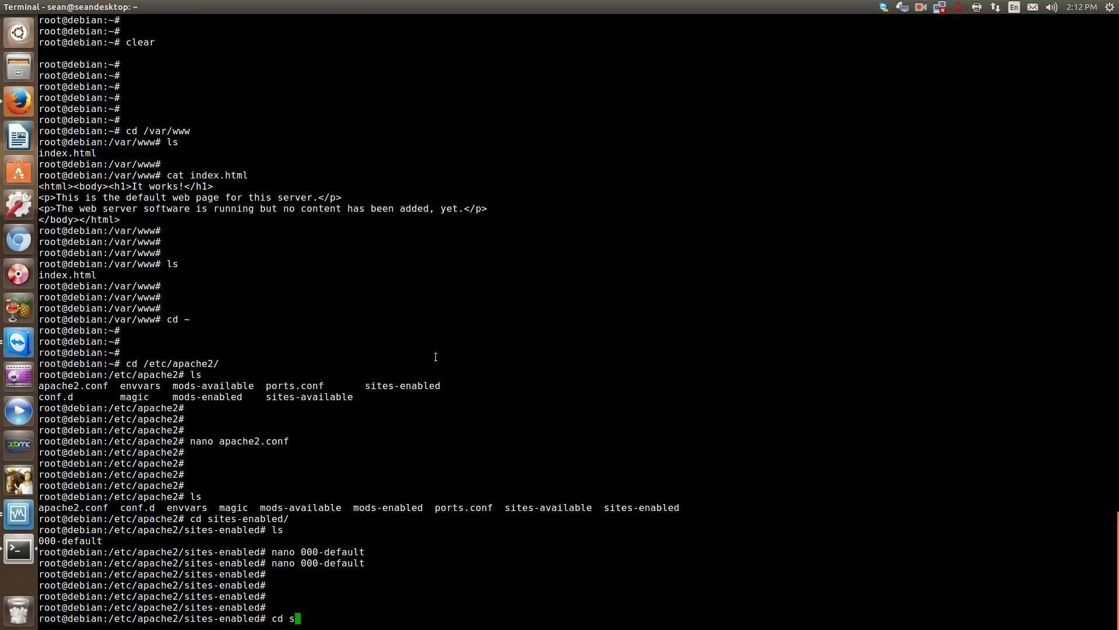
{"action": "type", "text": "i"}
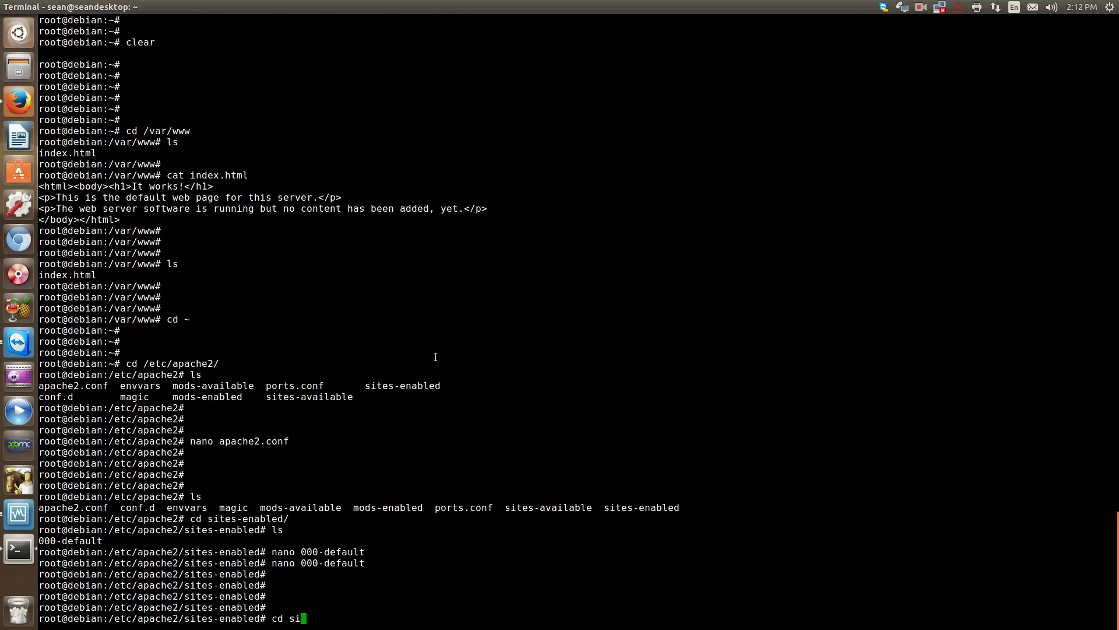
{"action": "type", "text": "te"}
{"action": "type", "text": "cd"}
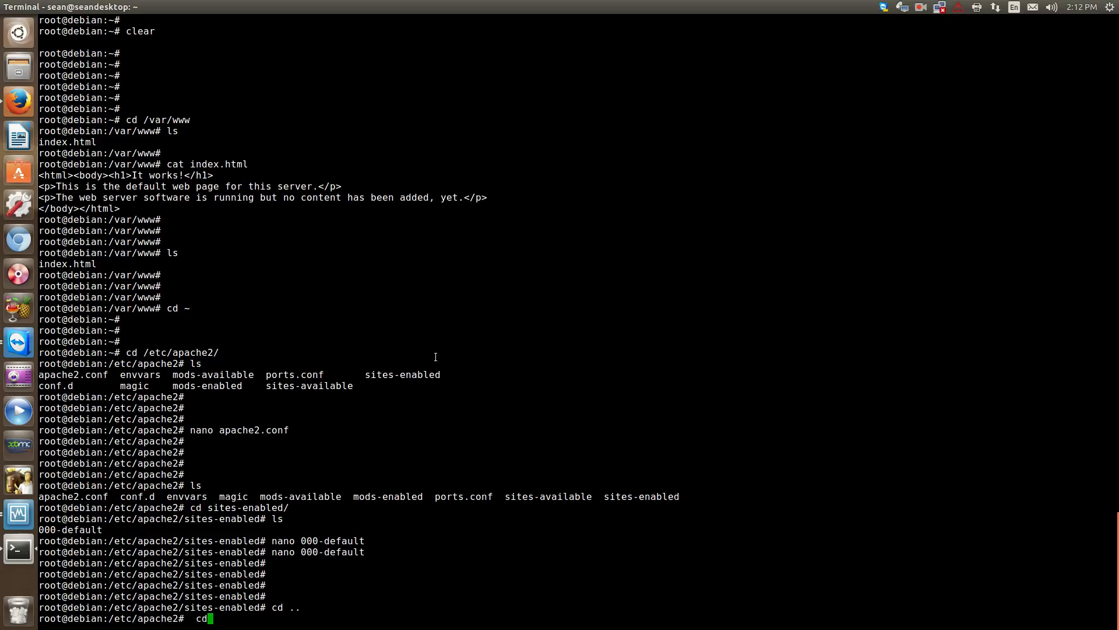
{"action": "type", "text": "si"}
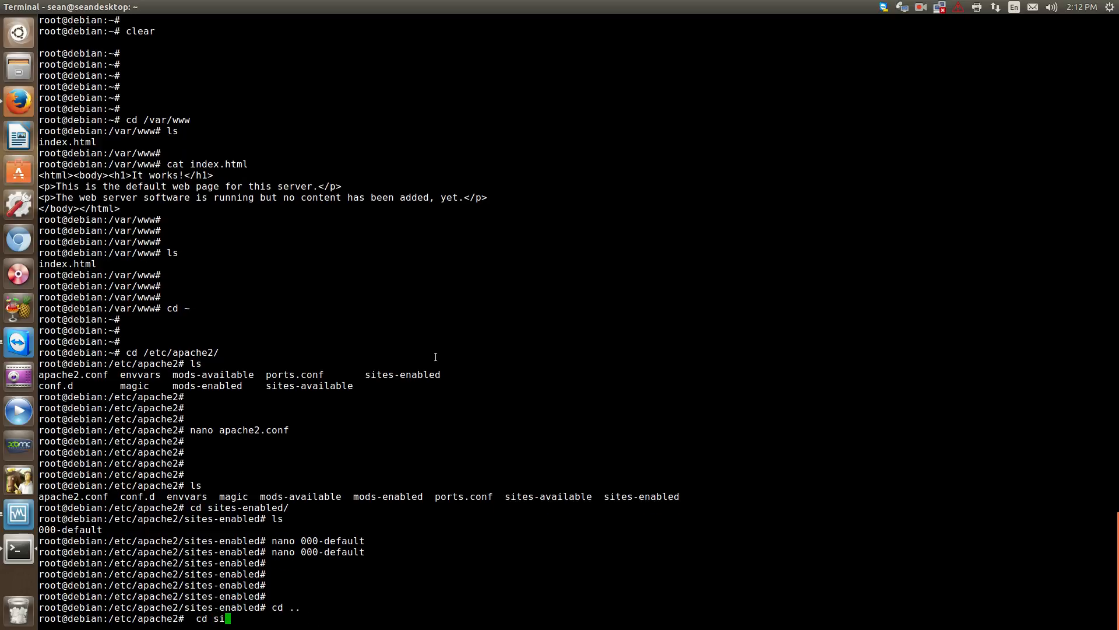
{"action": "type", "text": "tes-"}
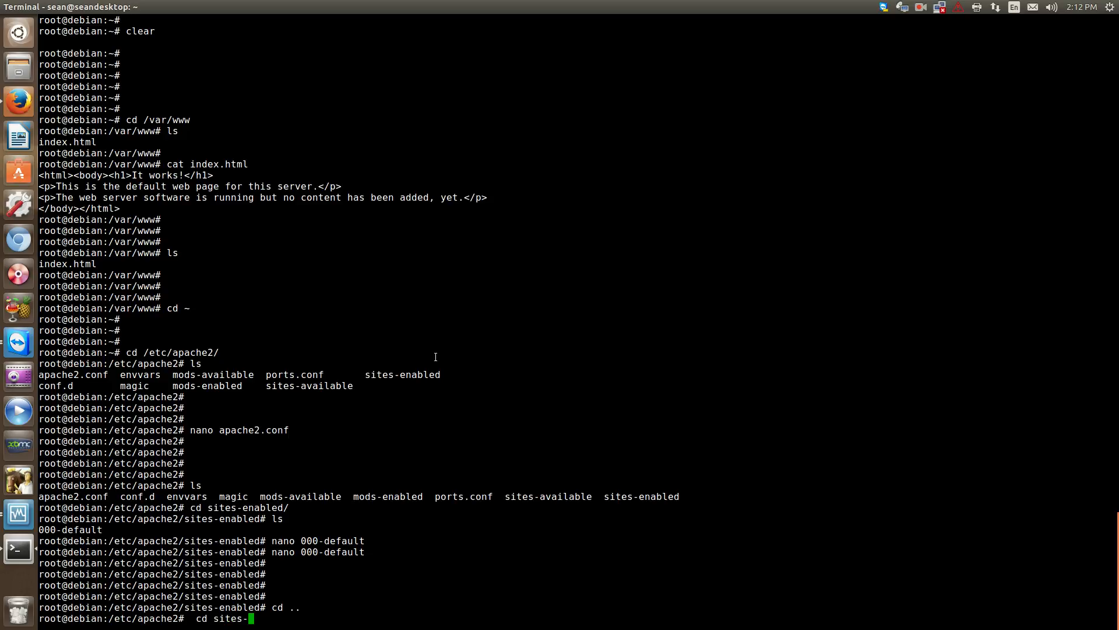
{"action": "type", "text": "available/"}
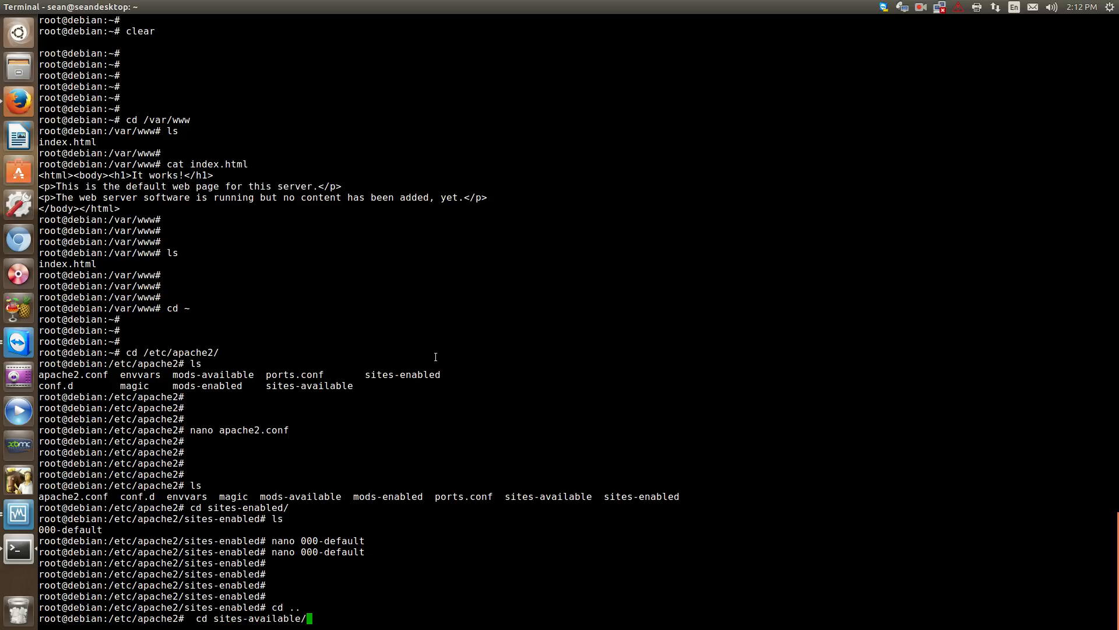
{"action": "key", "text": "Return"}
{"action": "type", "text": "ls"}
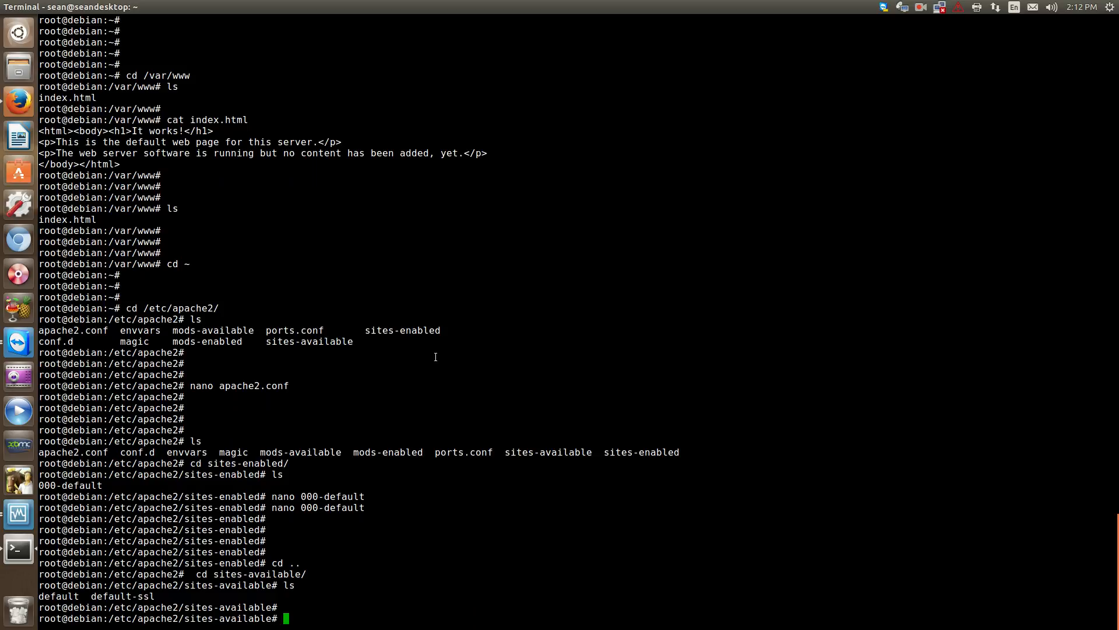
{"action": "type", "text": "cat"}
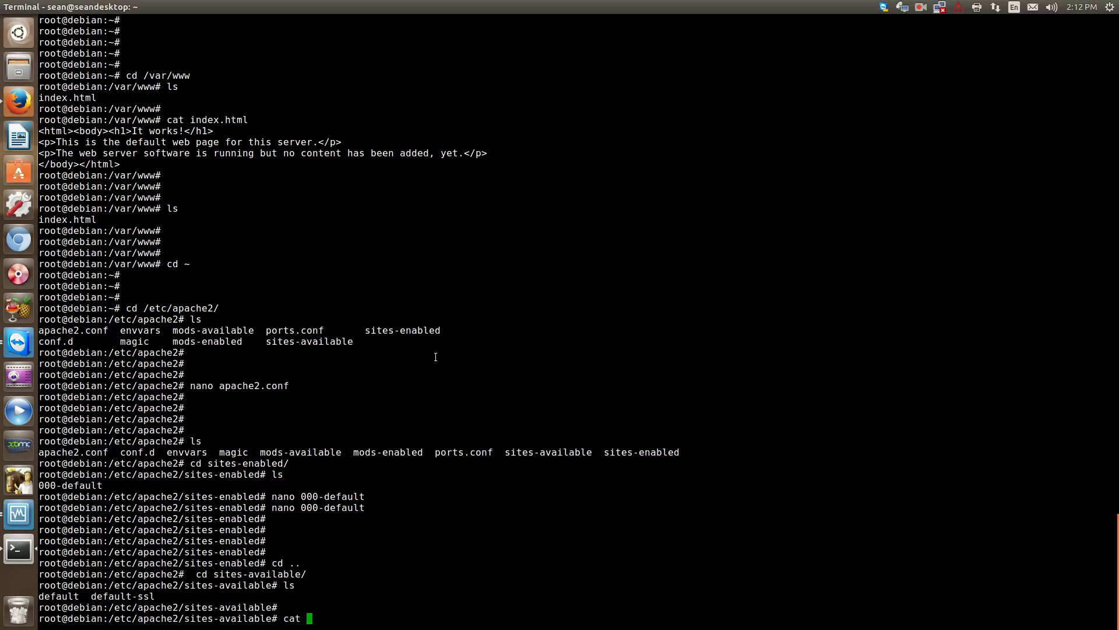
Print the default-ssl site configuration and read through its SSL settings.
{"action": "type", "text": "def"}
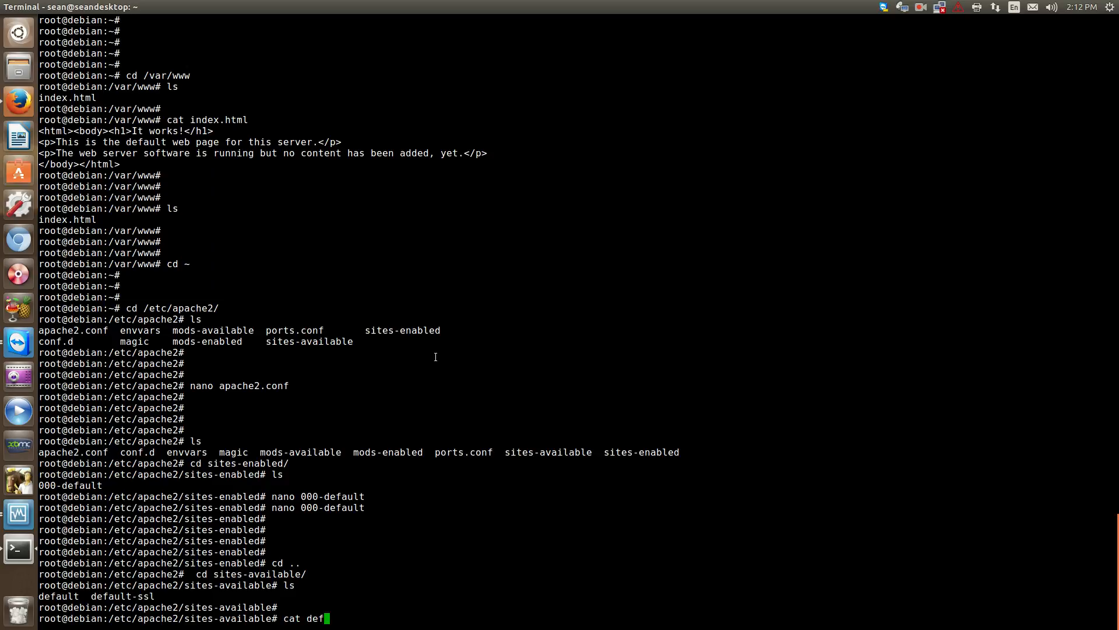
{"action": "type", "text": "ault-ssl"}
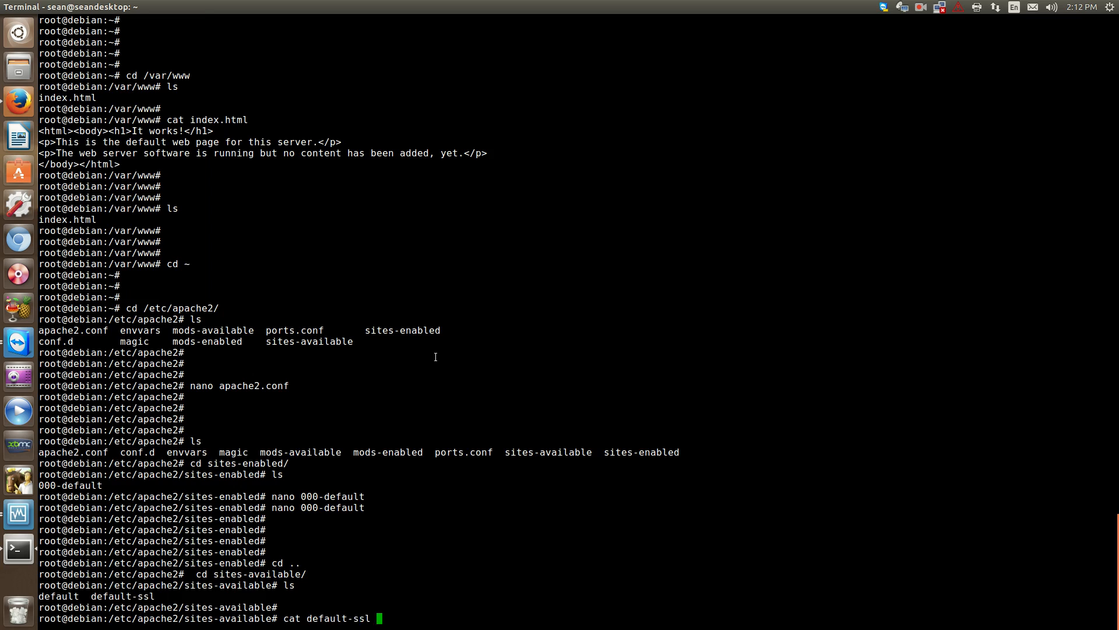
{"action": "key", "text": "Return"}
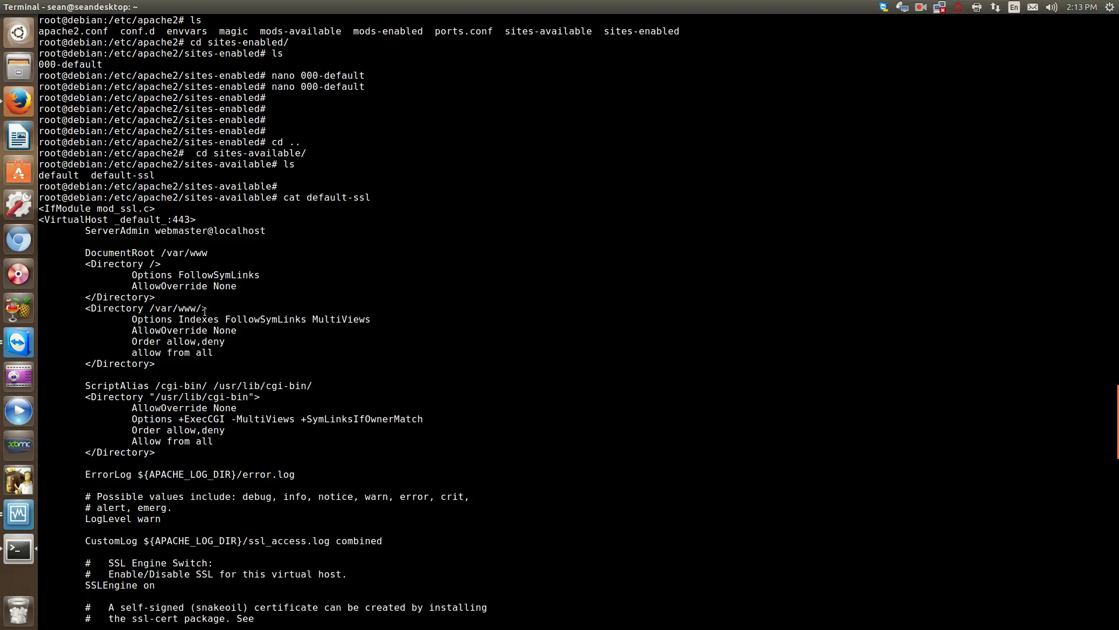
{"action": "scroll", "scroll_direction": "down", "scroll_amount": 3}
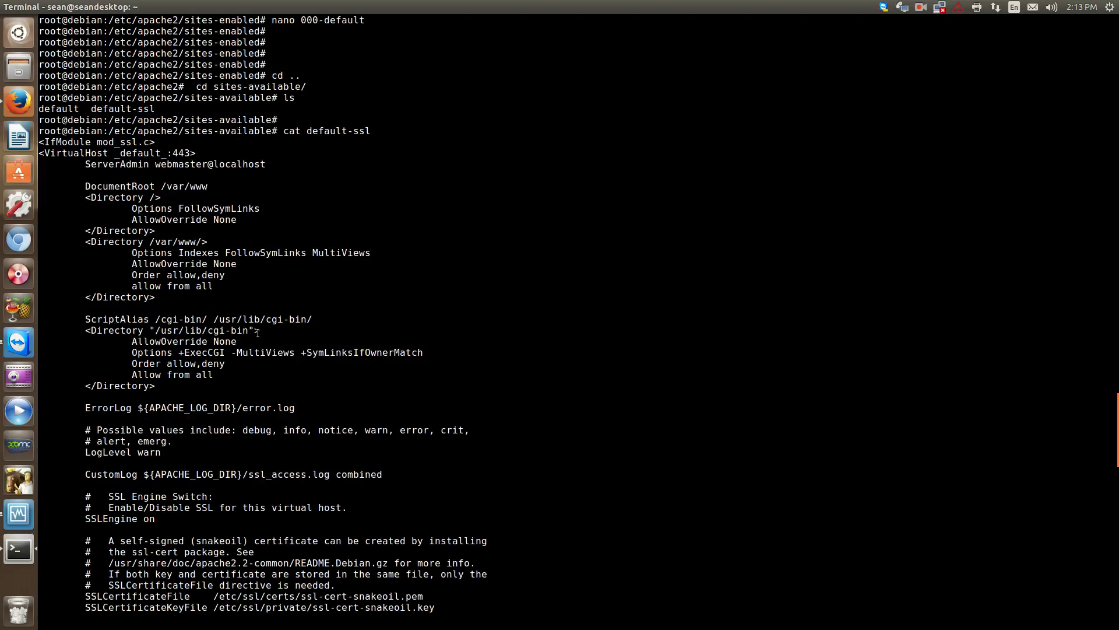
{"action": "scroll", "scroll_direction": "down", "scroll_amount": 3}
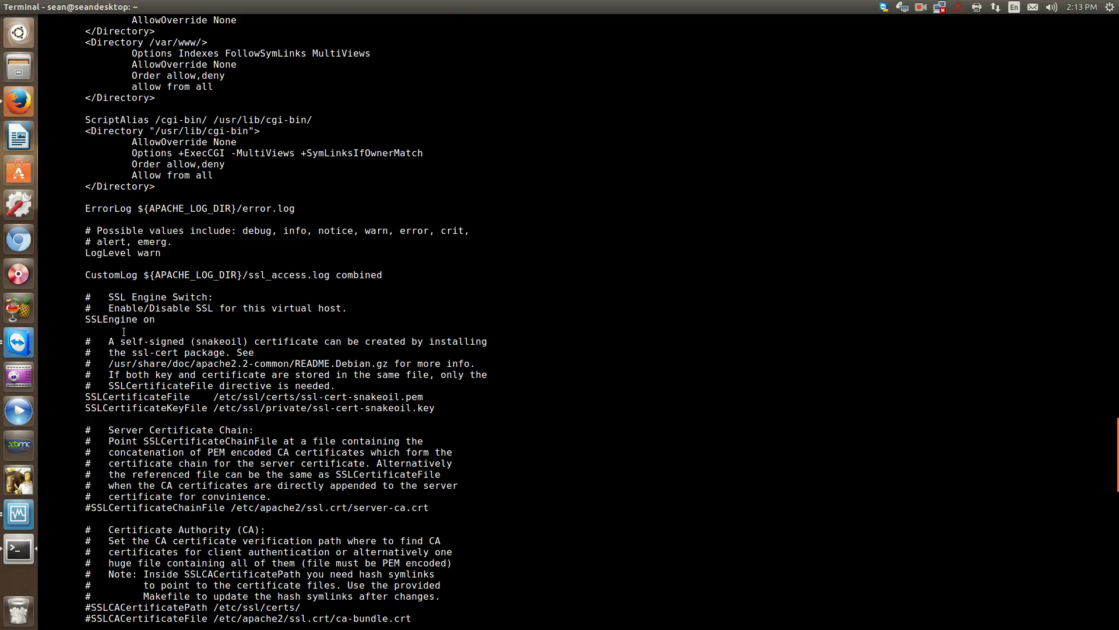
{"action": "scroll", "scroll_direction": "up", "scroll_amount": 3}
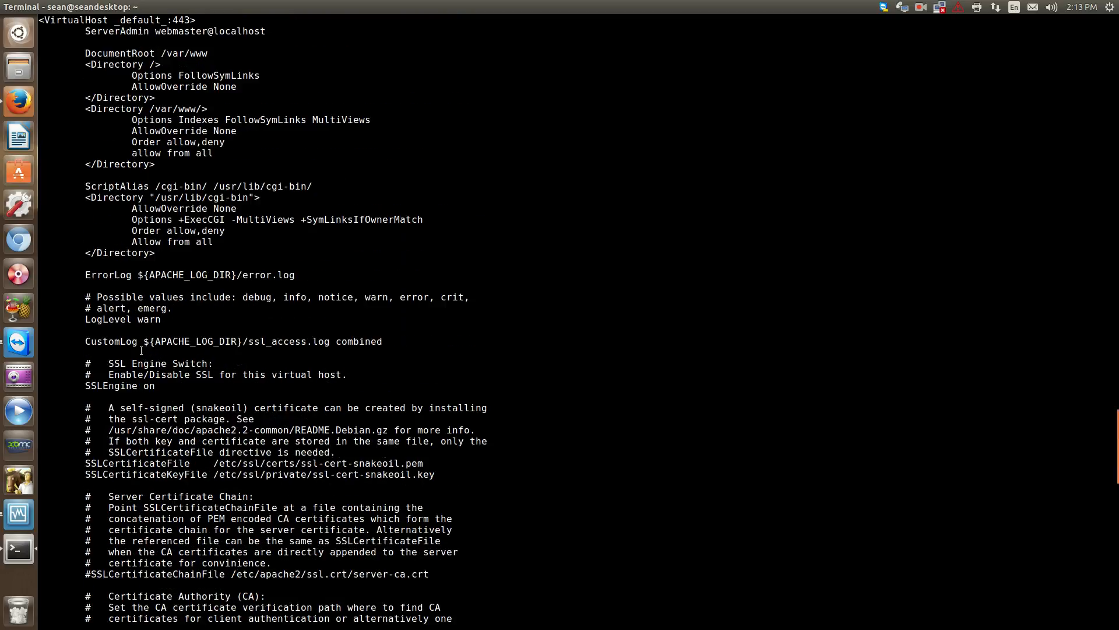
{"action": "mouse_move", "coordinate": [348, 456]}
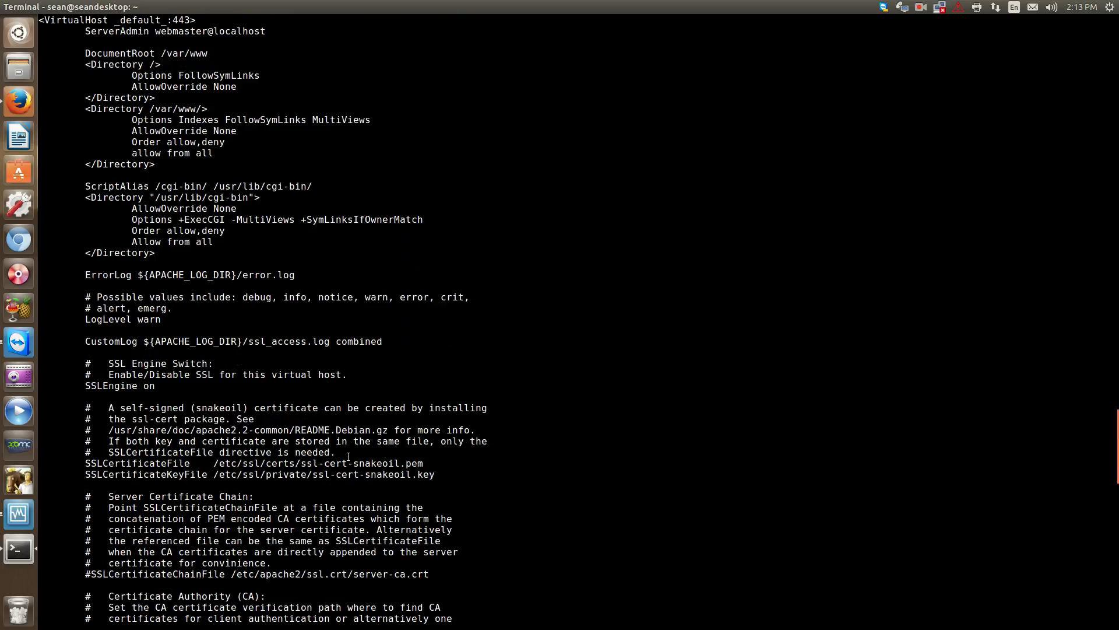
{"action": "scroll", "scroll_direction": "down", "scroll_amount": 3}
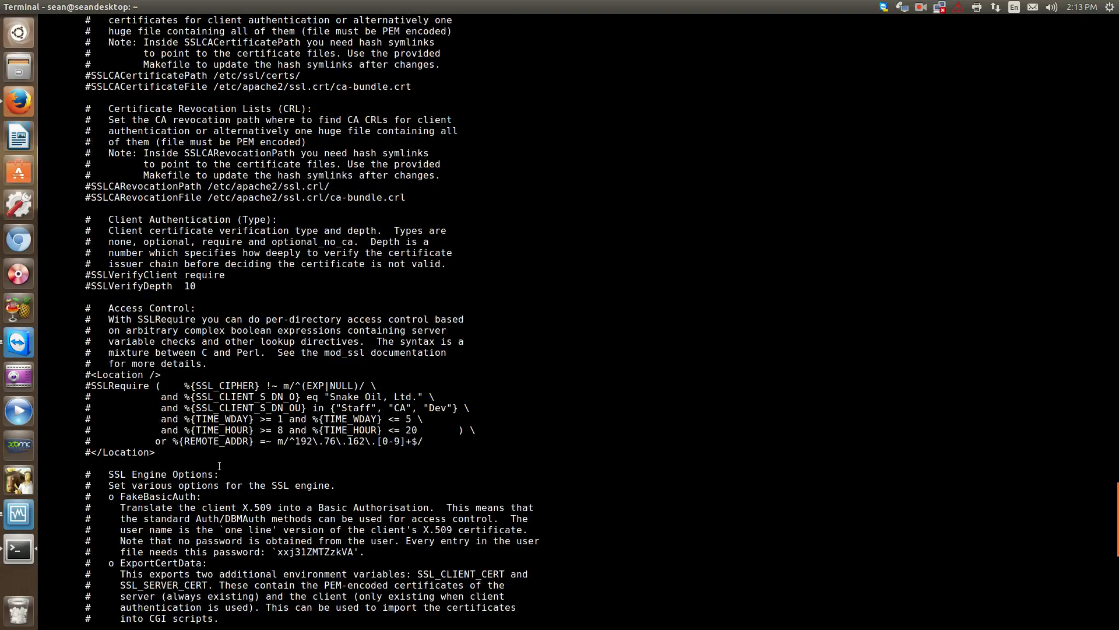
{"action": "scroll", "scroll_direction": "down", "scroll_amount": 3}
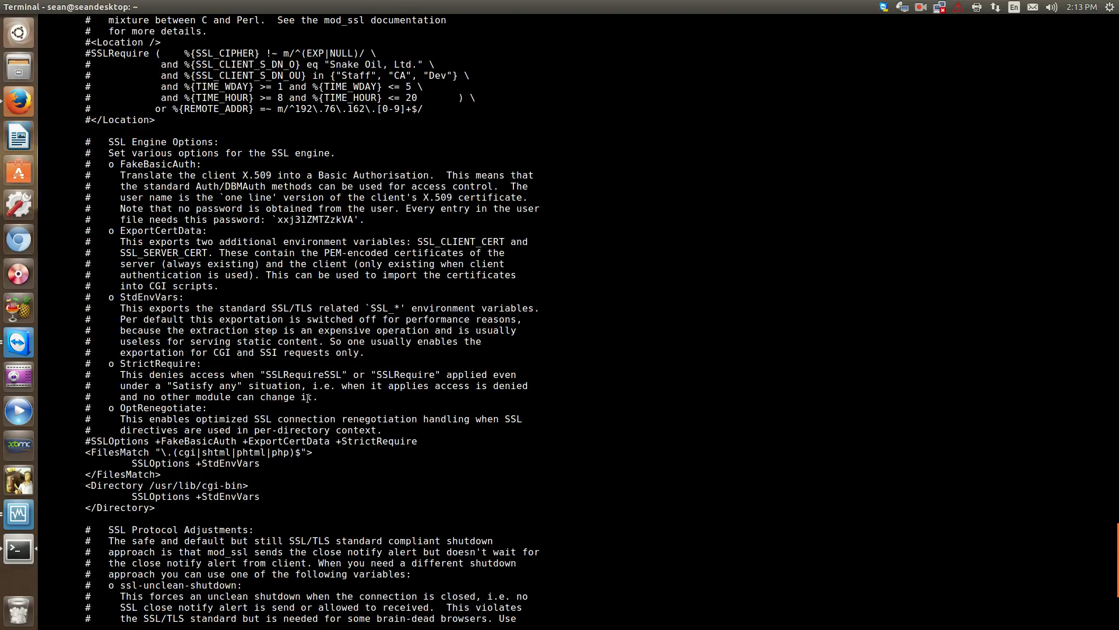
{"action": "scroll", "scroll_direction": "down", "scroll_amount": 3}
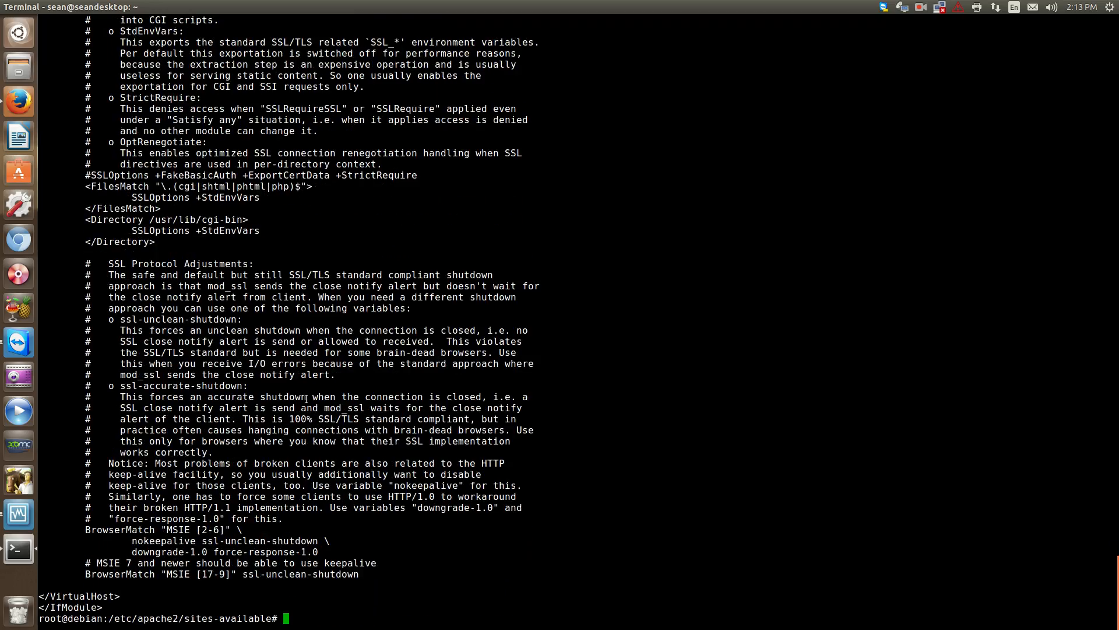
{"action": "key", "text": "Return"}
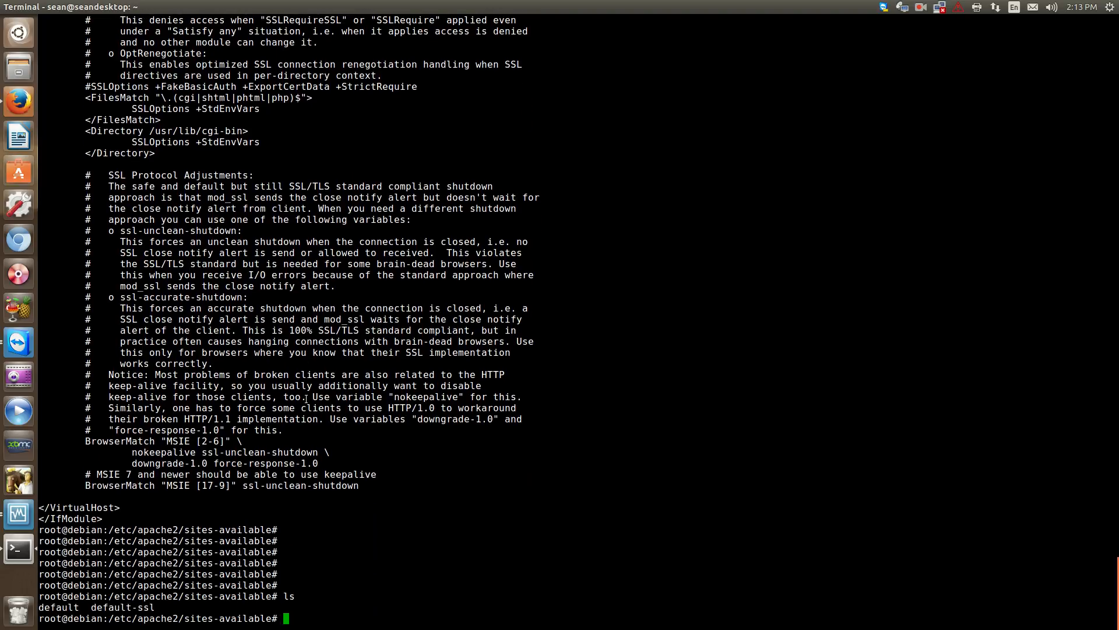
{"action": "type", "text": "cd ."}
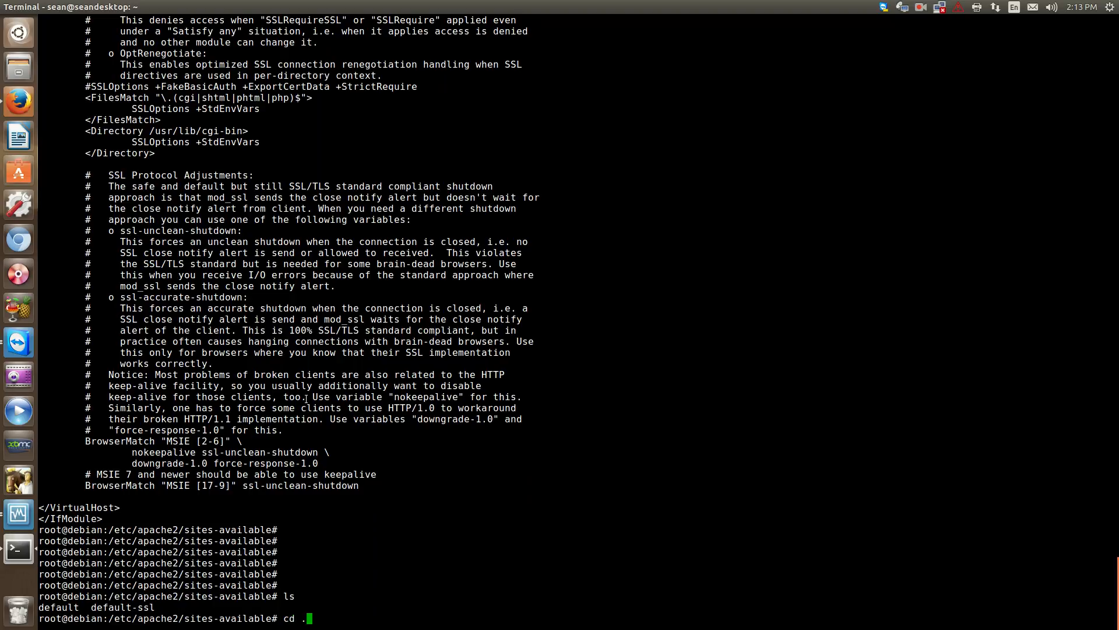
Go up to /etc/apache2 and start changing into the mods-enabled folder.
{"action": "key", "text": "Return"}
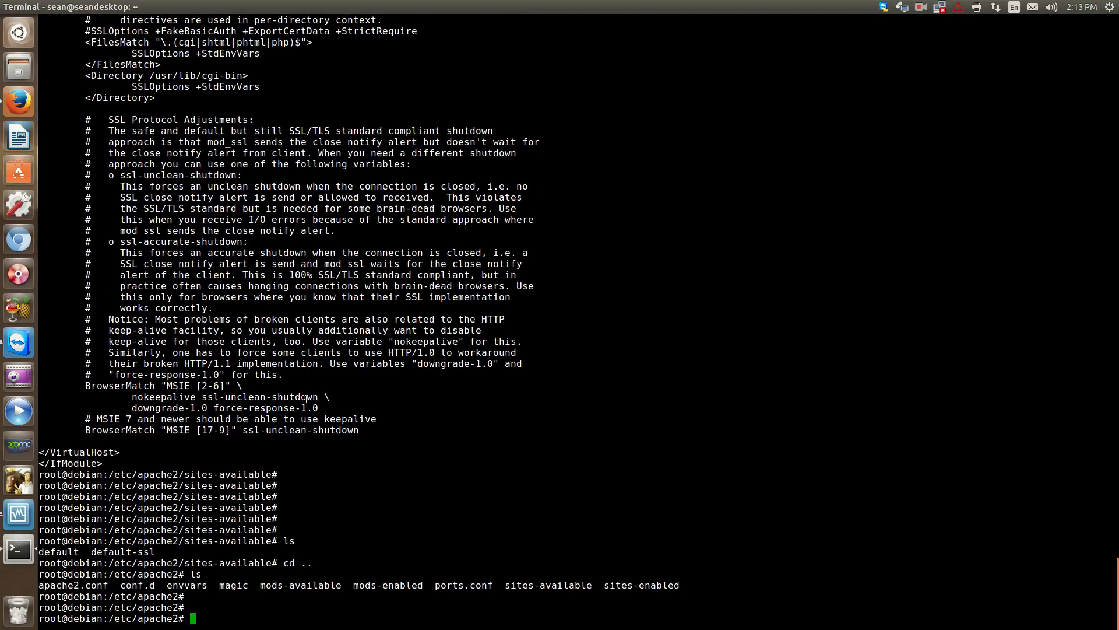
{"action": "type", "text": "cd mods-enabled/"}
{"action": "type", "text": "ls"}
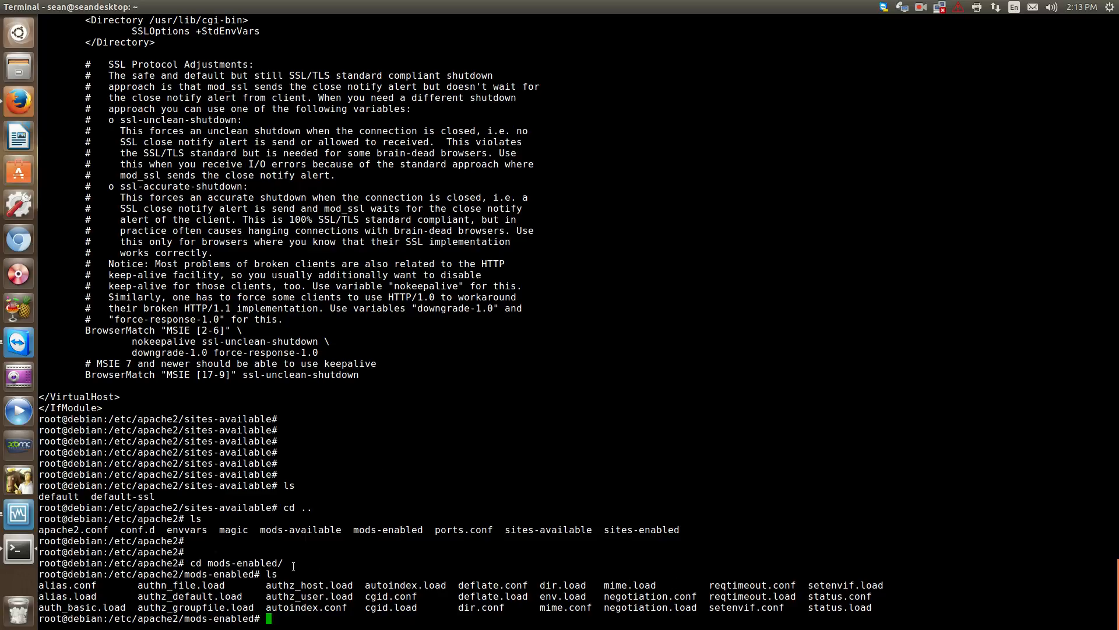
{"action": "mouse_move", "coordinate": [318, 463]}
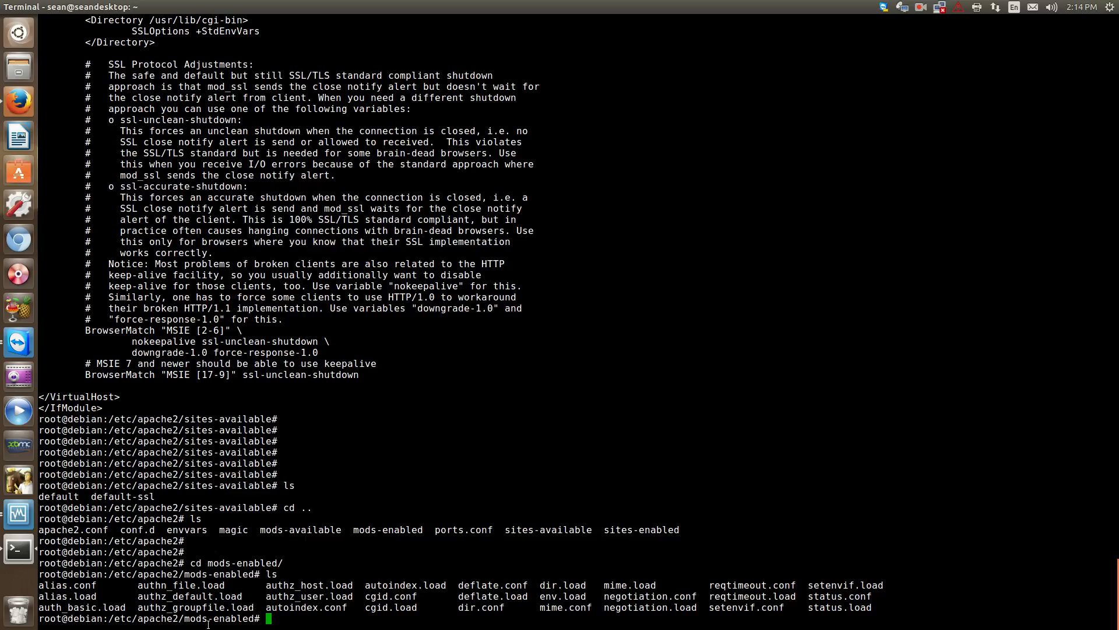
{"action": "mouse_move", "coordinate": [409, 495]}
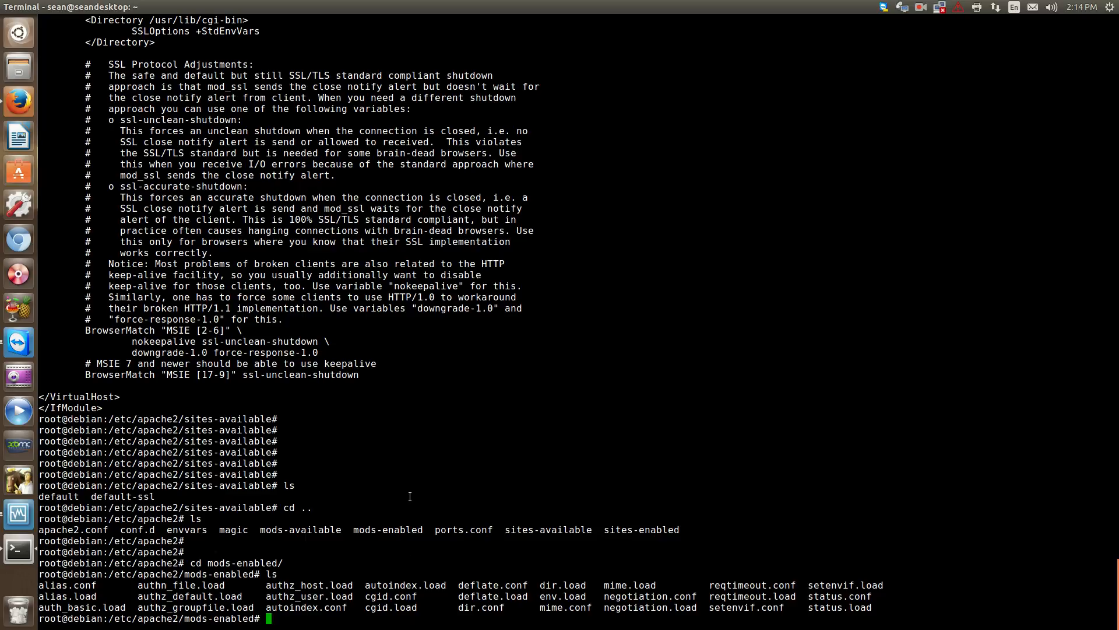
Enter mods-available, list its module files, then return to /etc/apache2 and list it.
{"action": "type", "text": "cd .."}
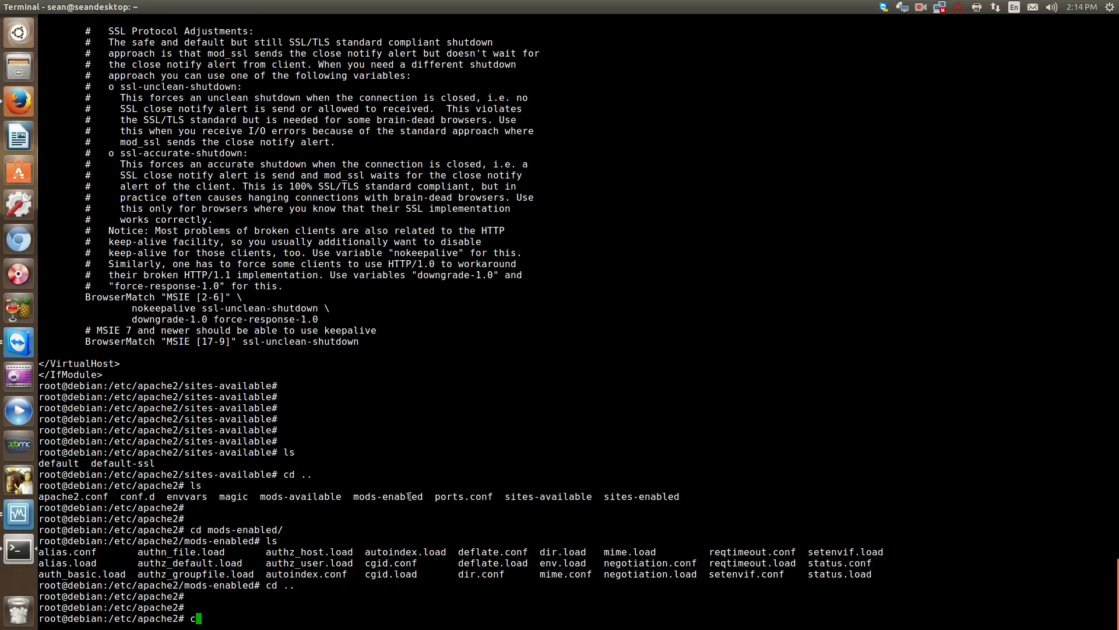
{"action": "type", "text": "d mod-"}
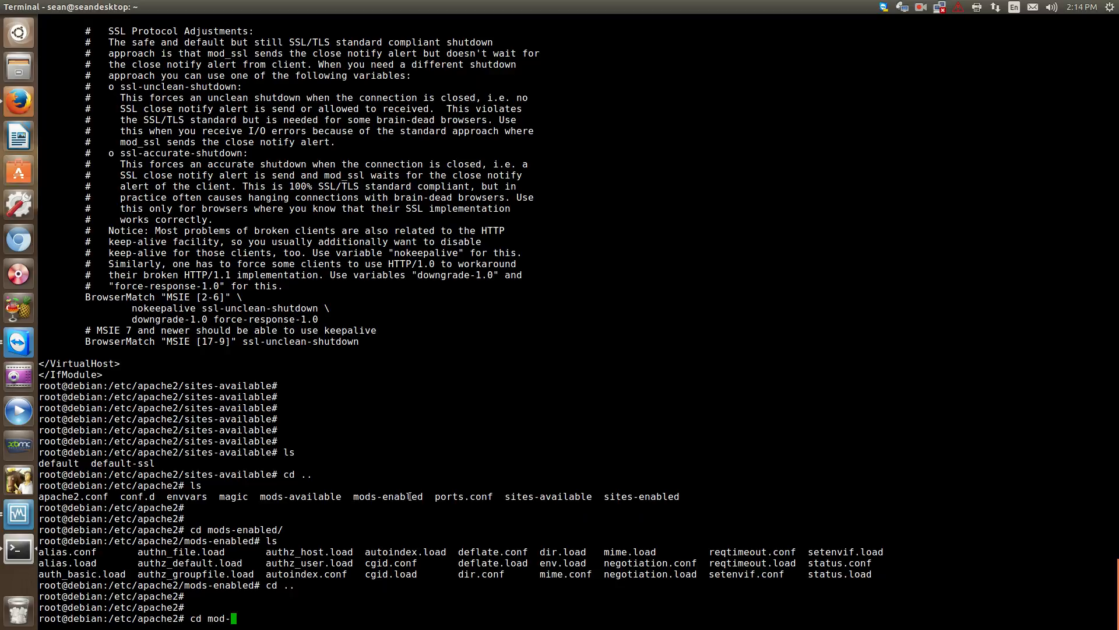
{"action": "key", "text": "Return"}
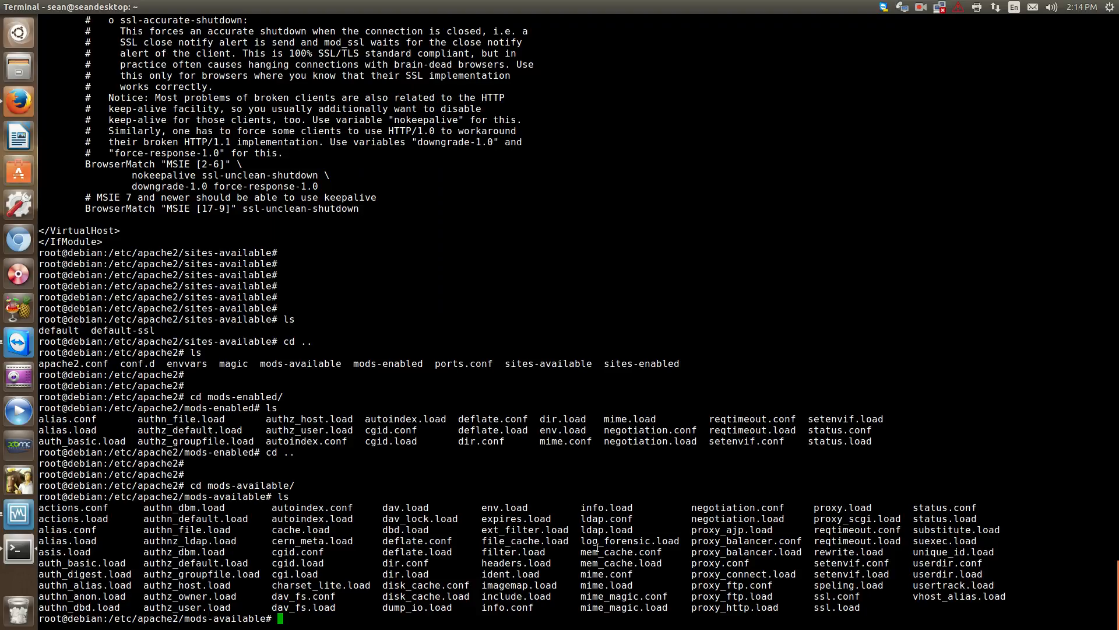
{"action": "mouse_move", "coordinate": [625, 494]}
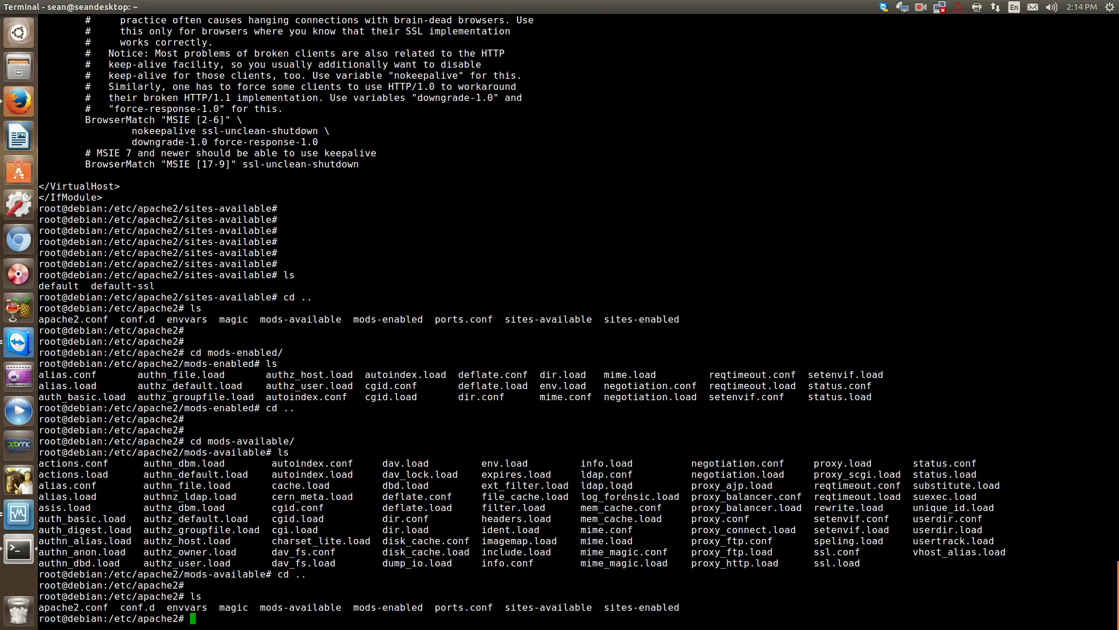
{"action": "type", "text": "cd"}
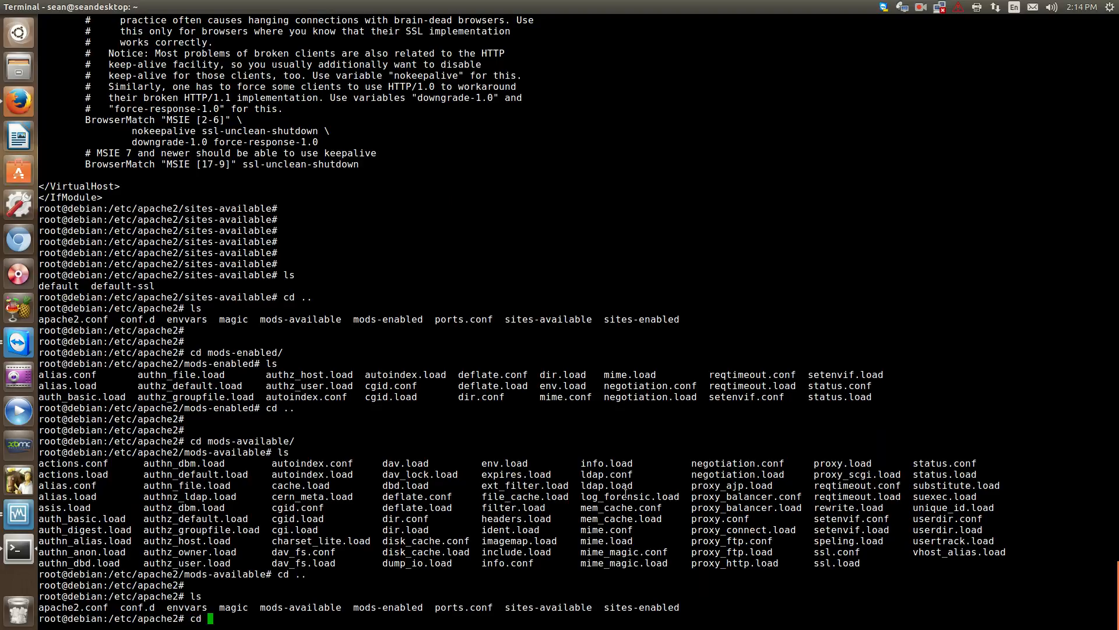
Show a detailed ls -la listing of /etc/apache2, then try cat envars, which fails.
{"action": "type", "text": "e"}
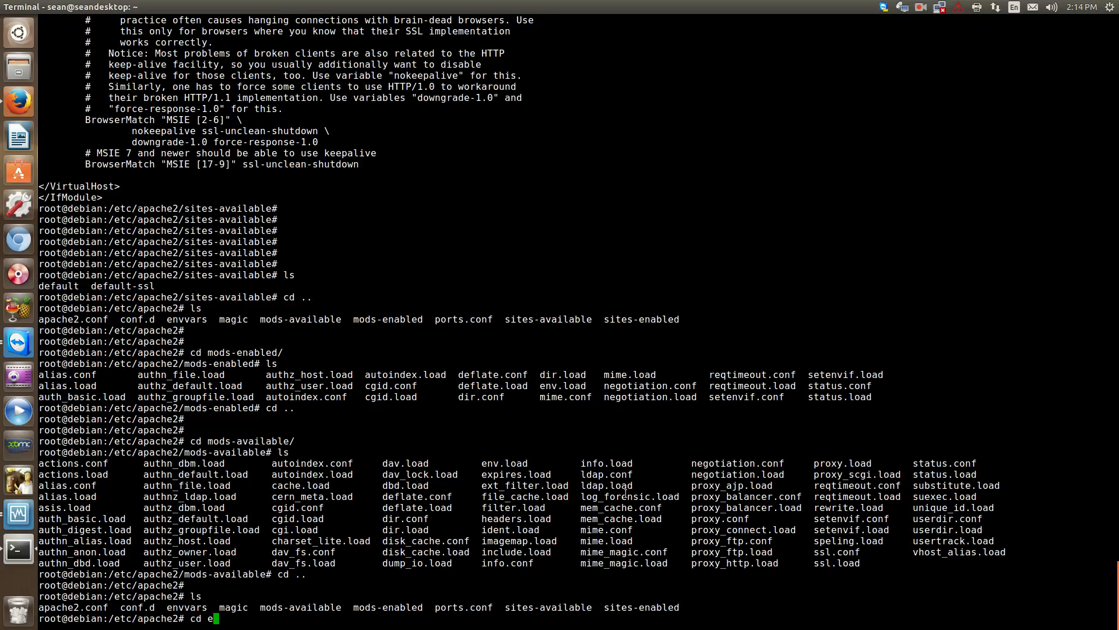
{"action": "type", "text": "nv"}
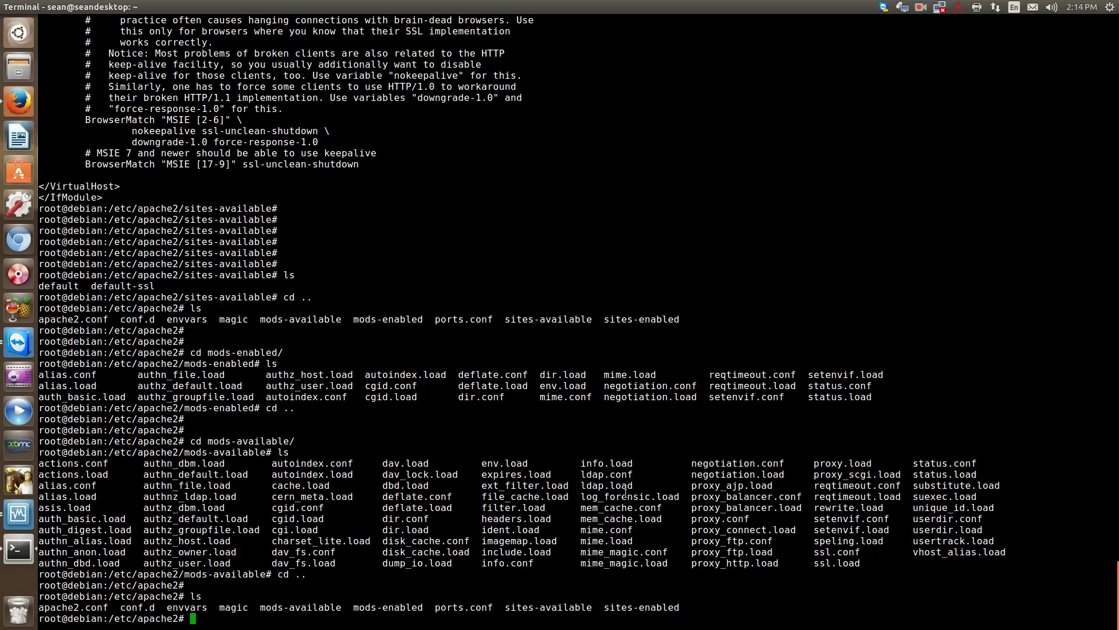
{"action": "type", "text": "cat en"}
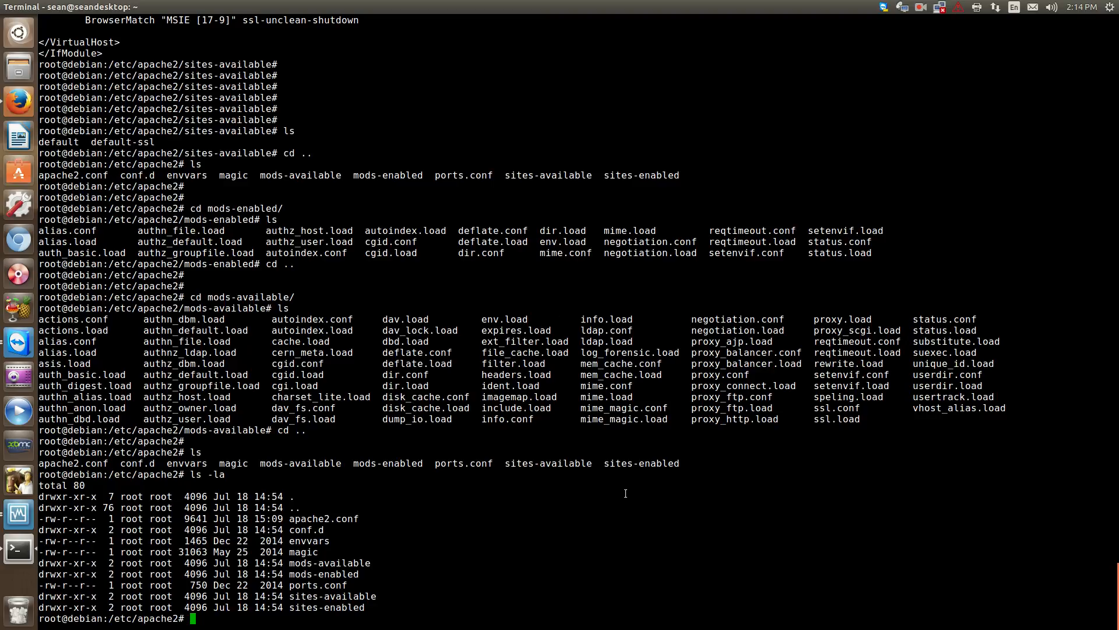
{"action": "type", "text": "cat"}
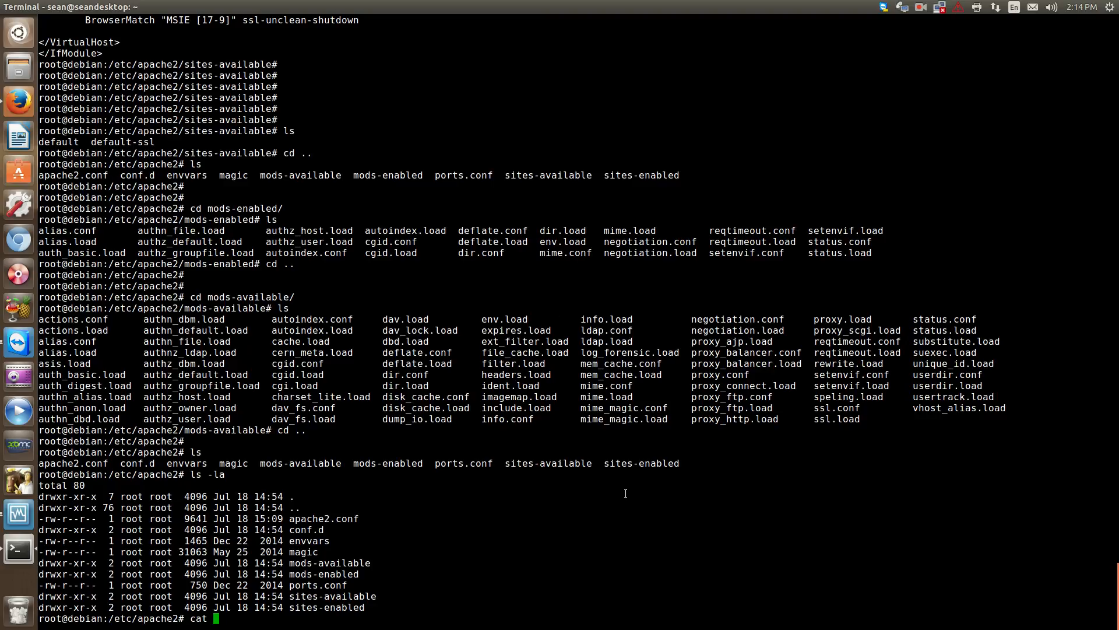
{"action": "type", "text": "envars"}
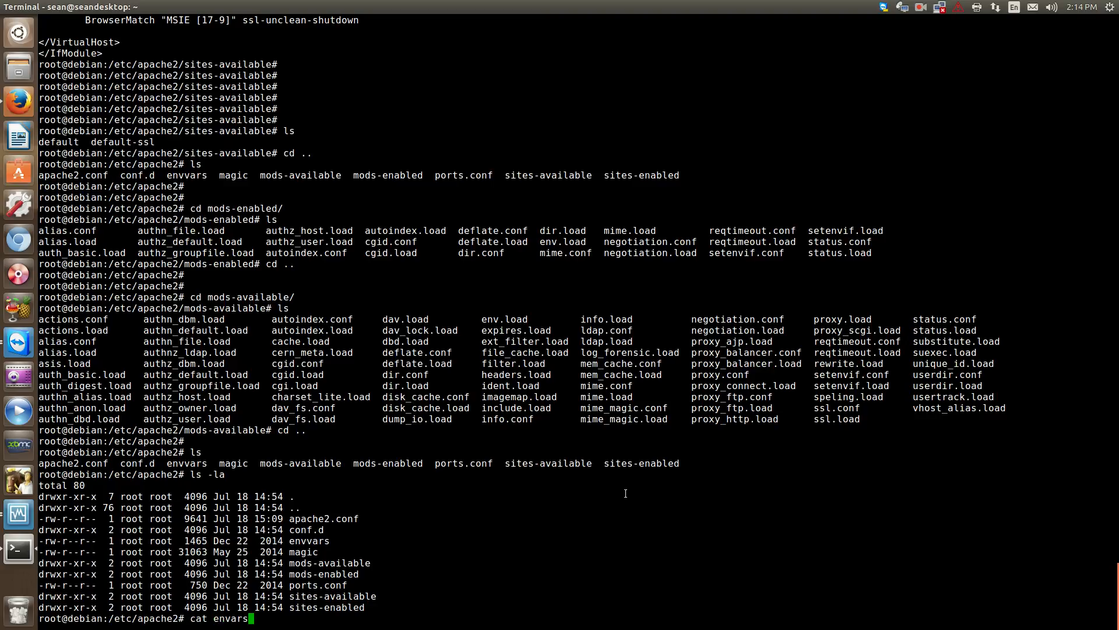
{"action": "key", "text": "Return"}
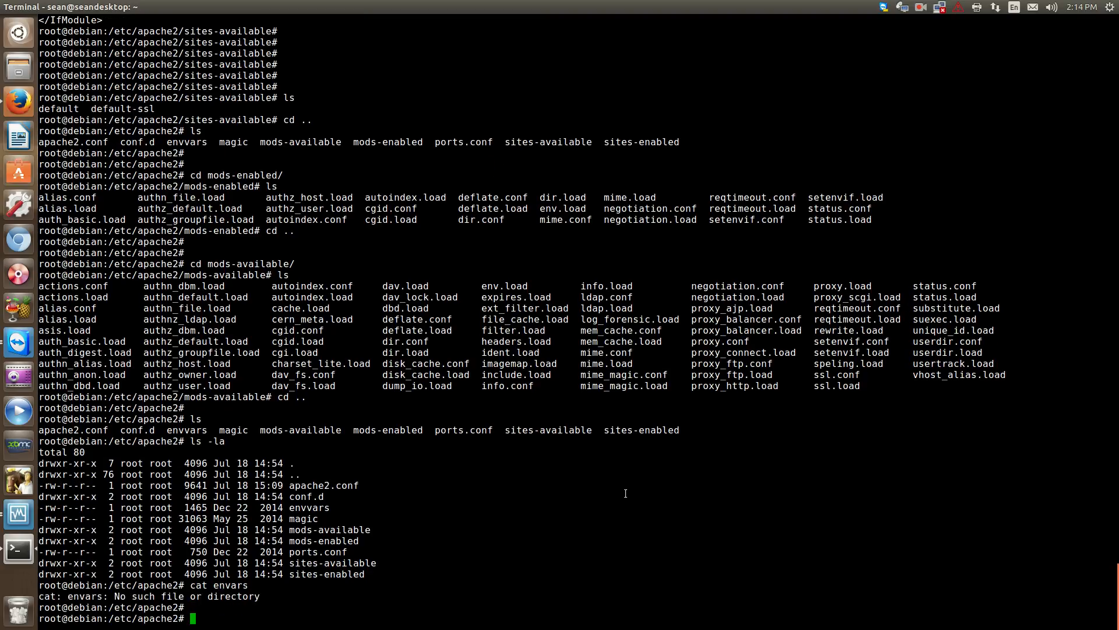
Try cd envars, which reports No such file or directory.
{"action": "type", "text": "cd"}
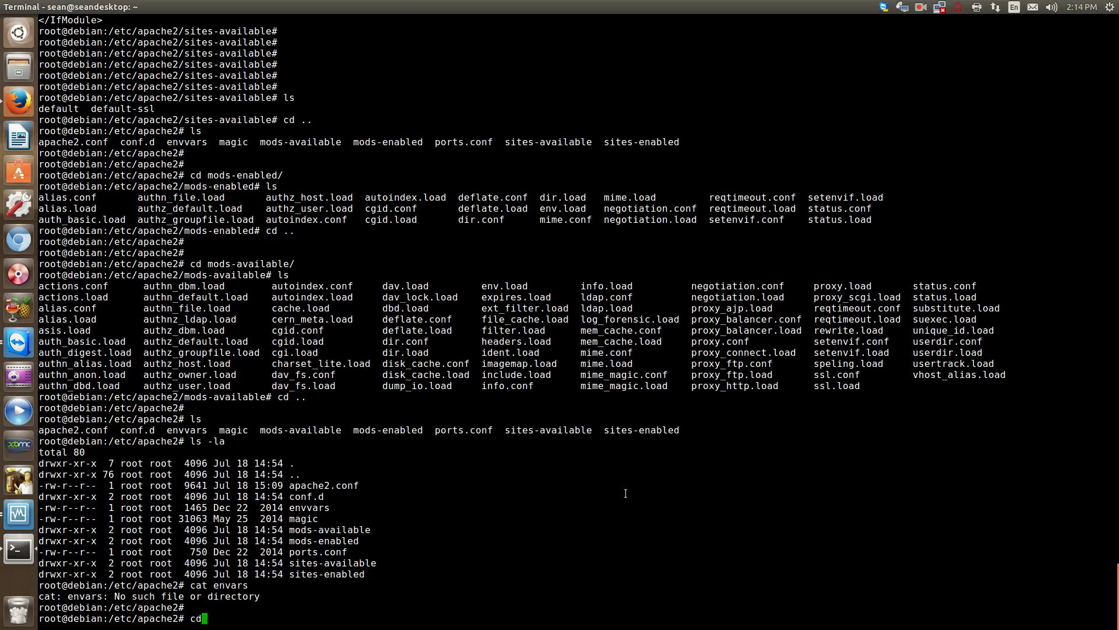
{"action": "type", "text": "envars"}
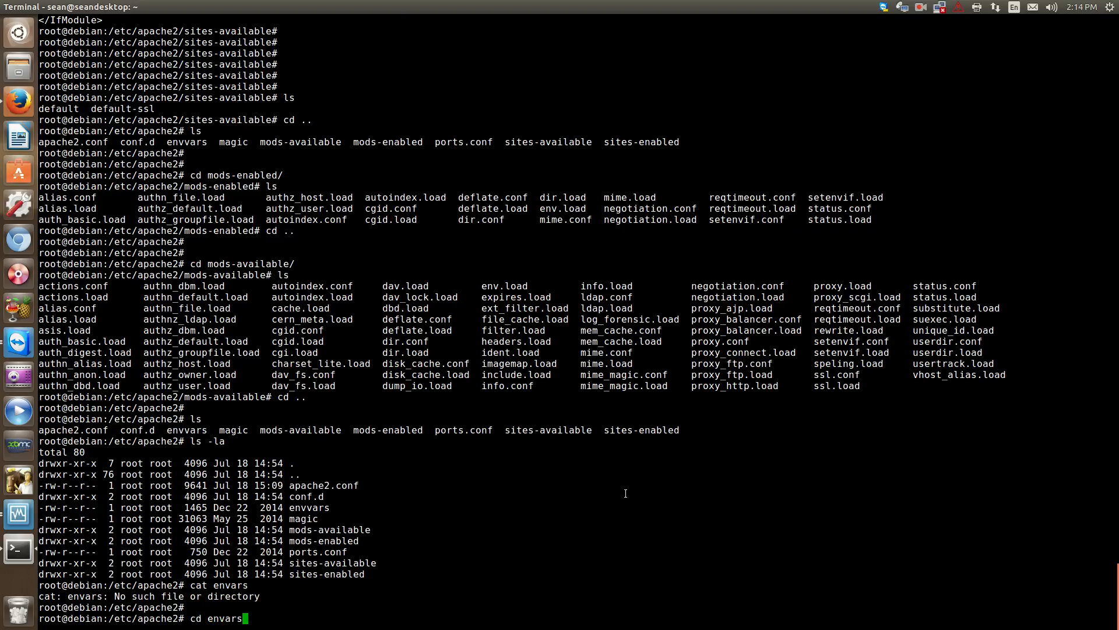
{"action": "key", "text": "Return"}
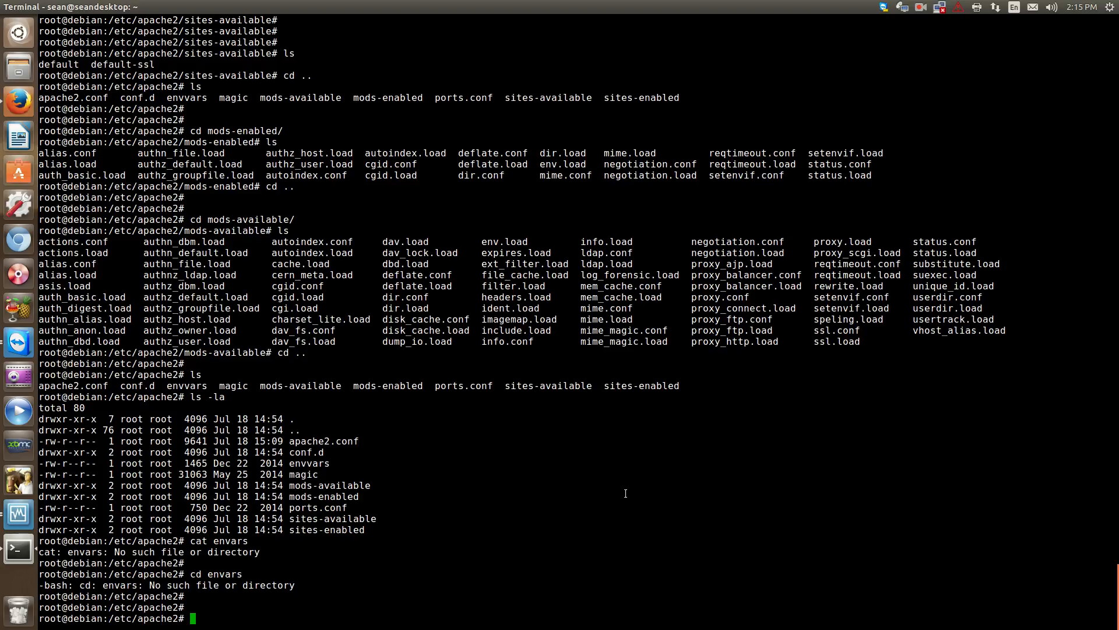
Enter conf.d, list its four files with ls -la, then return to /etc/apache2 and list it.
{"action": "type", "text": "cd conf.d/"}
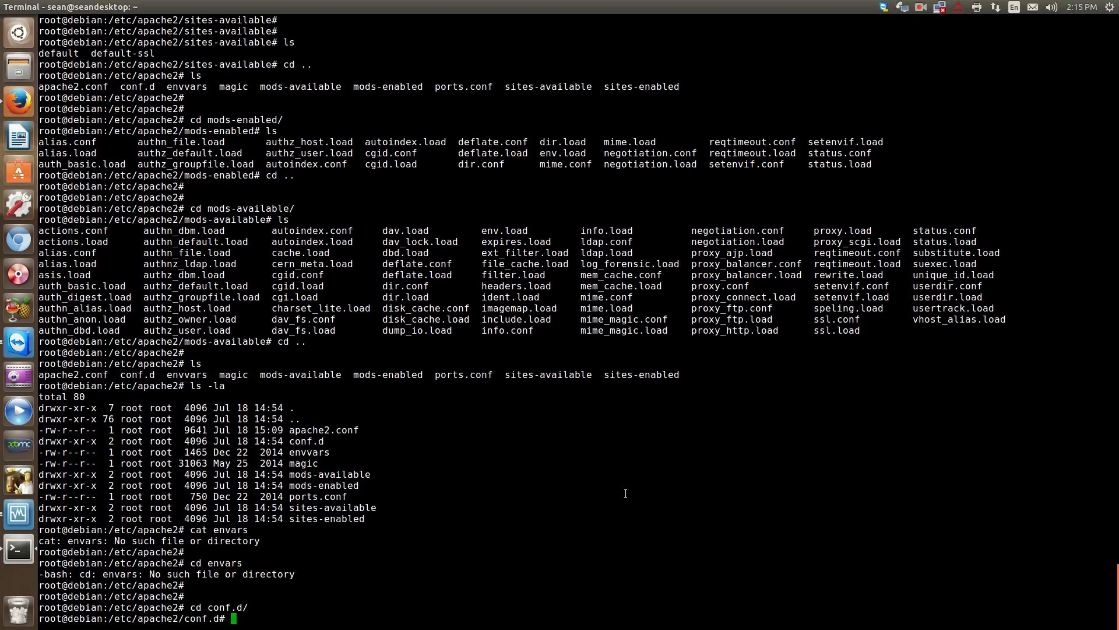
{"action": "type", "text": "ls"}
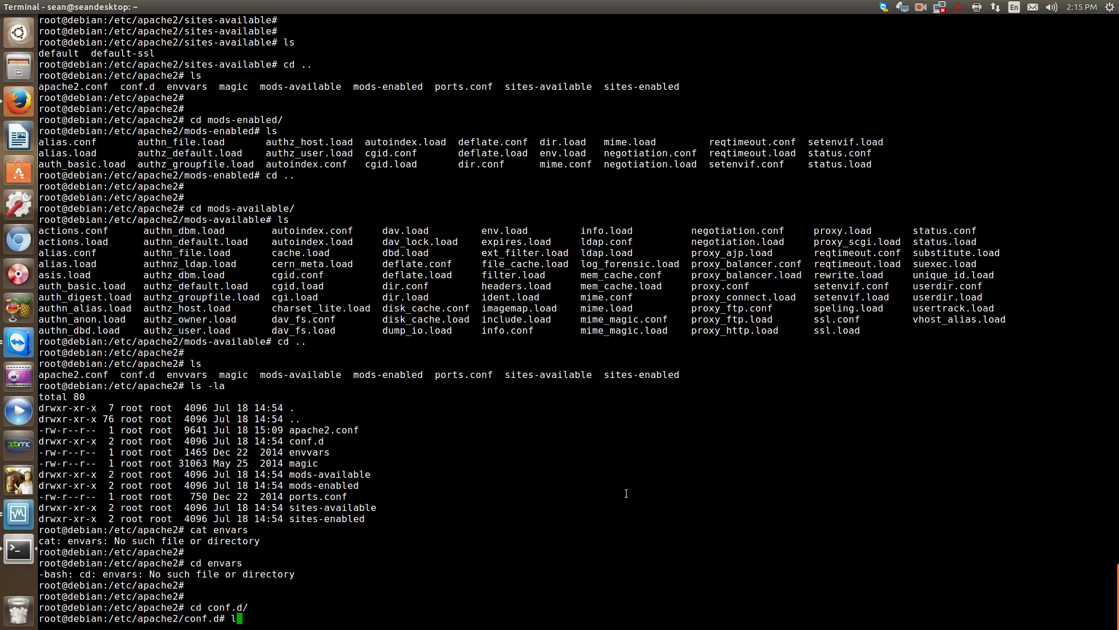
{"action": "key", "text": "Return"}
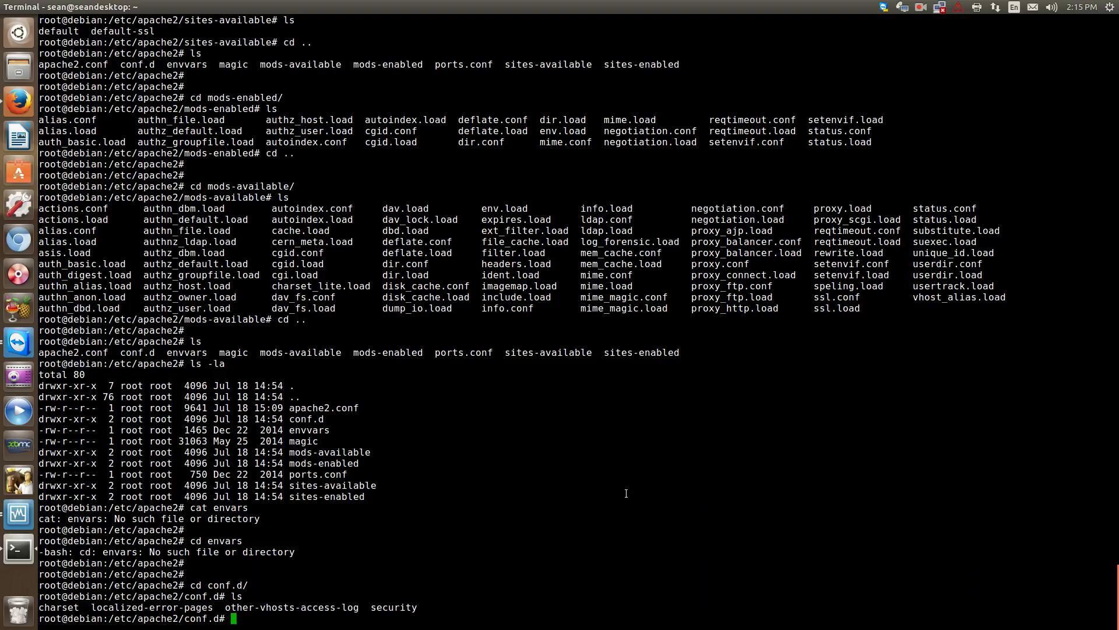
{"action": "type", "text": "c"}
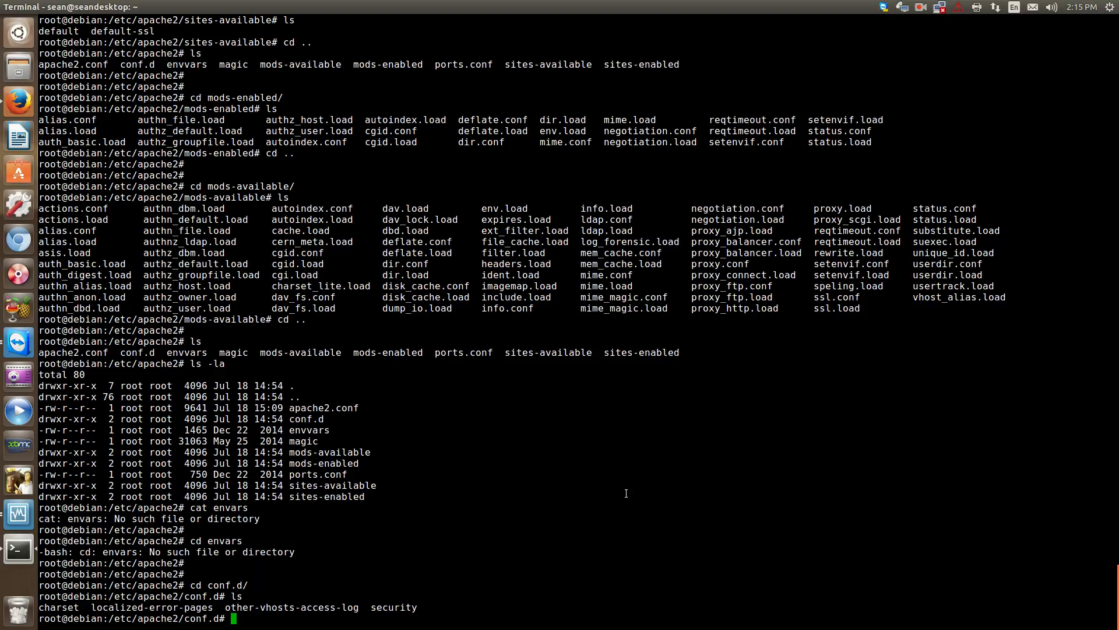
{"action": "mouse_move", "coordinate": [619, 493]}
{"action": "type", "text": "ls -la"}
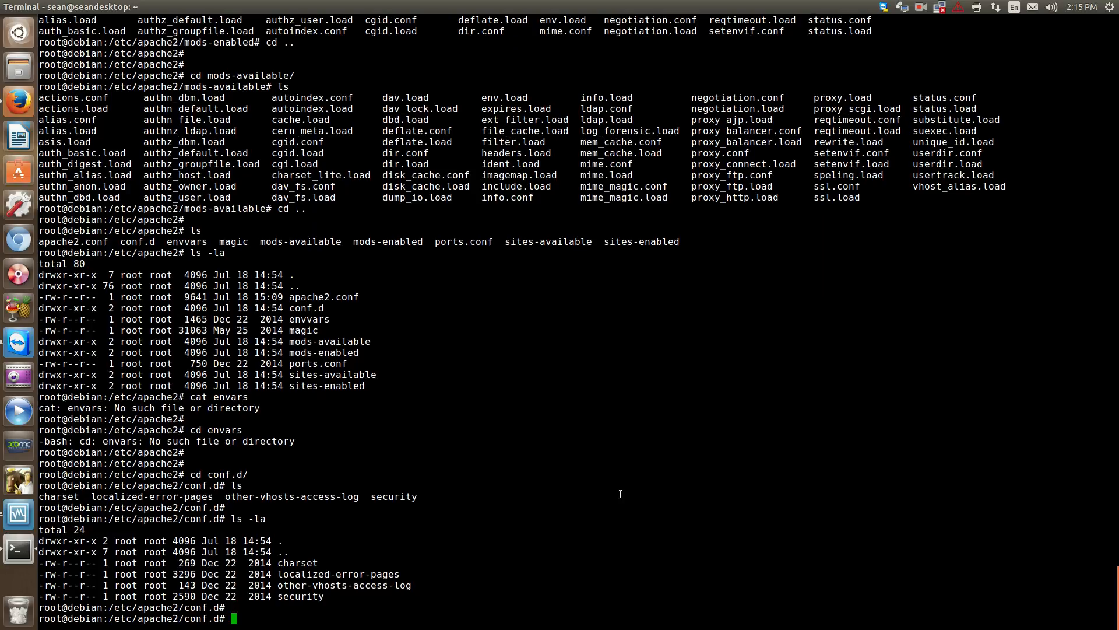
{"action": "mouse_move", "coordinate": [317, 510]}
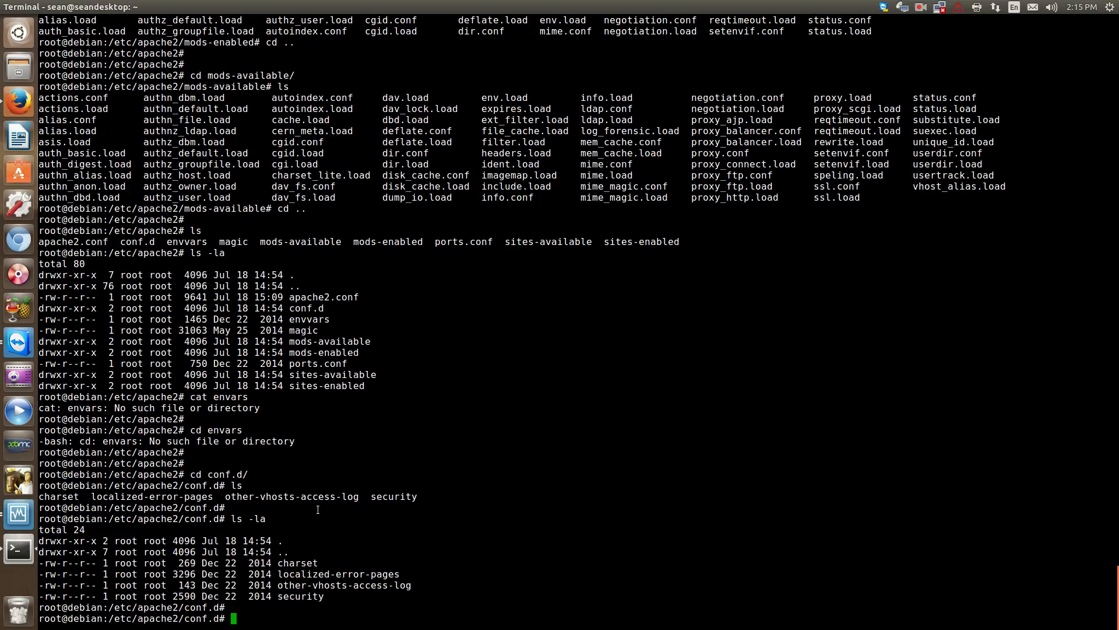
{"action": "type", "text": "cd .."}
{"action": "type", "text": "ls"}
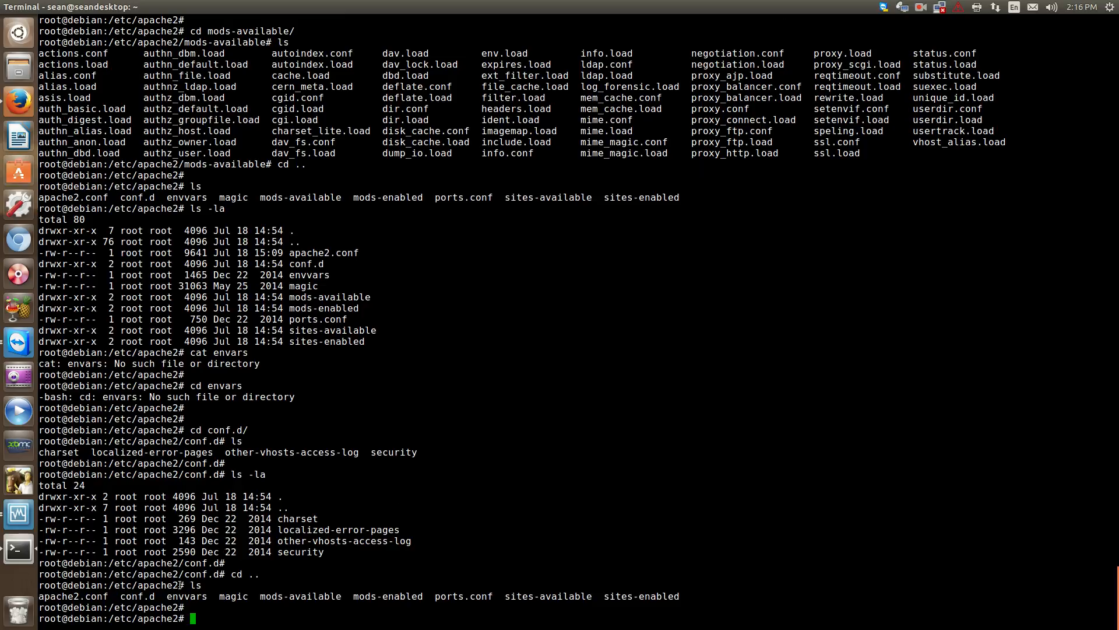
{"action": "mouse_move", "coordinate": [564, 586]}
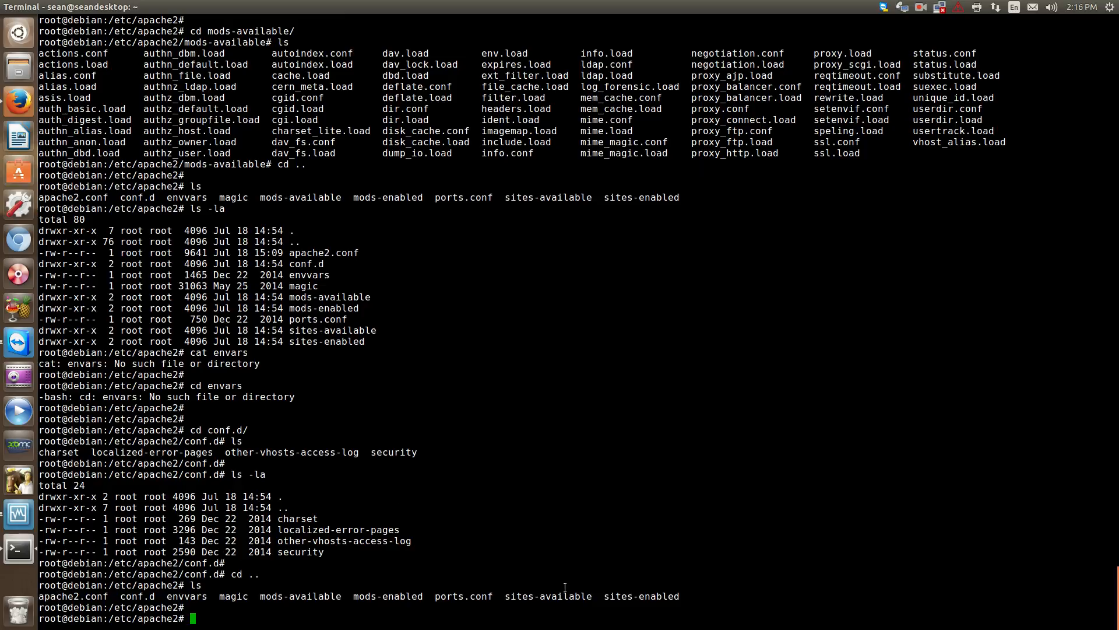
{"action": "mouse_move", "coordinate": [377, 594]}
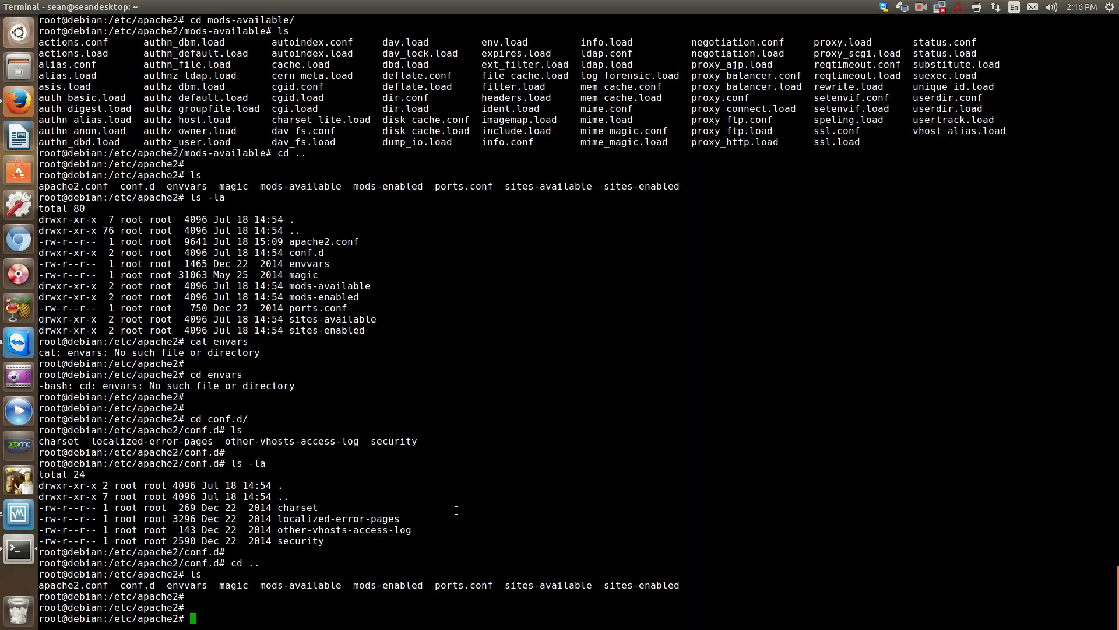
Change into /var/log/apache2 and list access.log, error.log and other_vhosts_access.log.
{"action": "scroll", "scroll_direction": "up", "scroll_amount": 3}
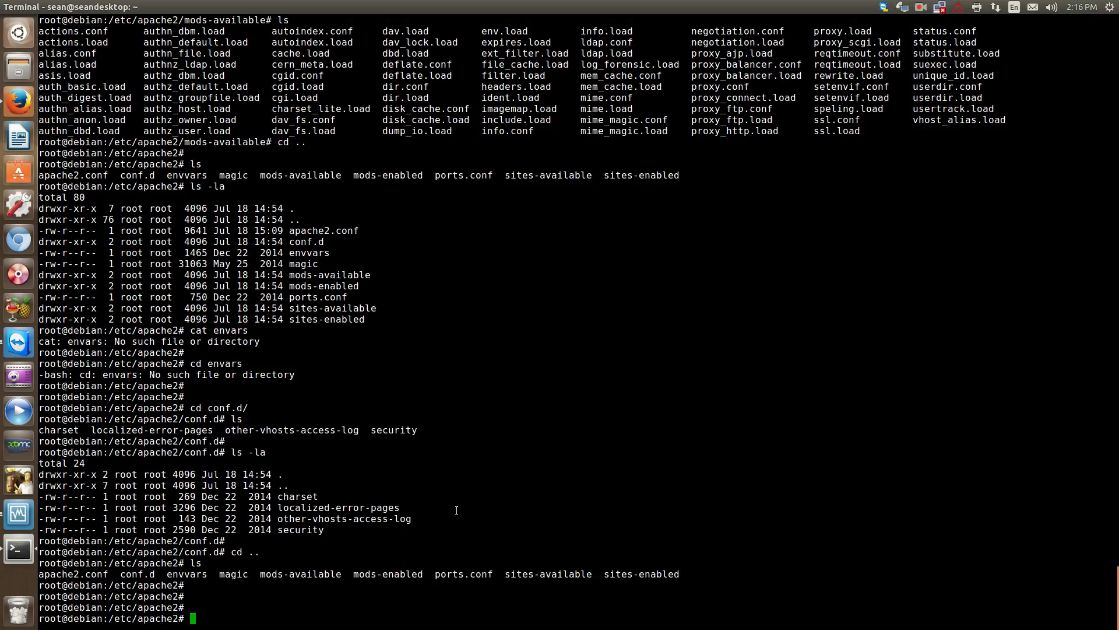
{"action": "type", "text": "c"}
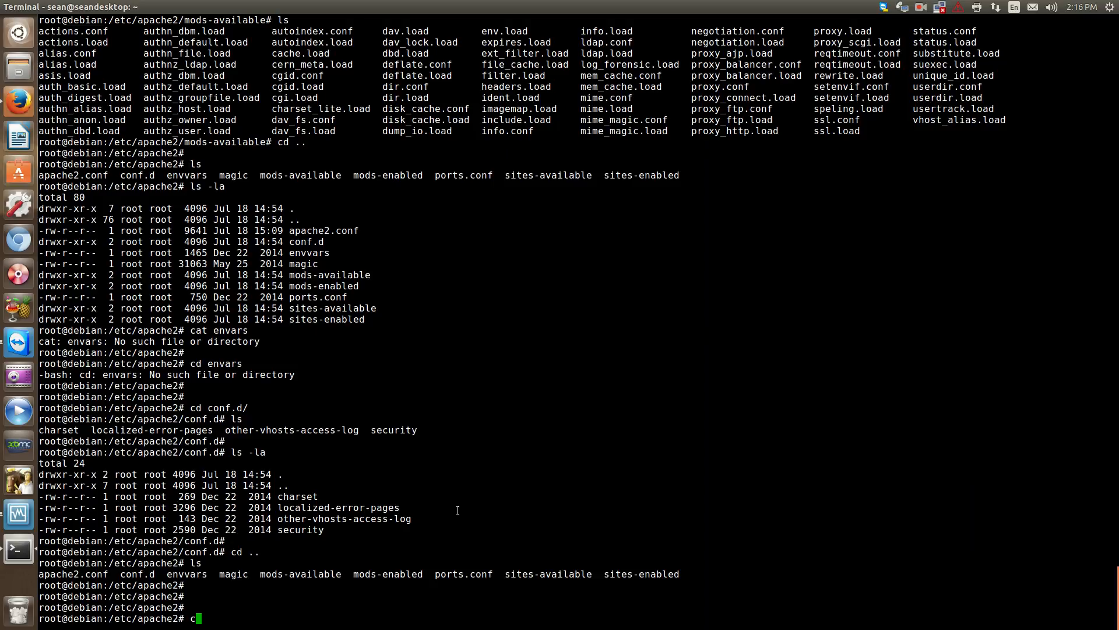
{"action": "type", "text": "d /"}
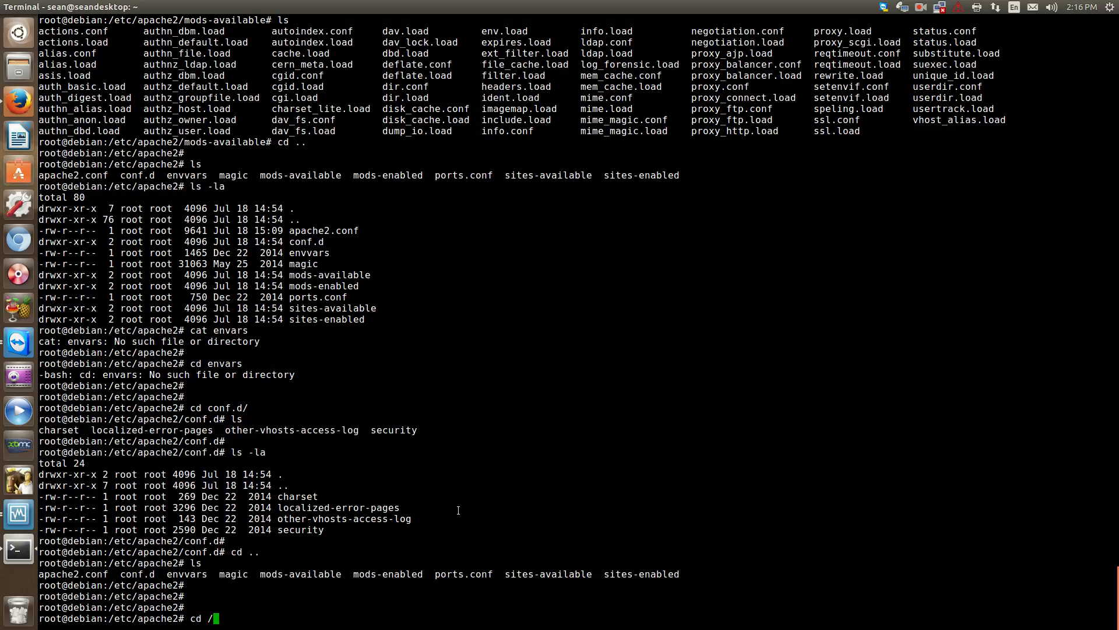
{"action": "type", "text": "var/"}
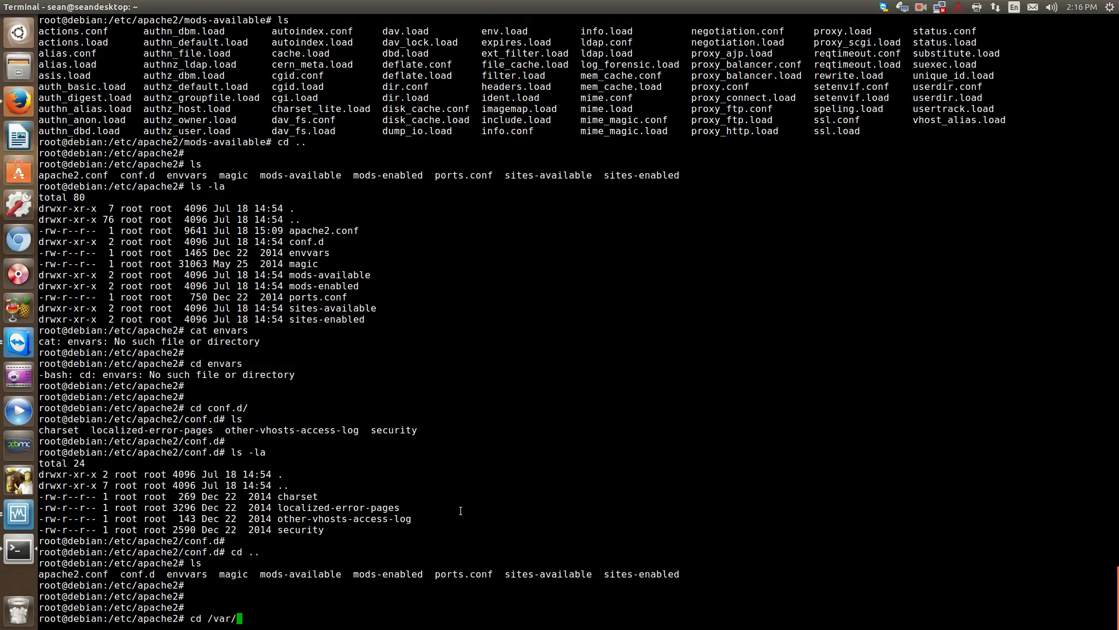
{"action": "type", "text": "log/"}
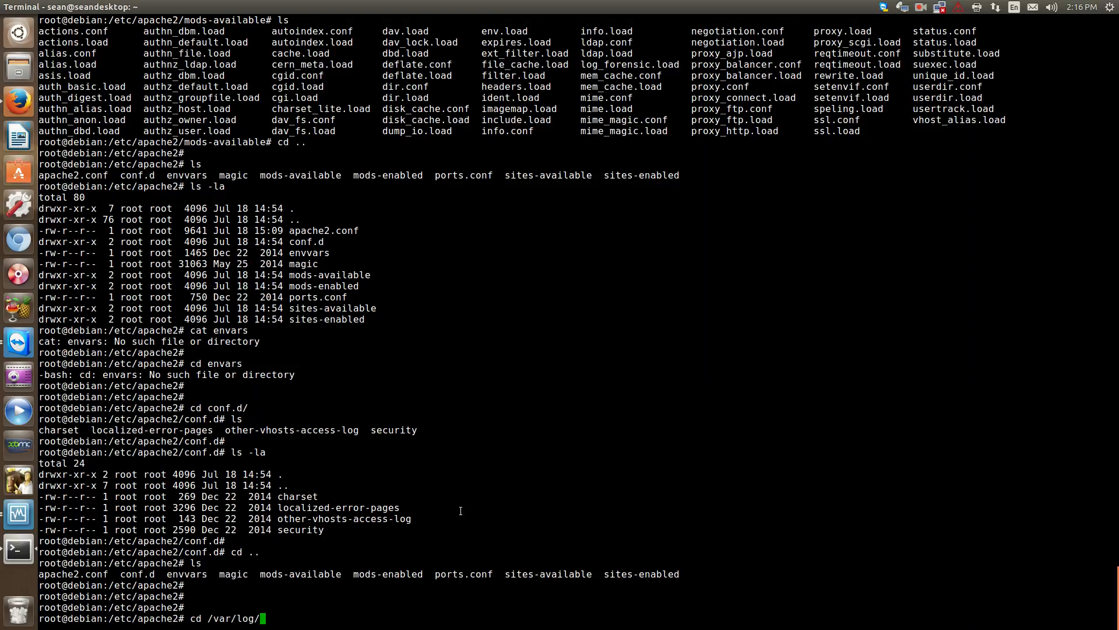
{"action": "key", "text": "Return"}
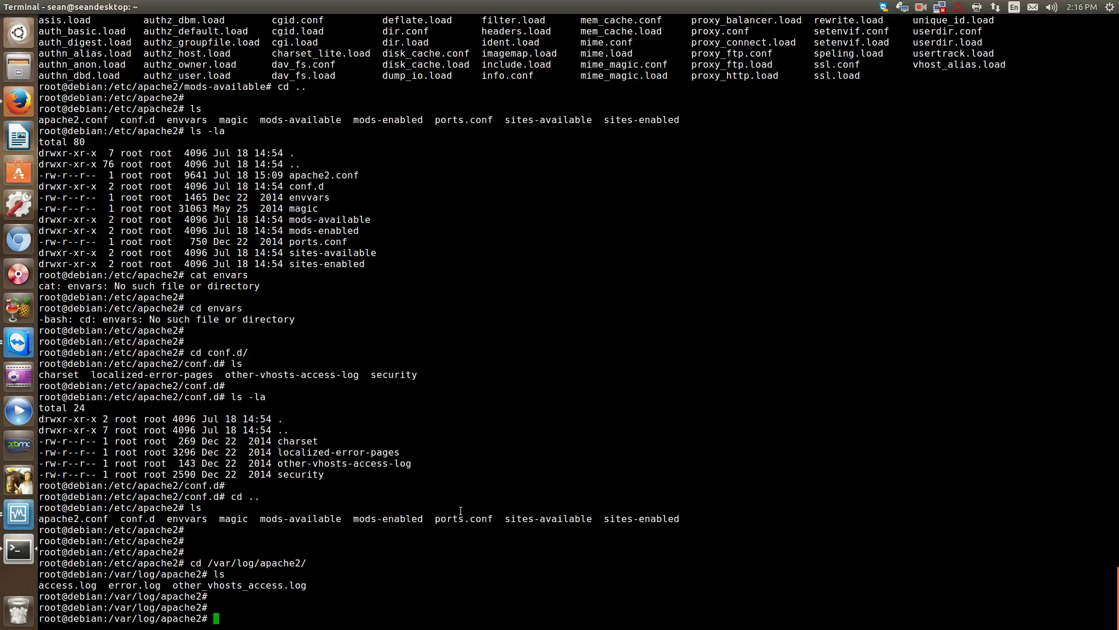
Follow access.log live with tail -f while GET requests stream in, then stop with Ctrl+C.
{"action": "type", "text": "t"}
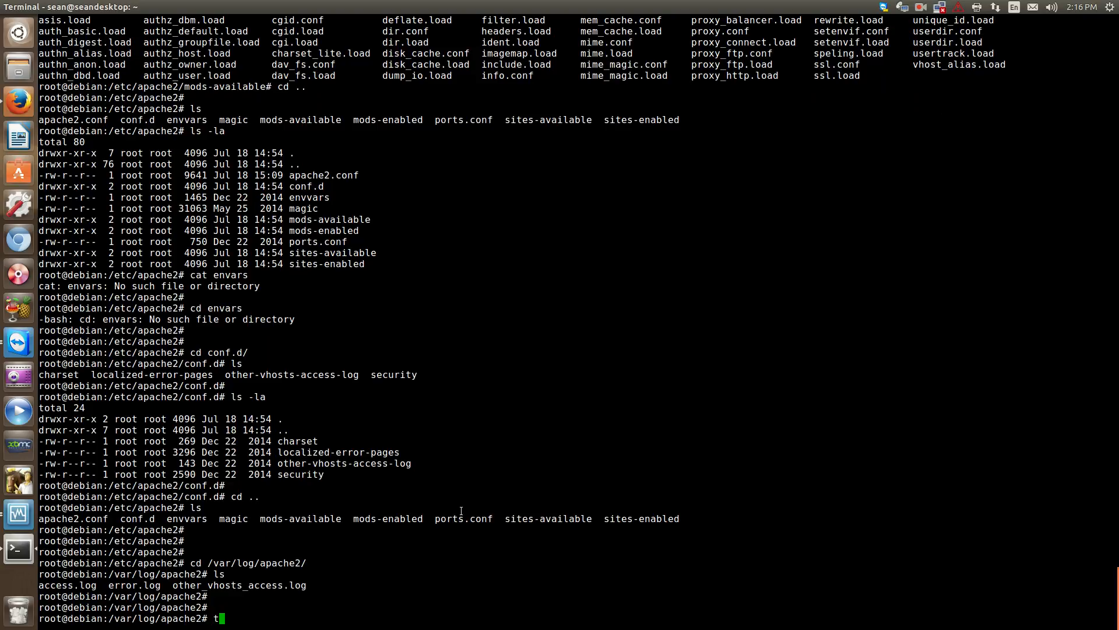
{"action": "type", "text": "ail -f"}
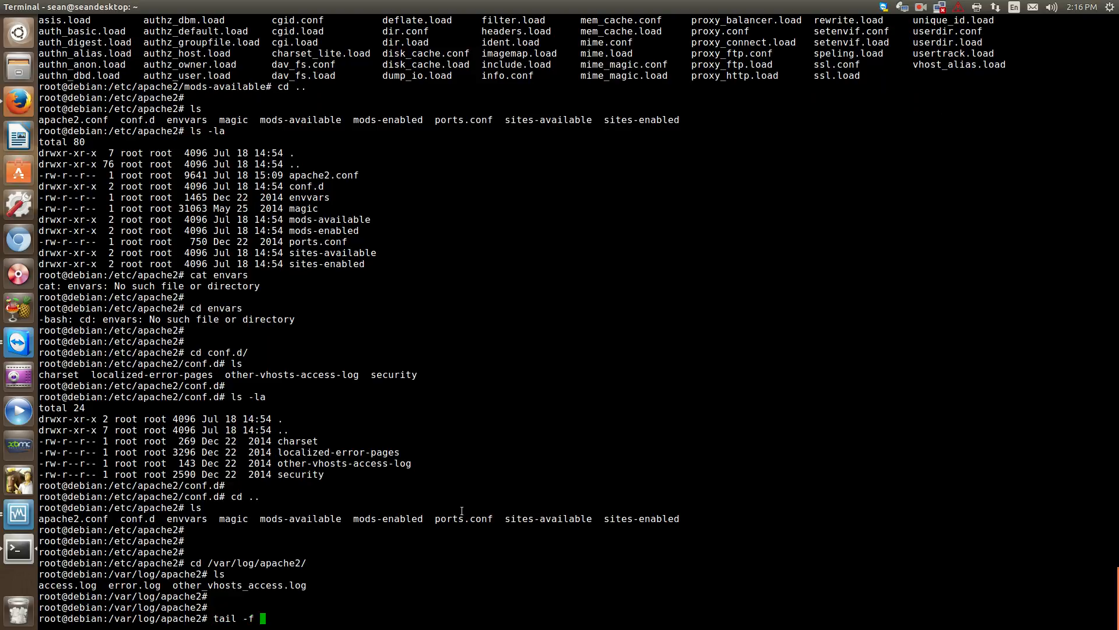
{"action": "type", "text": "access.log"}
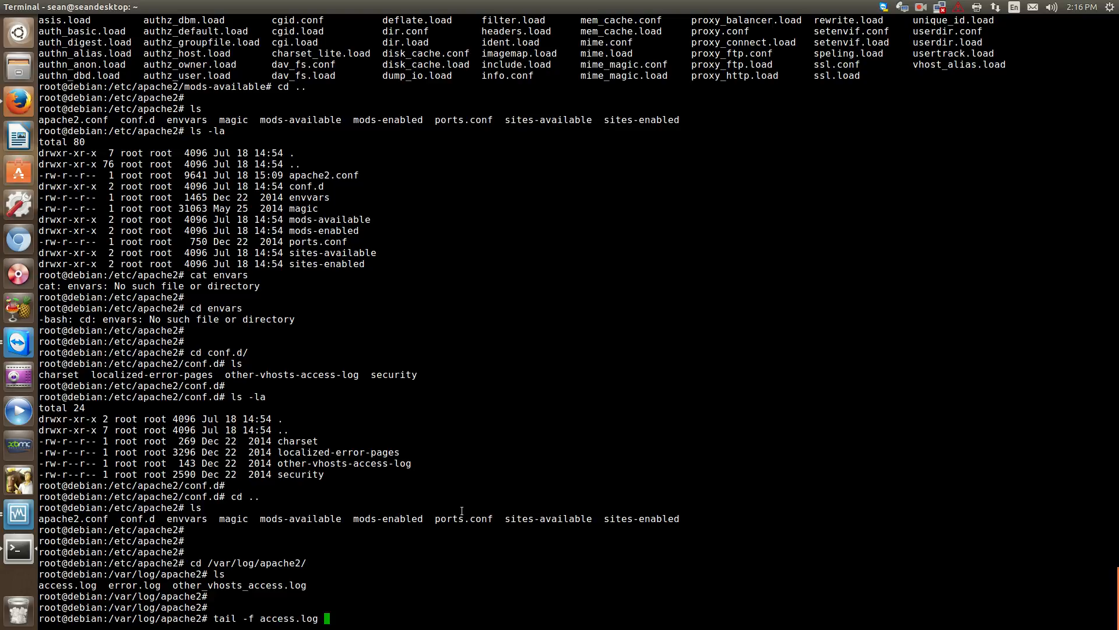
{"action": "key", "text": "Return"}
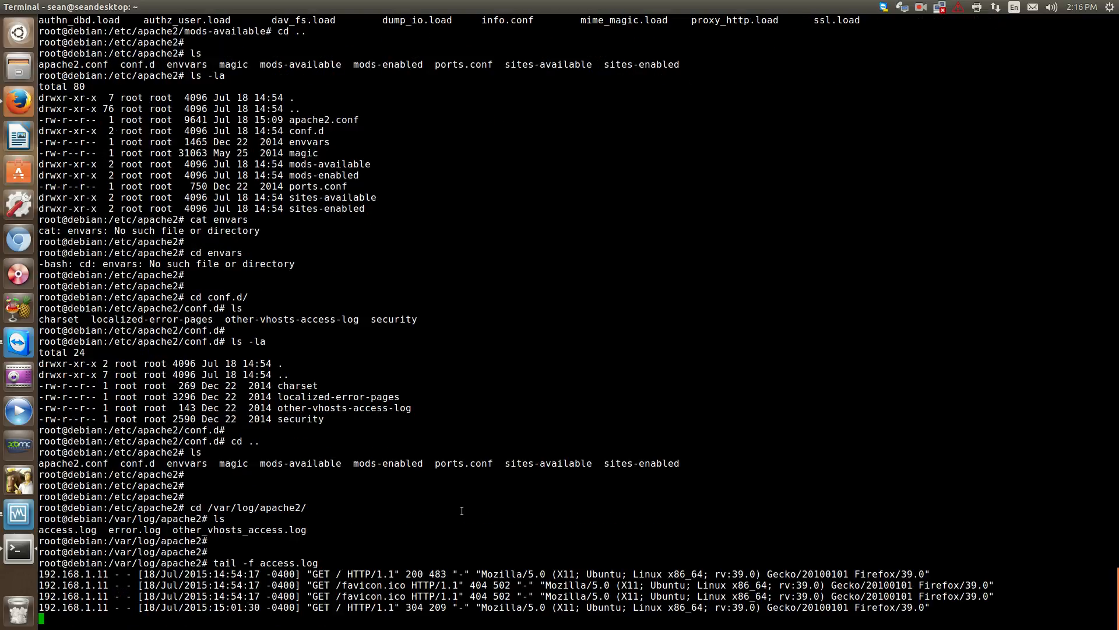
{"action": "mouse_move", "coordinate": [6, 50]}
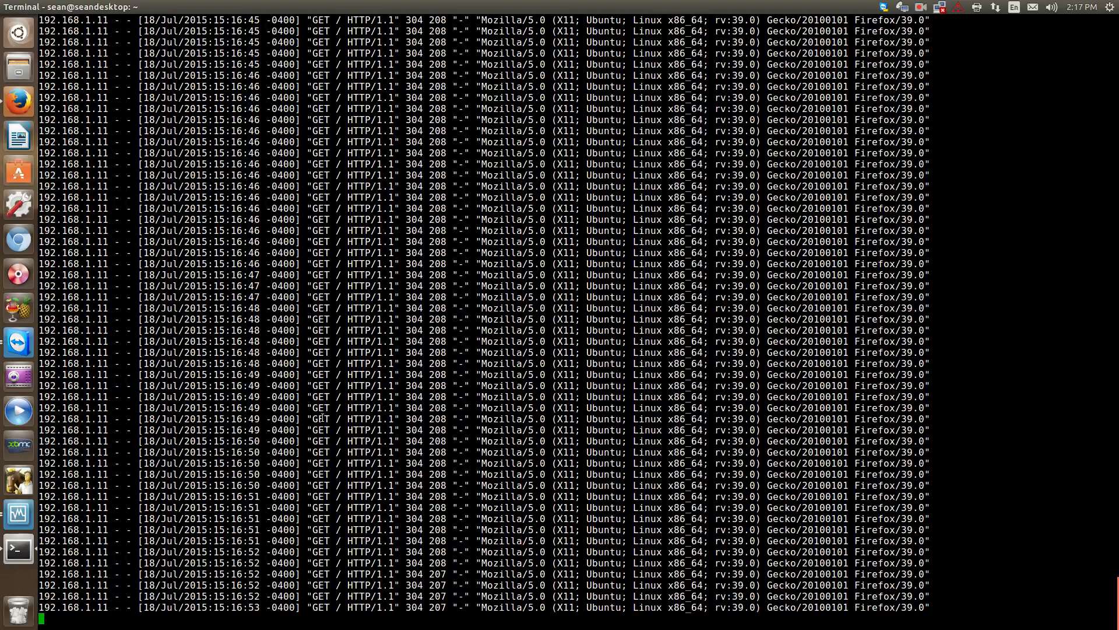
{"action": "key", "text": "ctrl+c"}
{"action": "type", "text": "ls"}
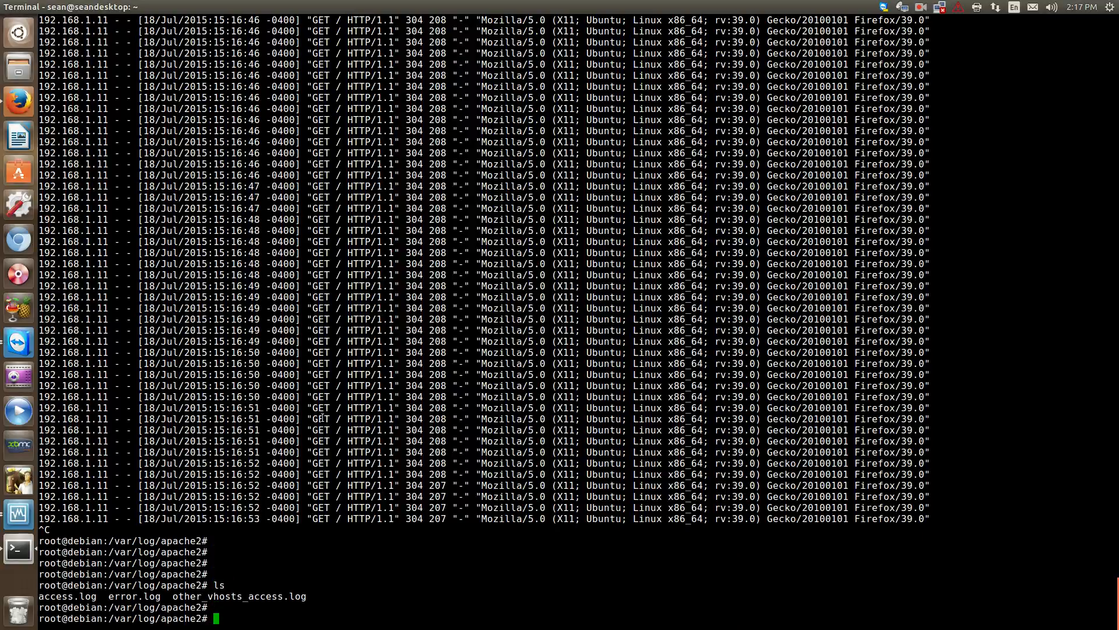
Display error.log, showing the configured notice and two missing favicon.ico errors.
{"action": "type", "text": "cat er"}
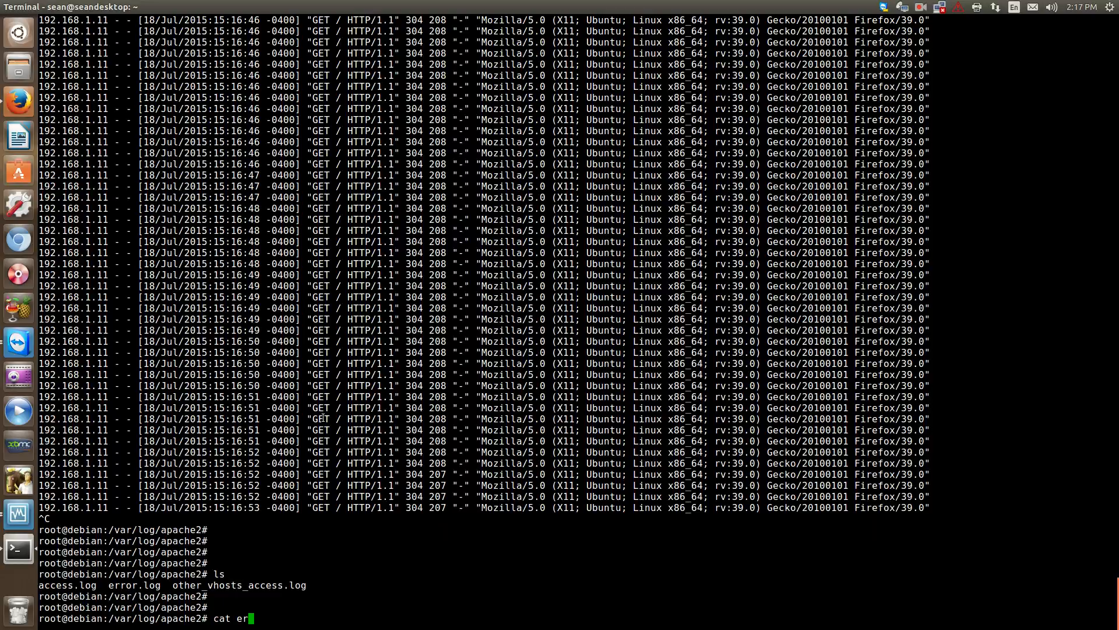
{"action": "key", "text": "Return"}
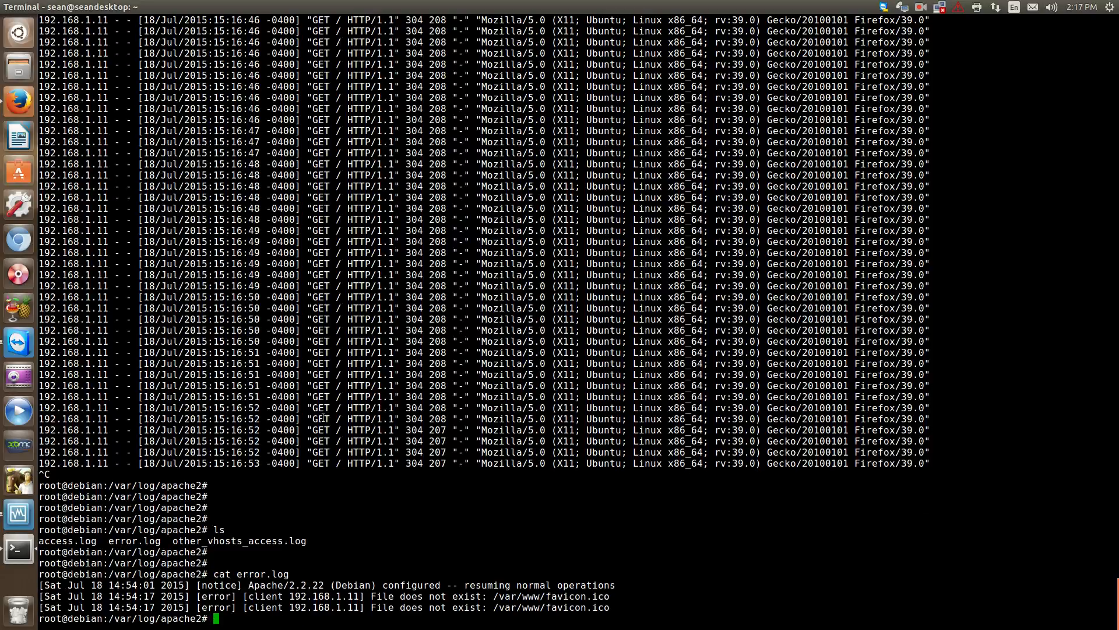
{"action": "mouse_move", "coordinate": [4, 247]}
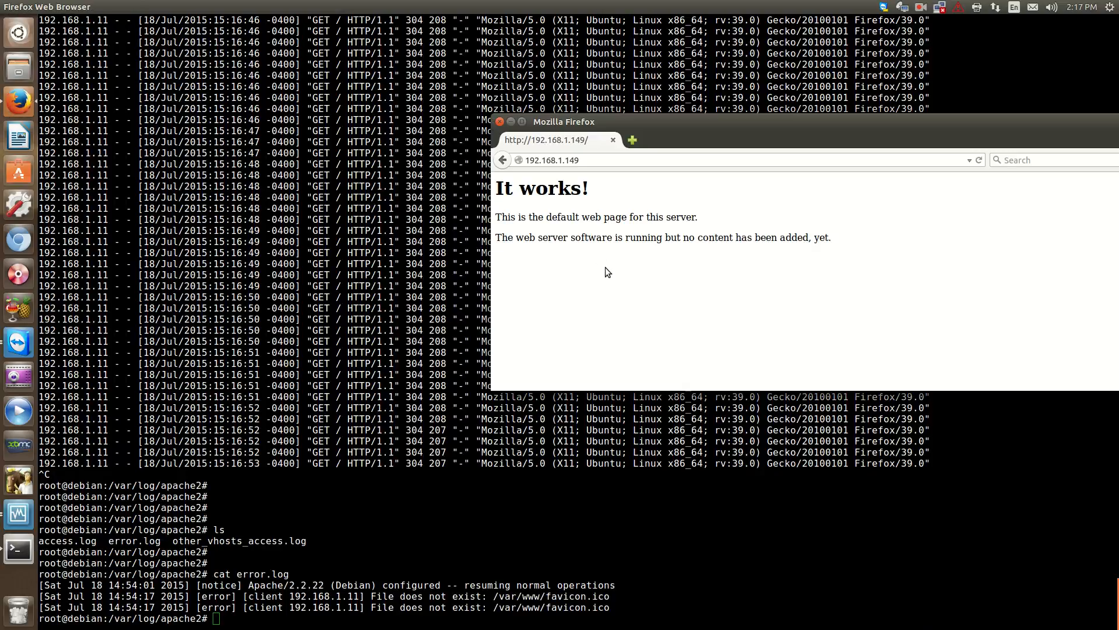
{"action": "mouse_move", "coordinate": [504, 311]}
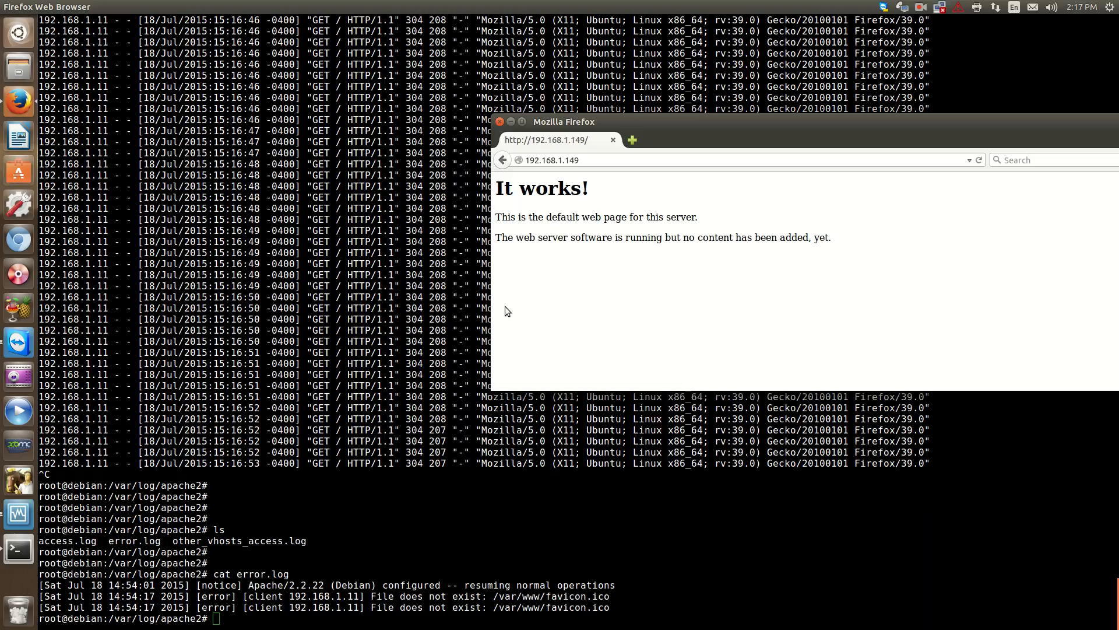
{"action": "mouse_move", "coordinate": [428, 489]}
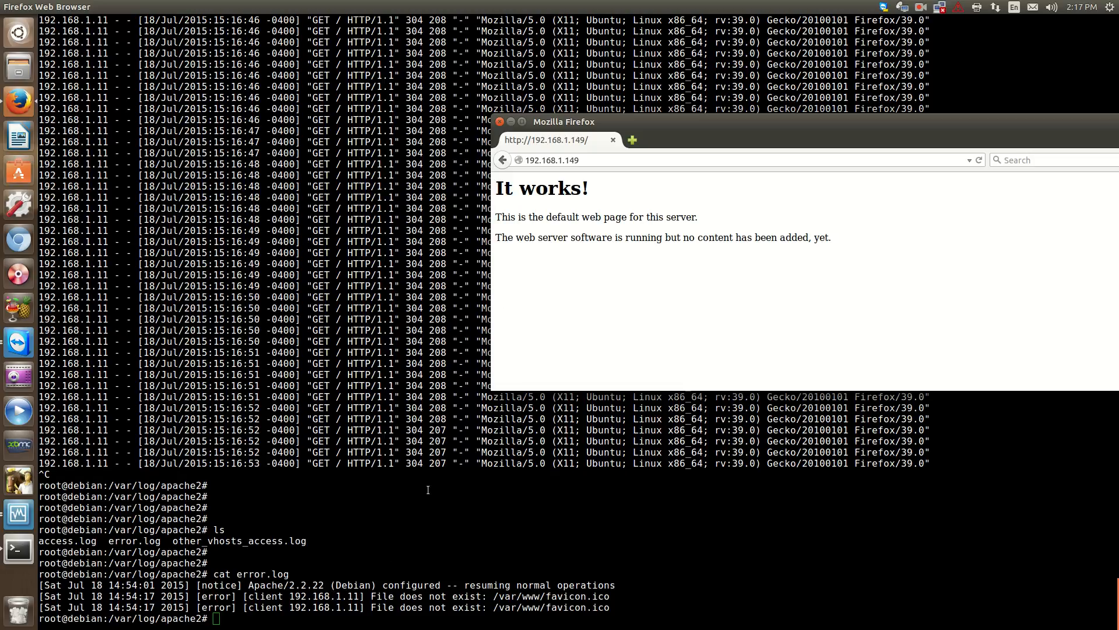
Bring the terminal window back in front of Firefox's It works! page.
{"action": "left_click", "coordinate": [500, 122]}
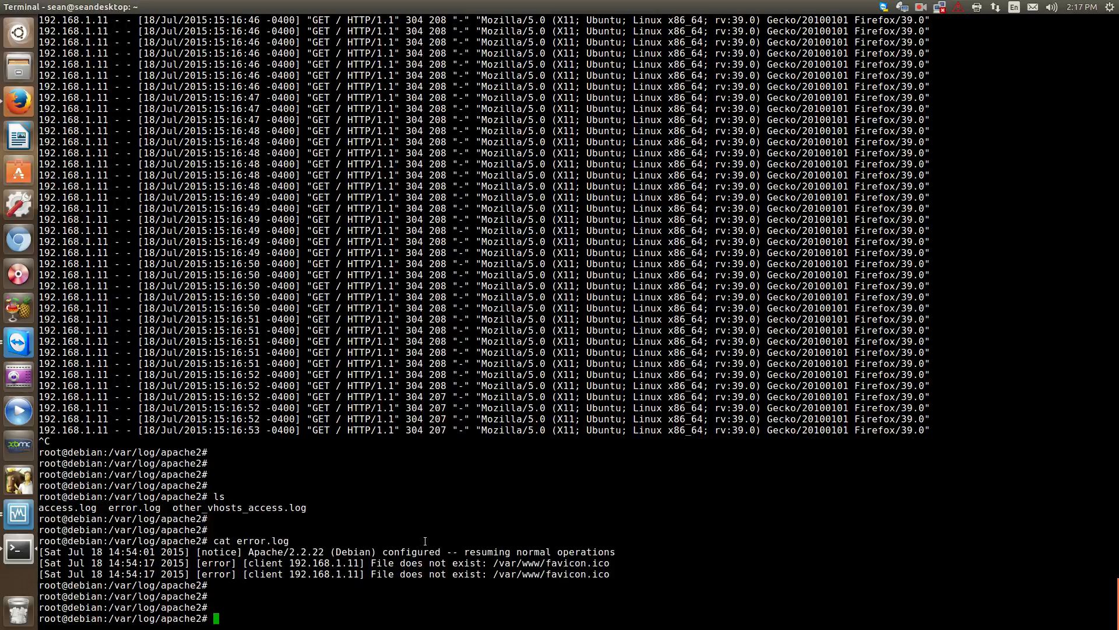
Return from /var/log/apache2 to the root user's home directory with cd.
{"action": "type", "text": "cd"}
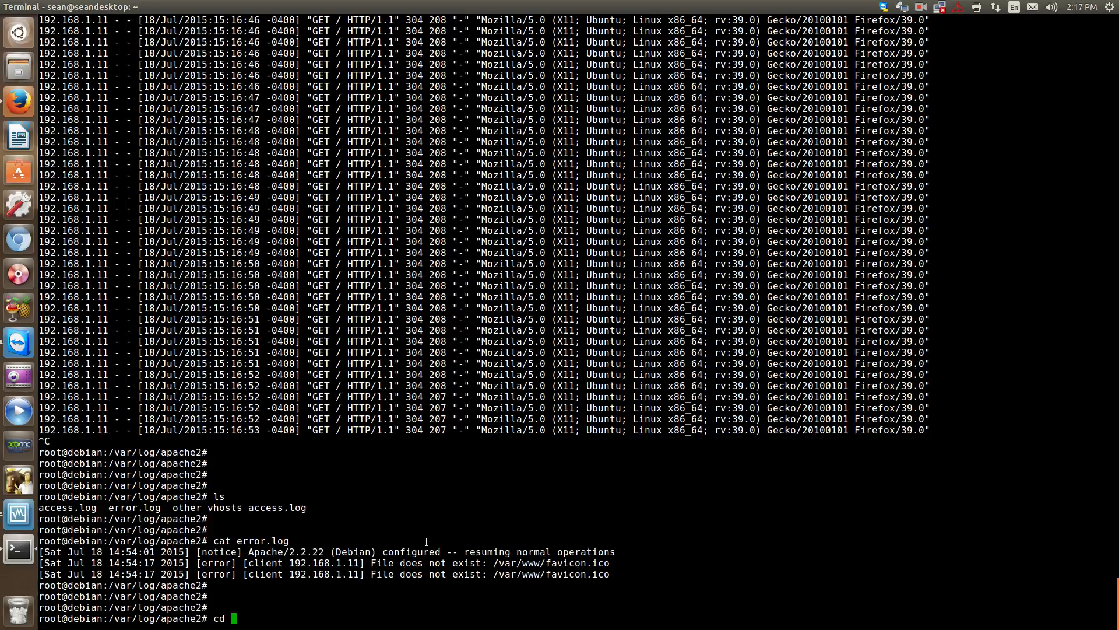
{"action": "key", "text": "Return"}
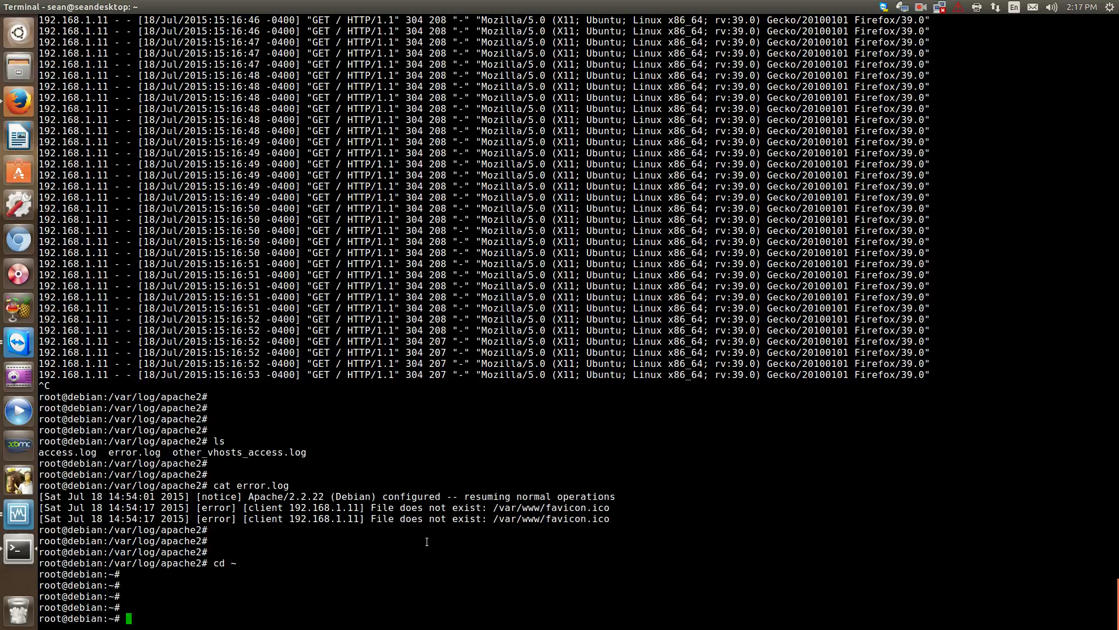
{"action": "mouse_move", "coordinate": [308, 533]}
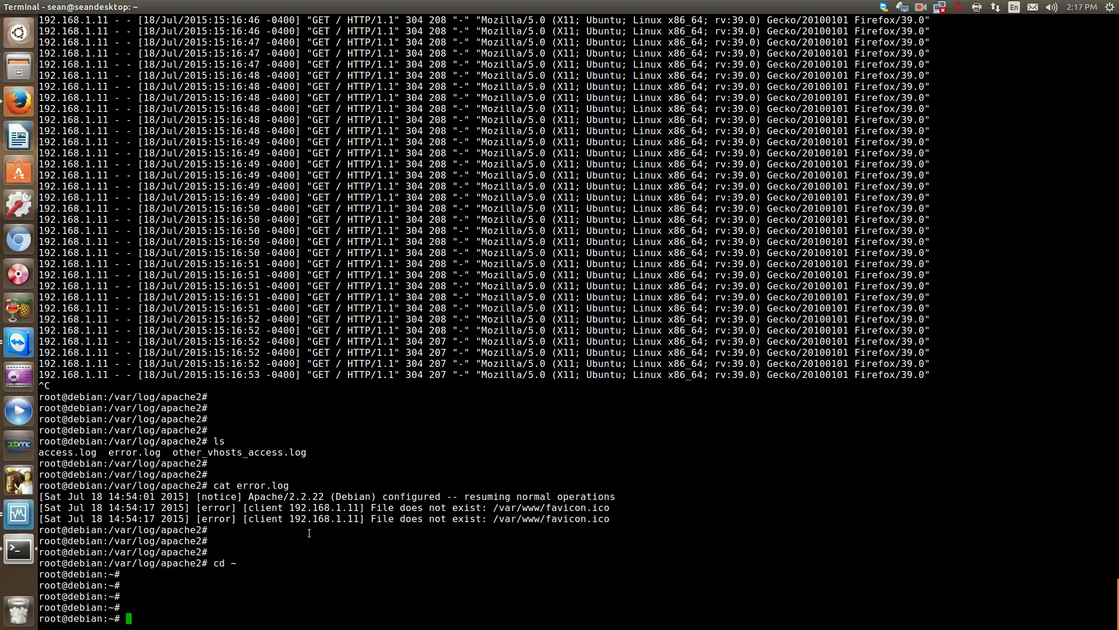